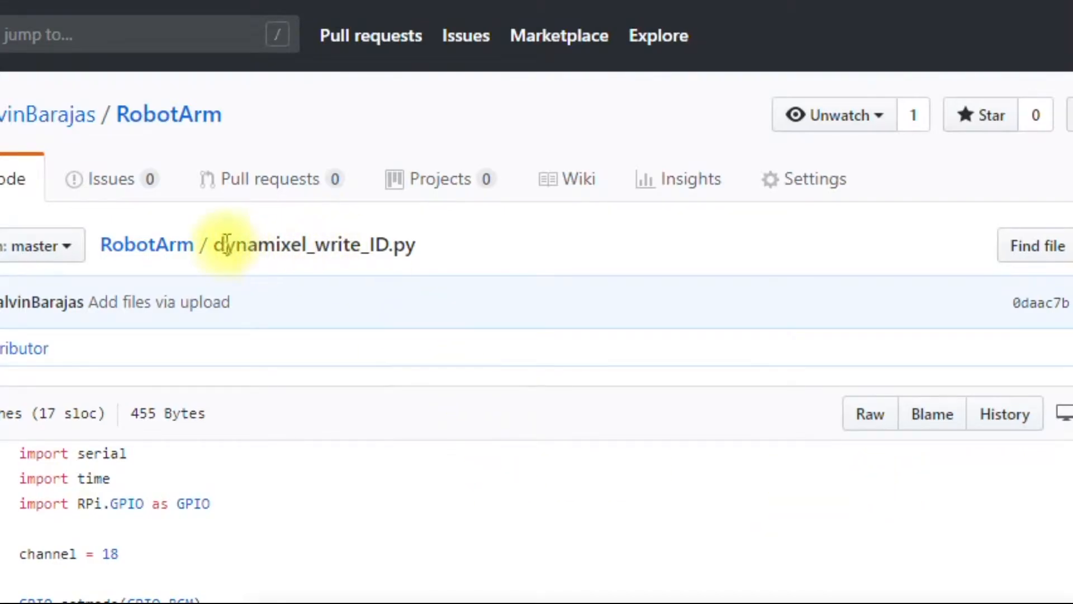
# Highlight the dynamixel_write_ID.py file name and skim through its contents
pyautogui.doubleClick(308, 245)
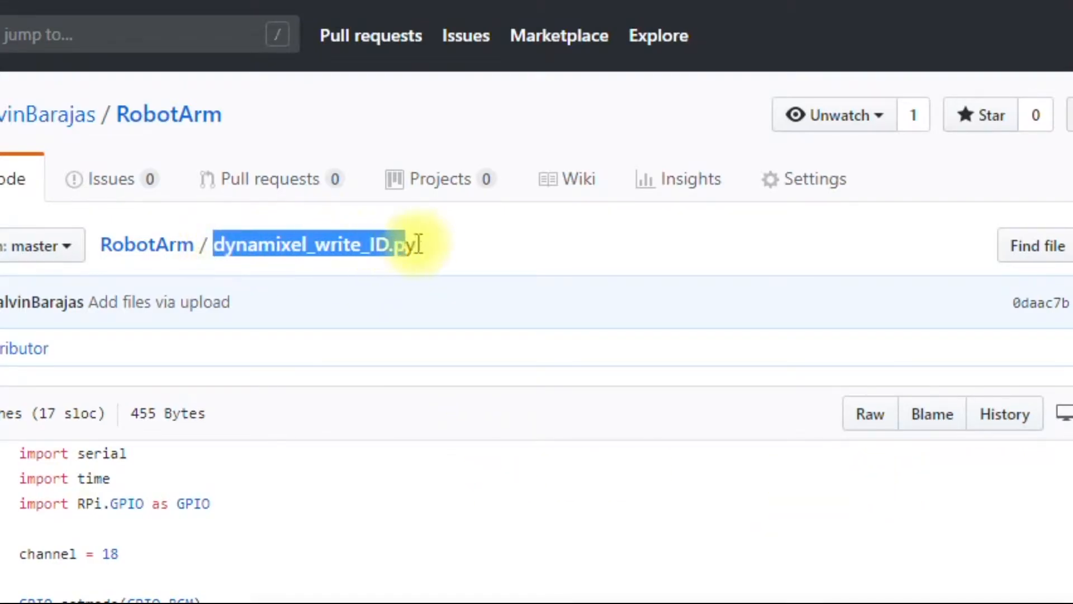
pyautogui.scroll(-3)
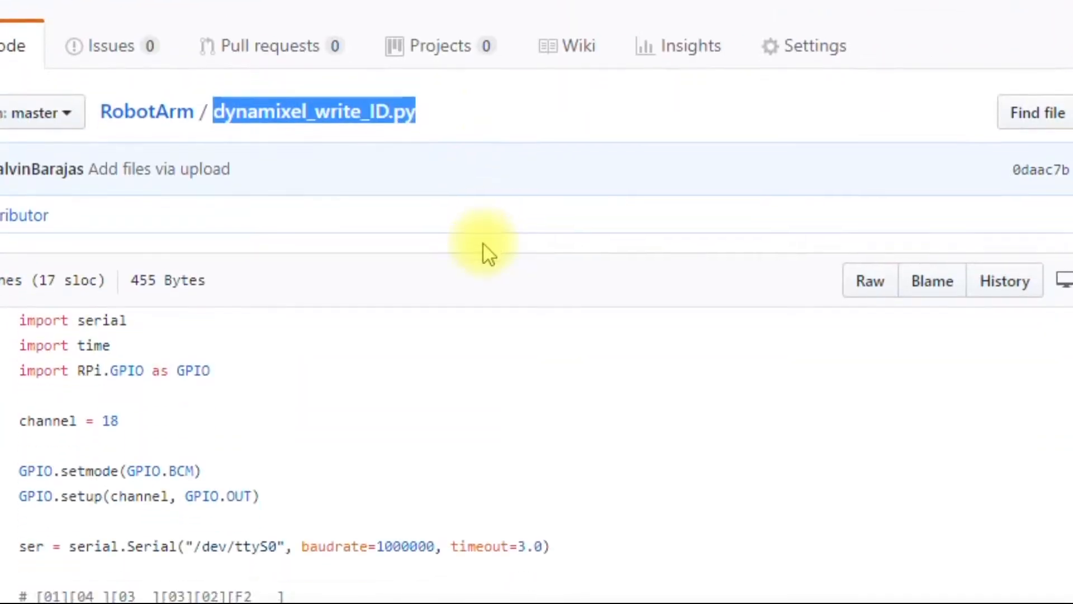
pyautogui.scroll(-3)
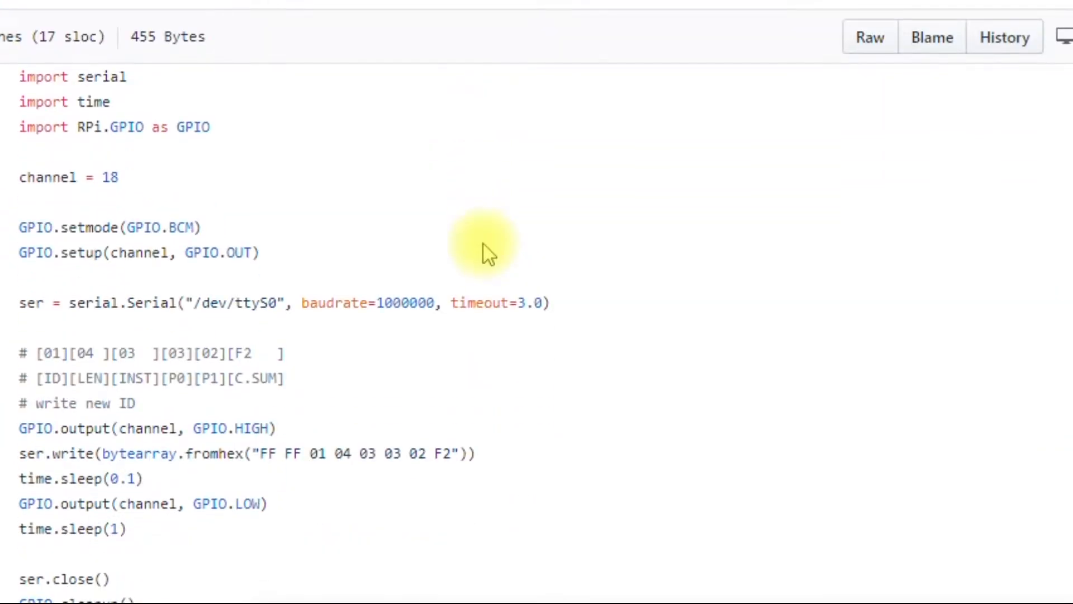
pyautogui.moveTo(23, 466)
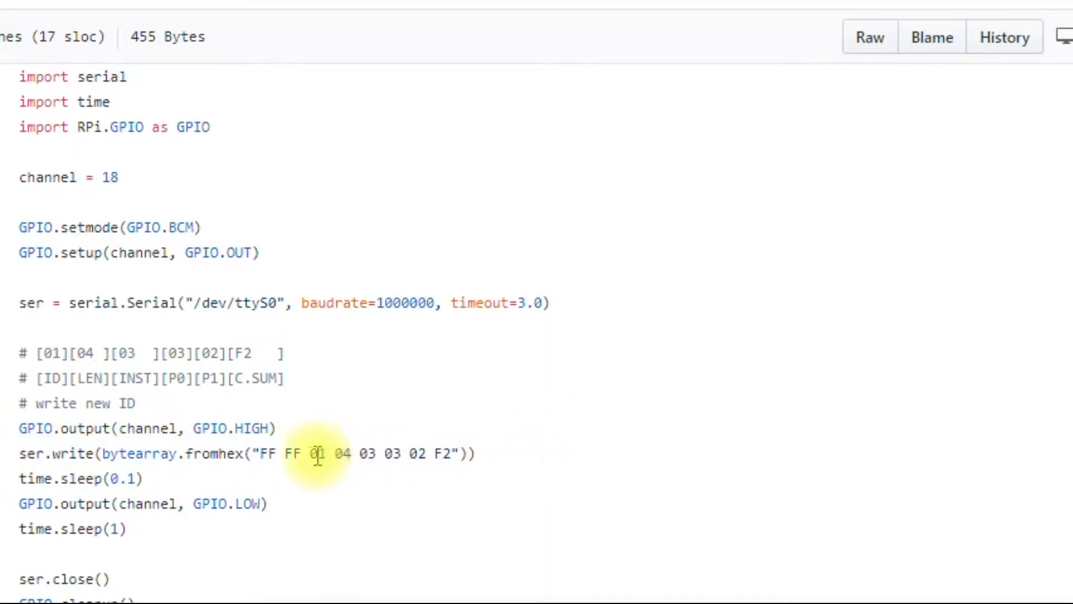
pyautogui.doubleClick(315, 453)
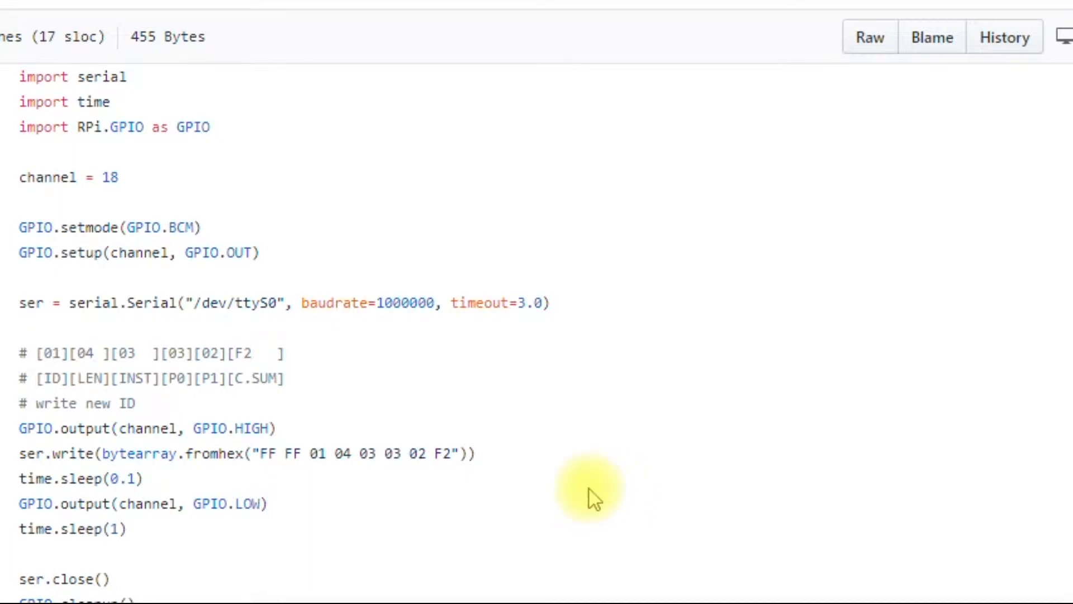
pyautogui.moveTo(613, 477)
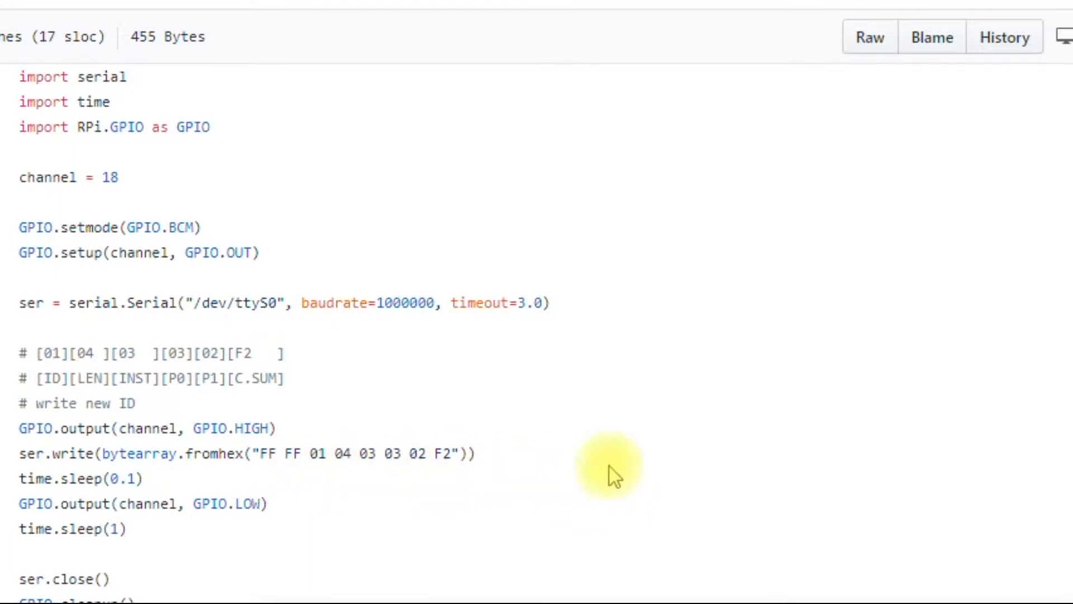
pyautogui.moveTo(264, 453)
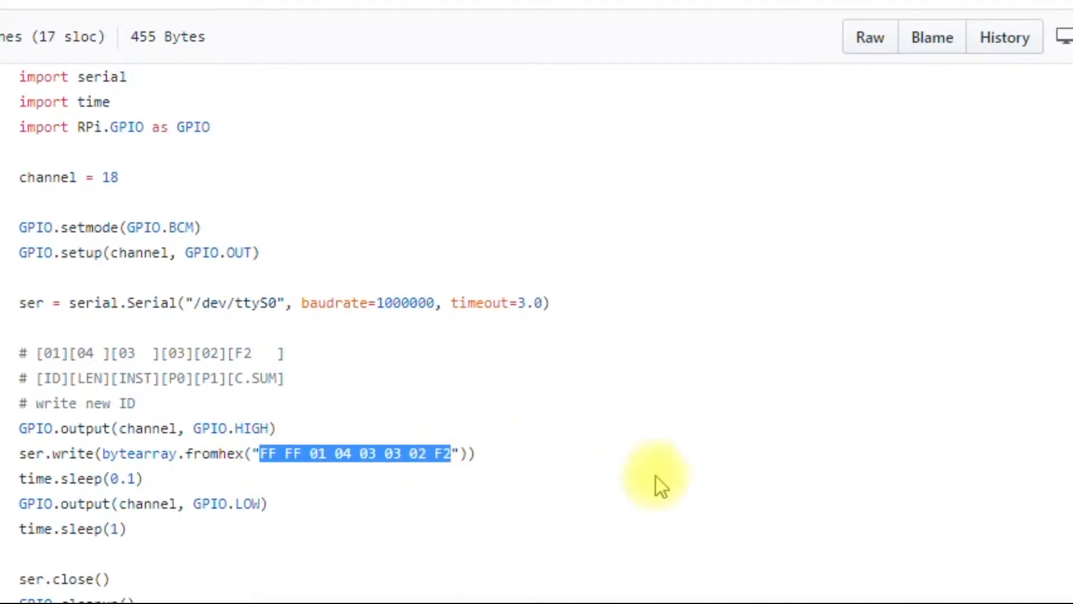
pyautogui.scroll(3)
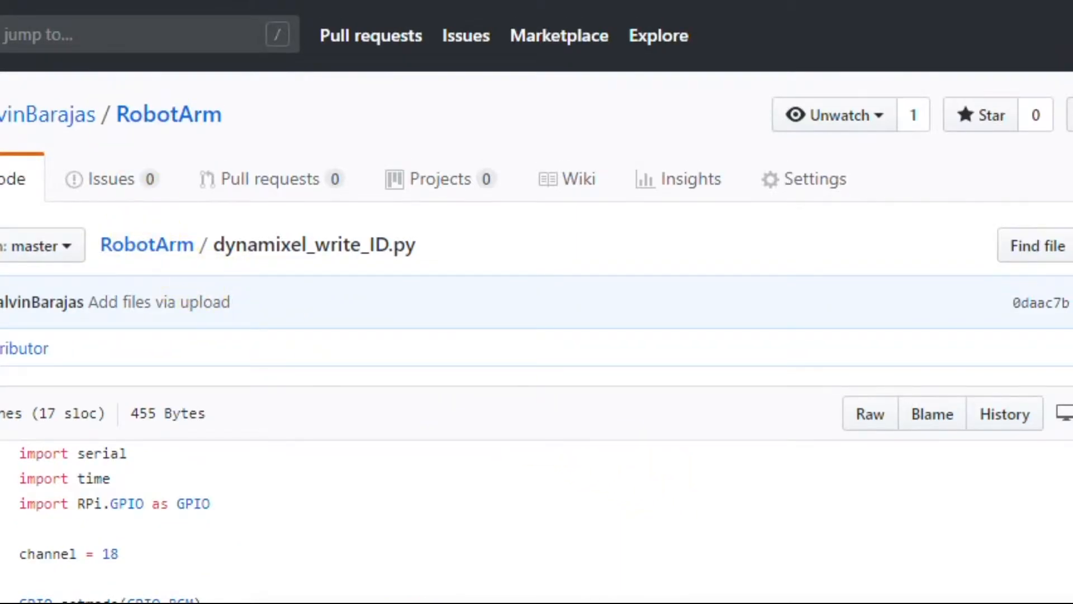
pyautogui.scroll(-3)
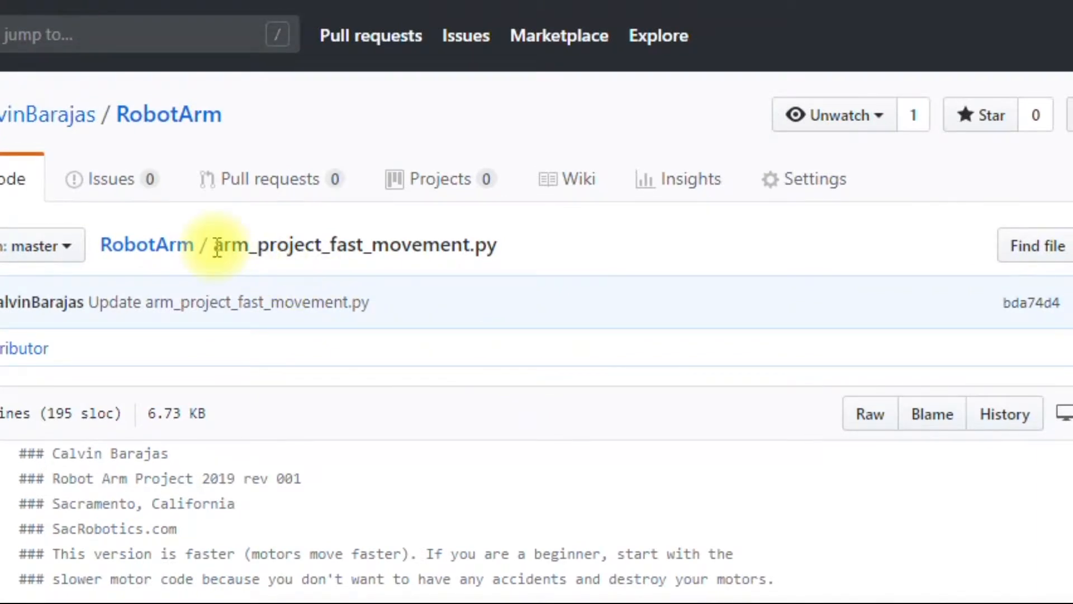
# Switch to arm_project_fast_movement.py in the RobotArm repository and scroll into its code
pyautogui.doubleClick(354, 244)
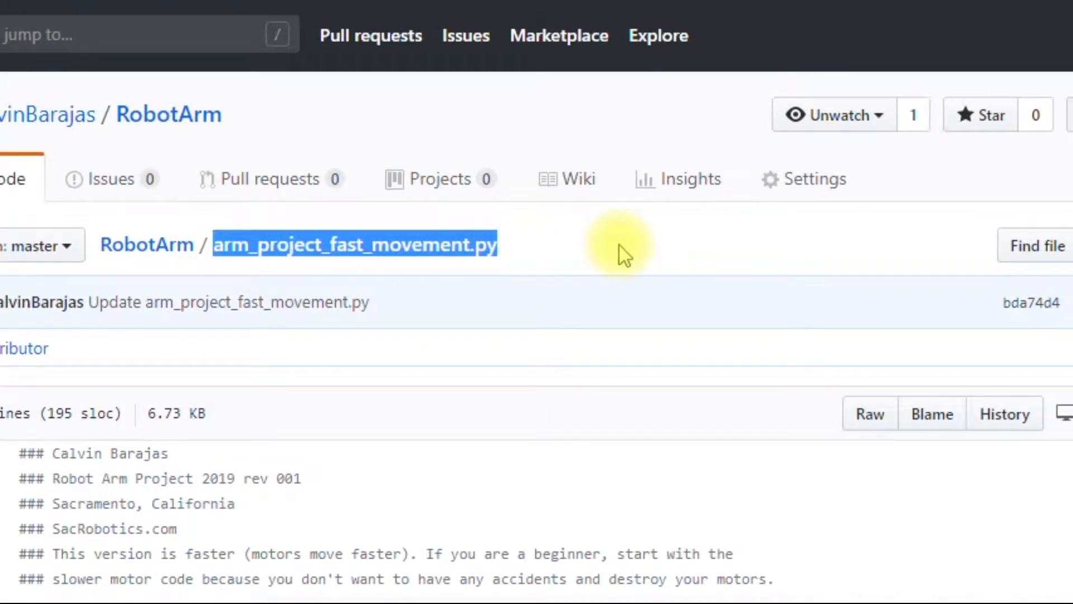
pyautogui.moveTo(574, 396)
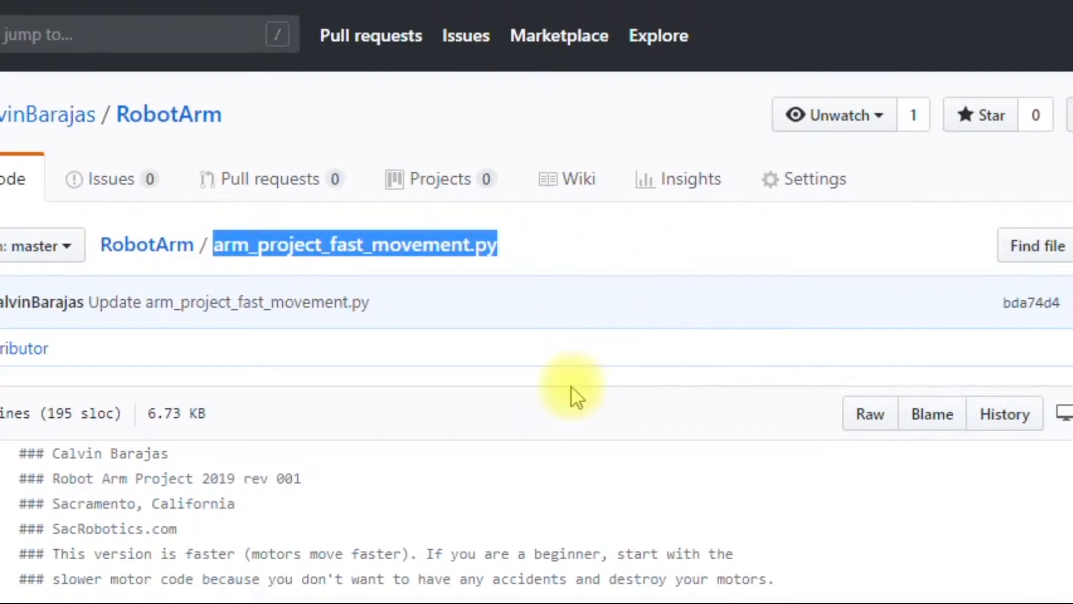
pyautogui.scroll(-3)
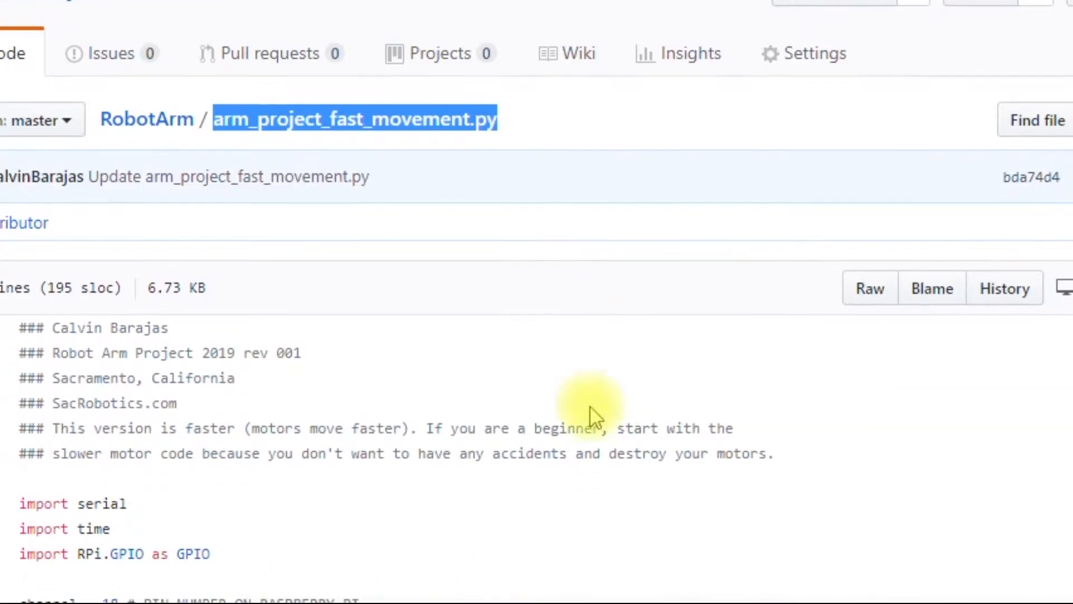
pyautogui.scroll(-3)
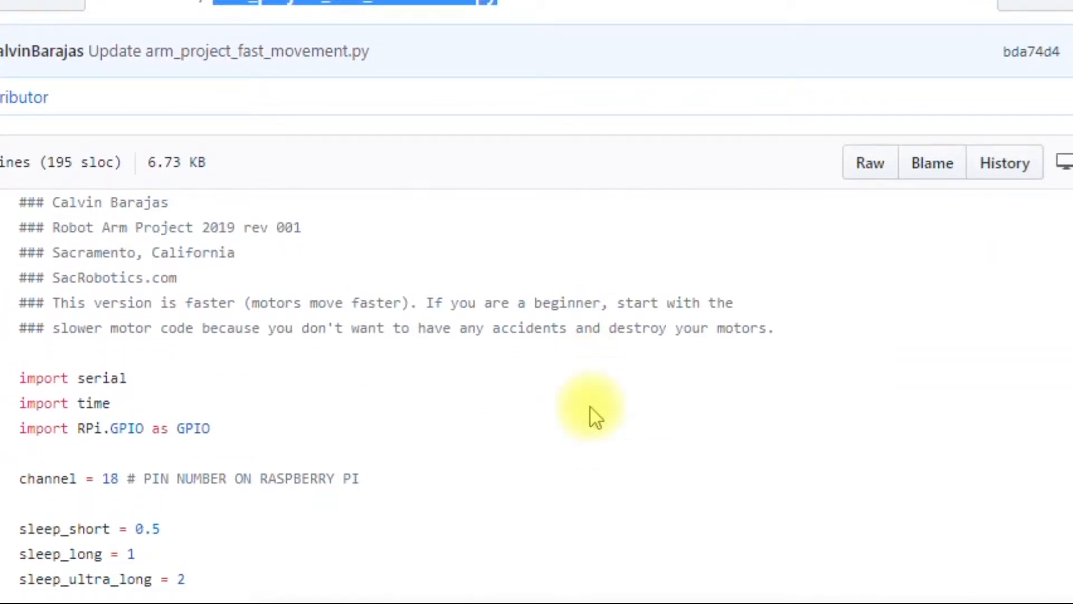
pyautogui.scroll(-3)
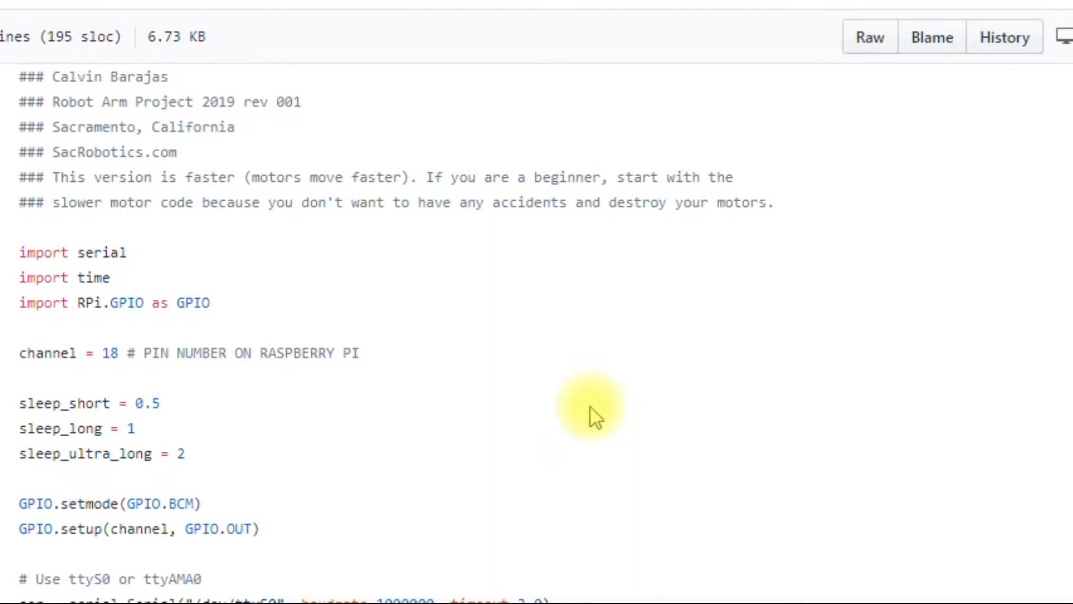
pyautogui.scroll(-3)
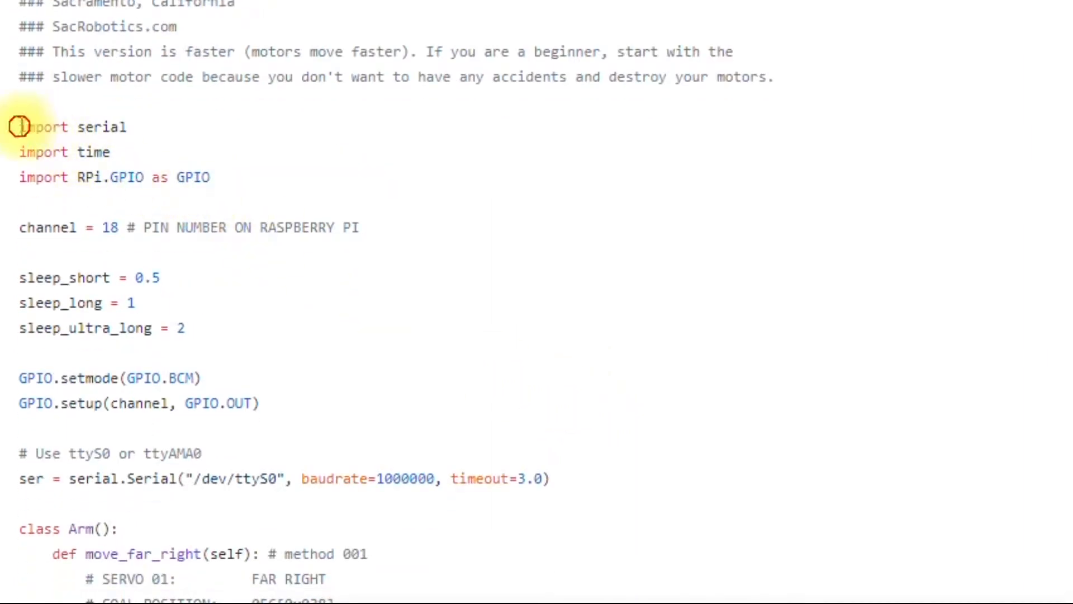
# Highlight the import and GPIO setup lines, then the ttyS0 serial port name
pyautogui.moveTo(20, 126); pyautogui.dragTo(355, 227)
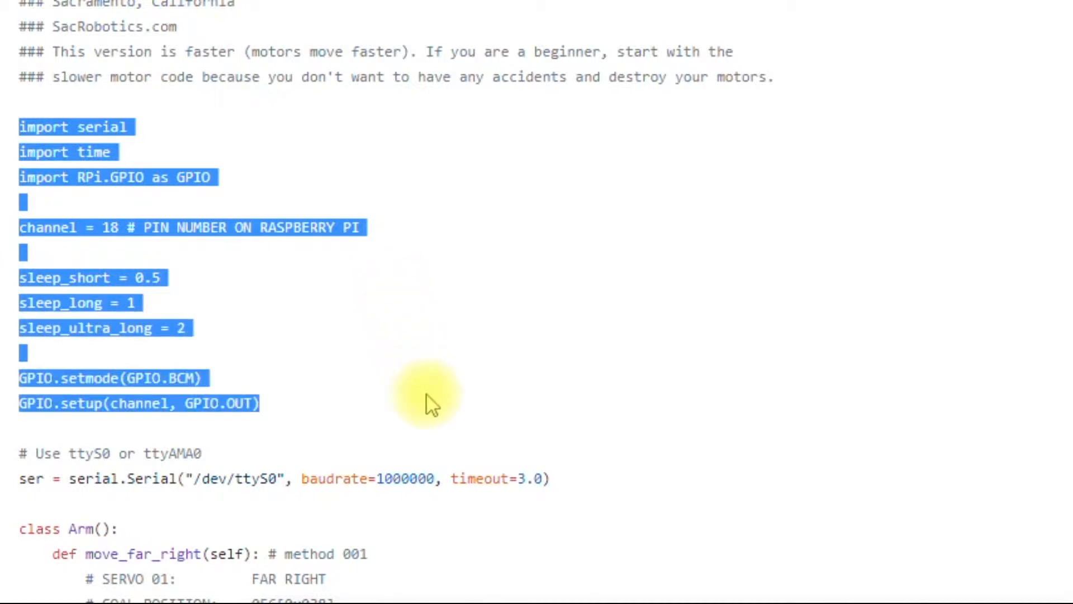
pyautogui.click(428, 400)
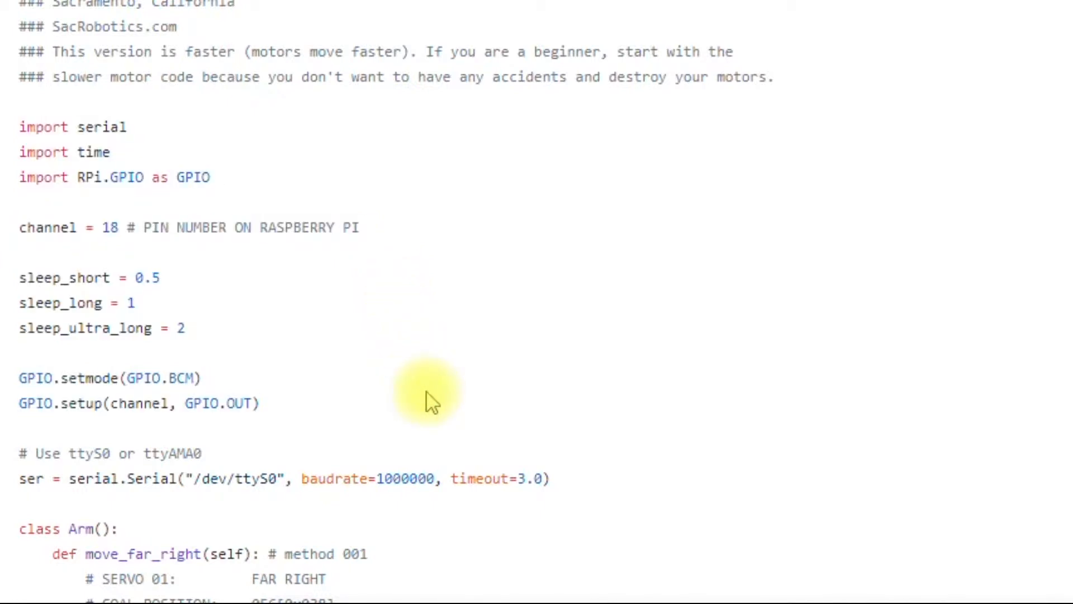
pyautogui.scroll(-3)
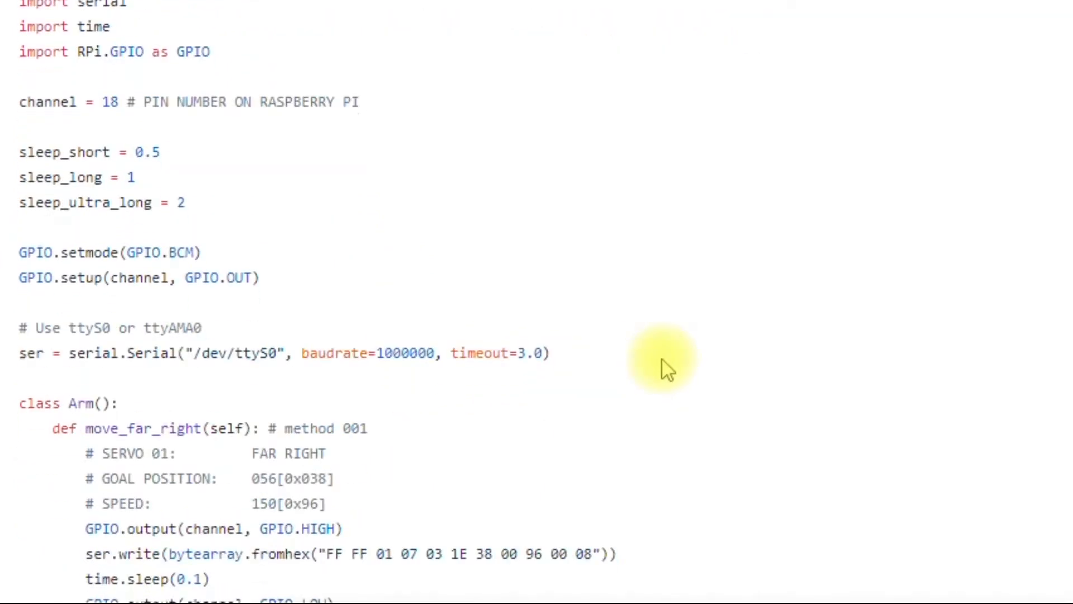
pyautogui.doubleClick(258, 354)
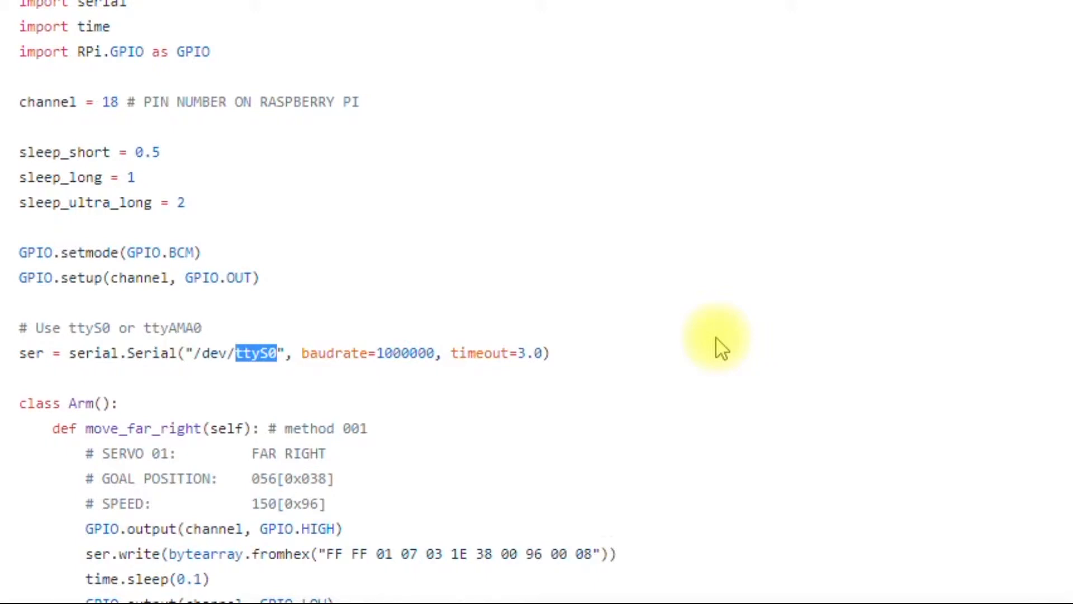
pyautogui.scroll(-3)
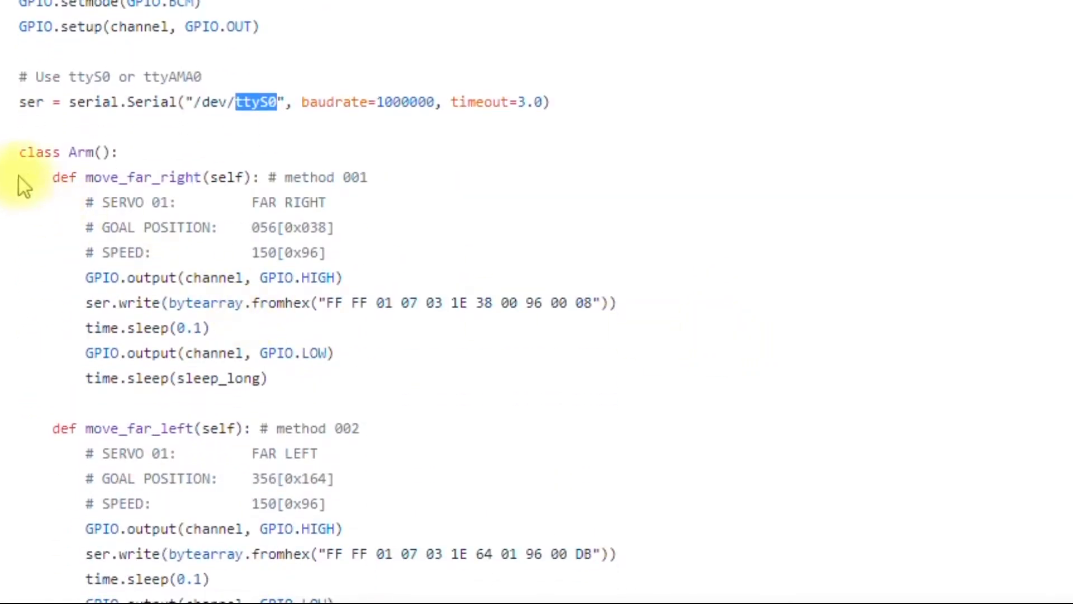
pyautogui.doubleClick(67, 152)
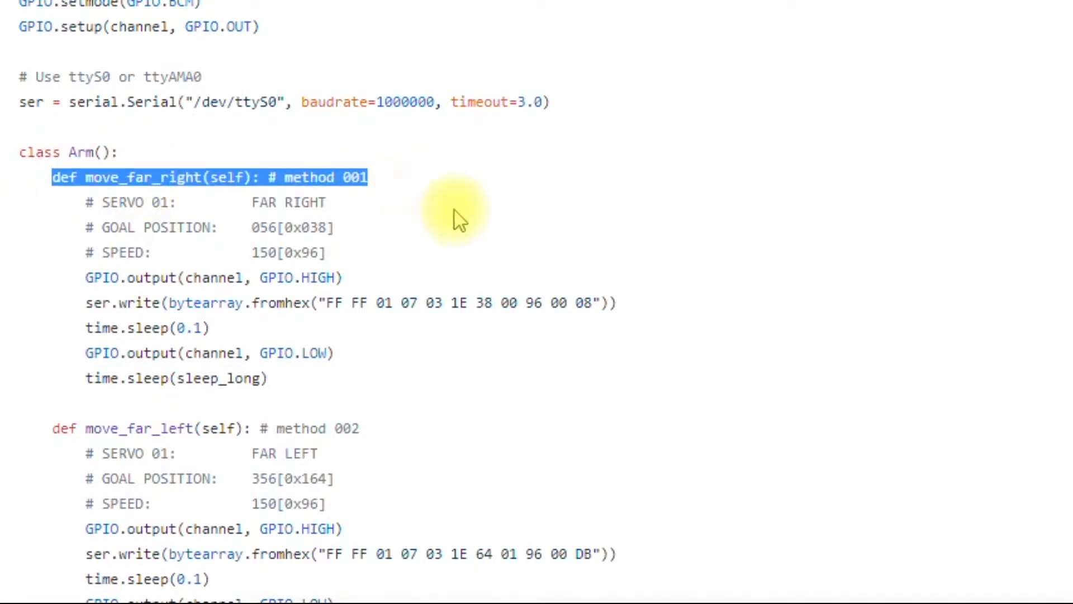
pyautogui.moveTo(553, 216)
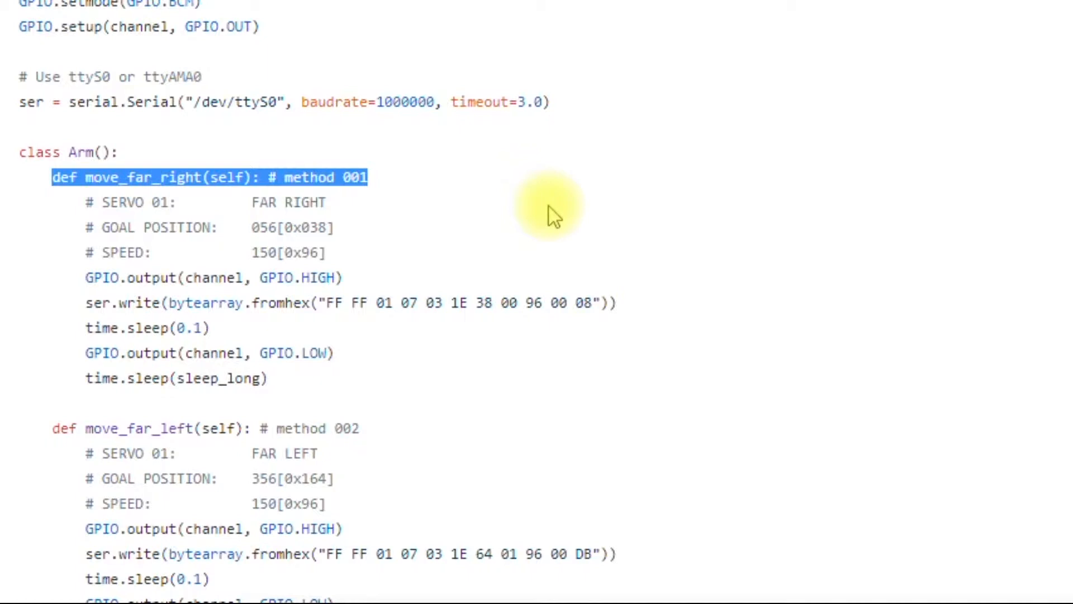
pyautogui.moveTo(455, 250)
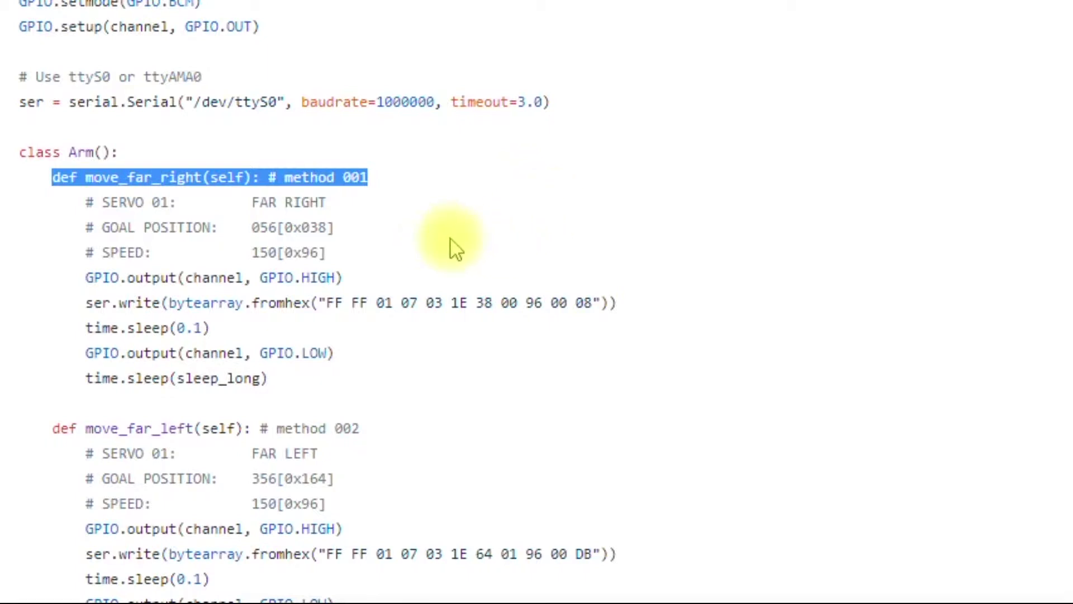
pyautogui.moveTo(84, 303)
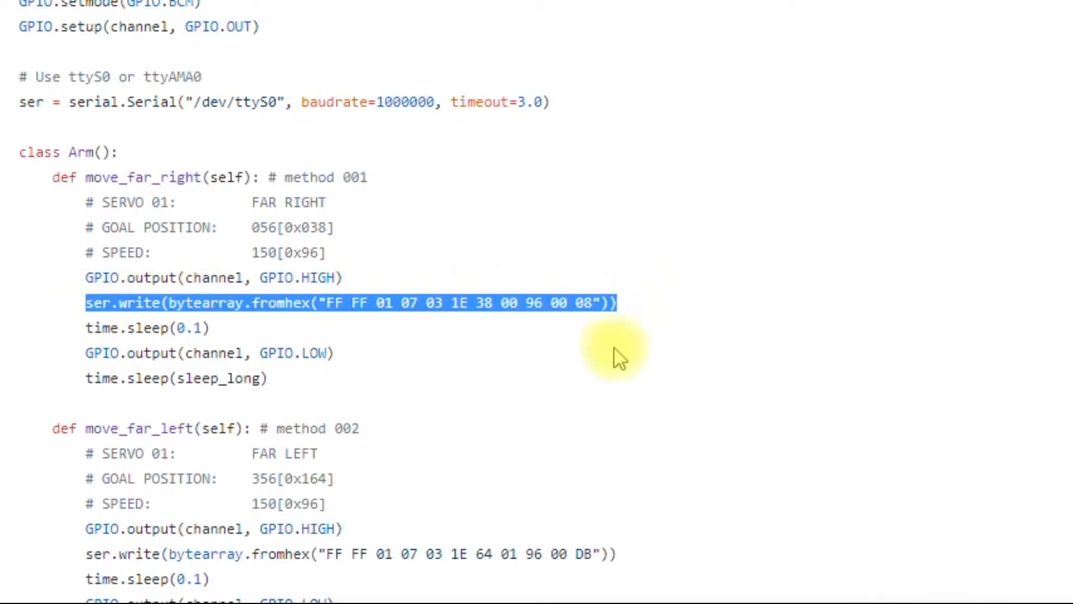
pyautogui.moveTo(564, 342)
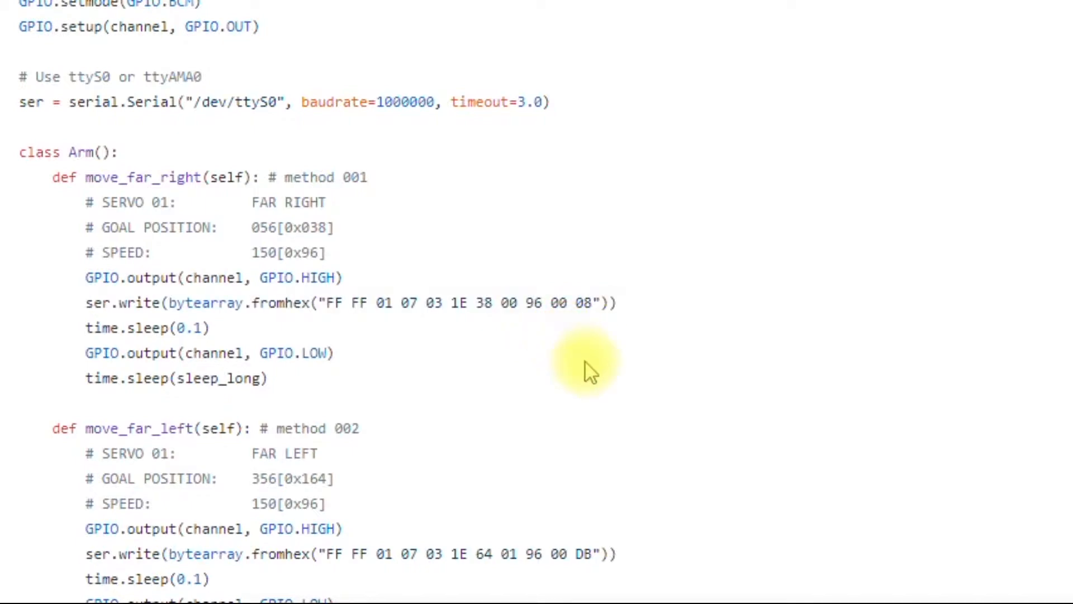
# Scroll through the gripper and servo functions, emphasising 02 and bottom in servo_02_bottom
pyautogui.scroll(-3)
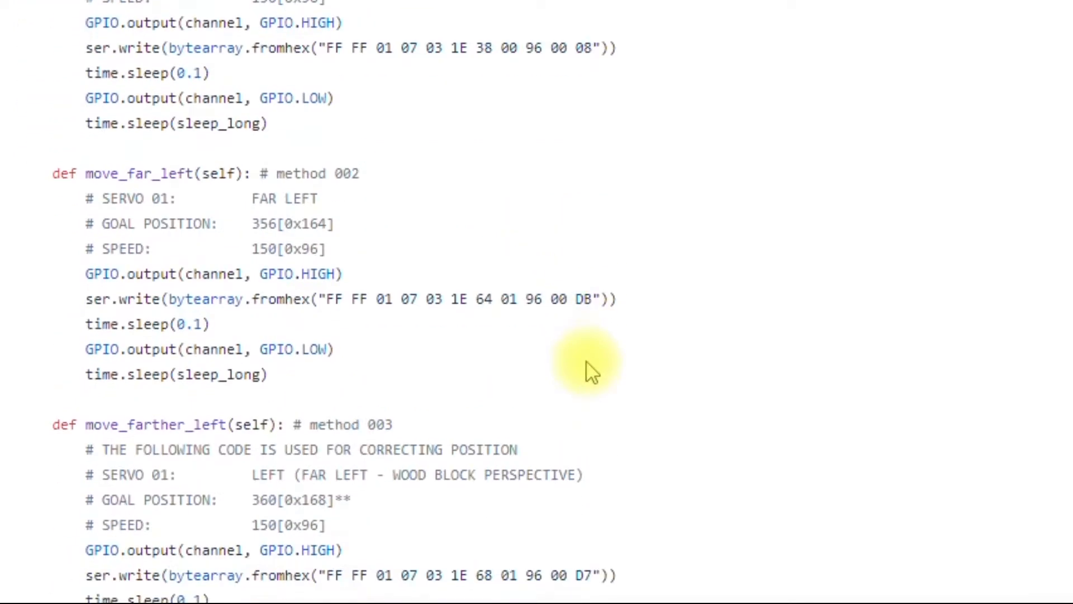
pyautogui.scroll(-3)
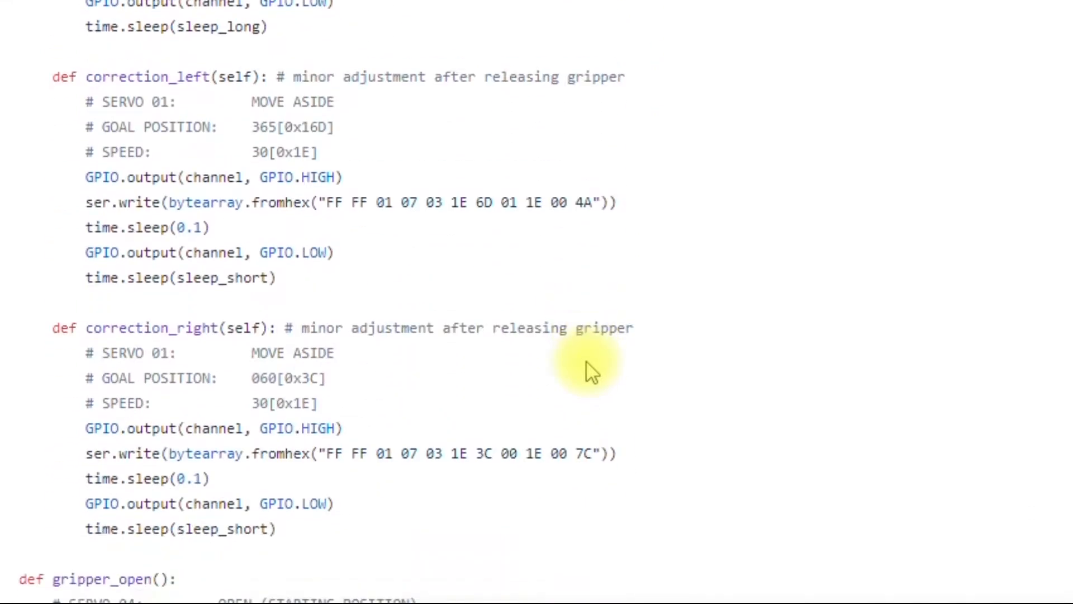
pyautogui.scroll(-3)
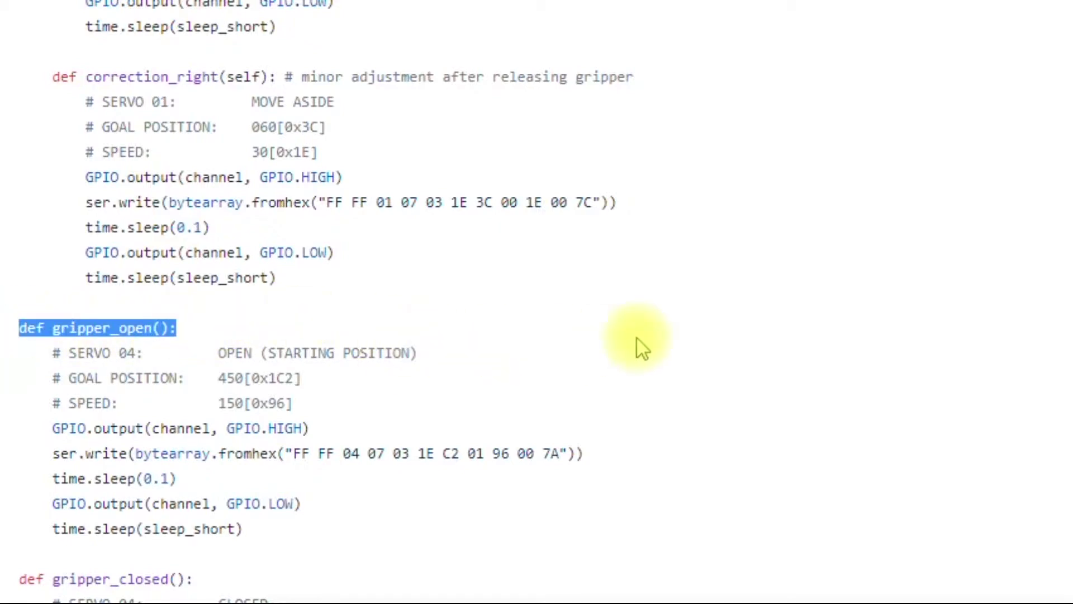
pyautogui.scroll(-3)
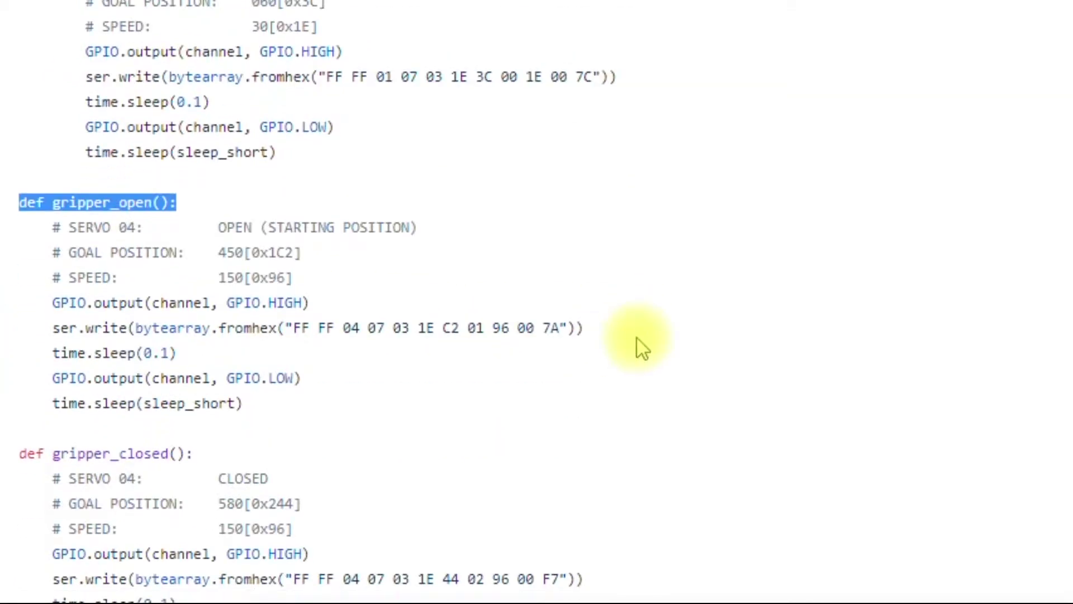
pyautogui.scroll(-3)
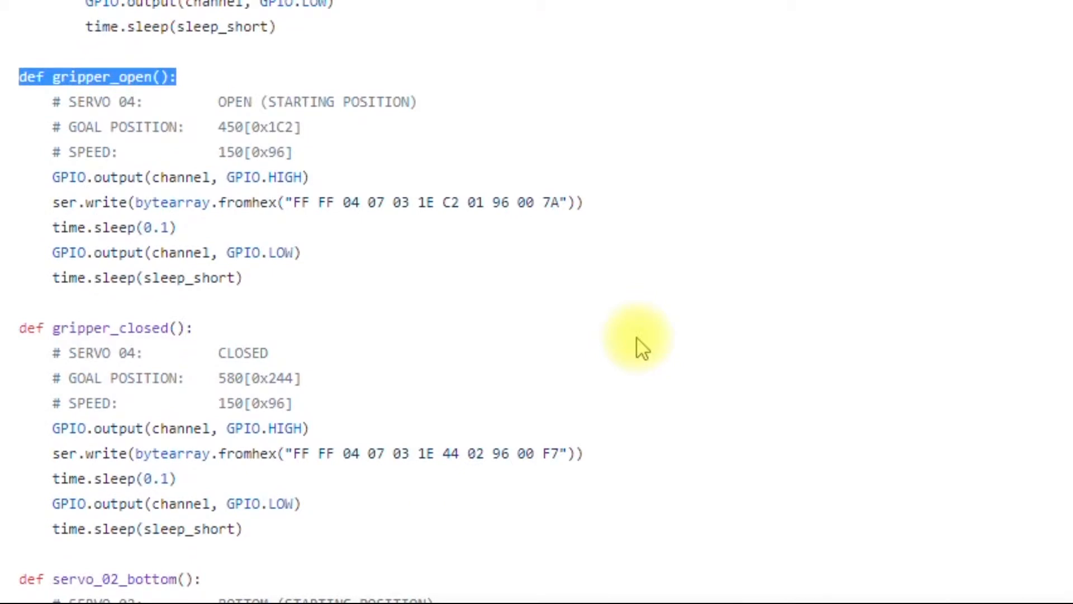
pyautogui.scroll(-3)
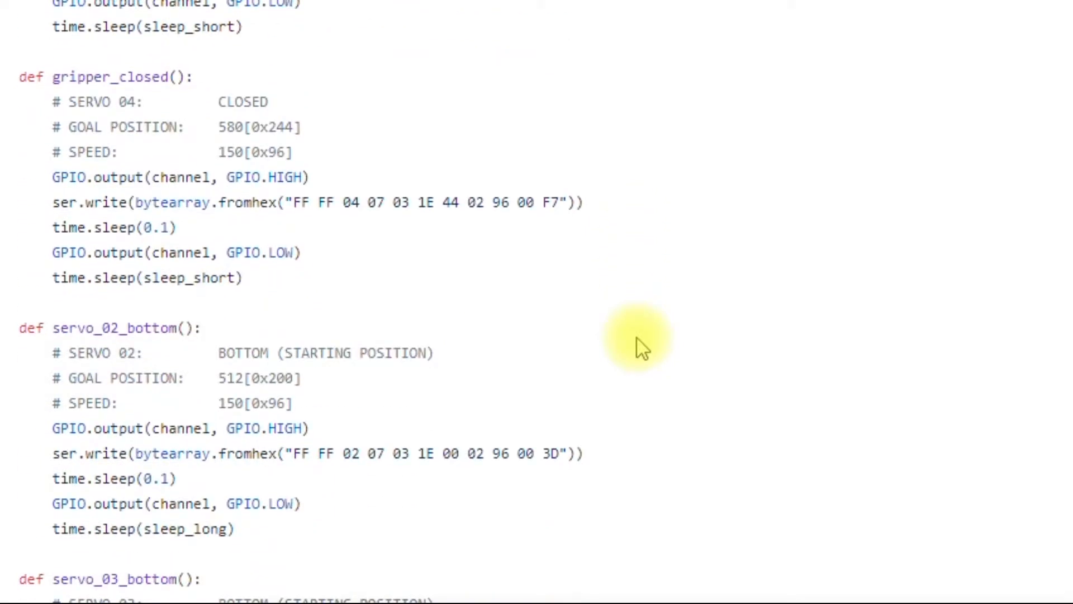
pyautogui.scroll(-3)
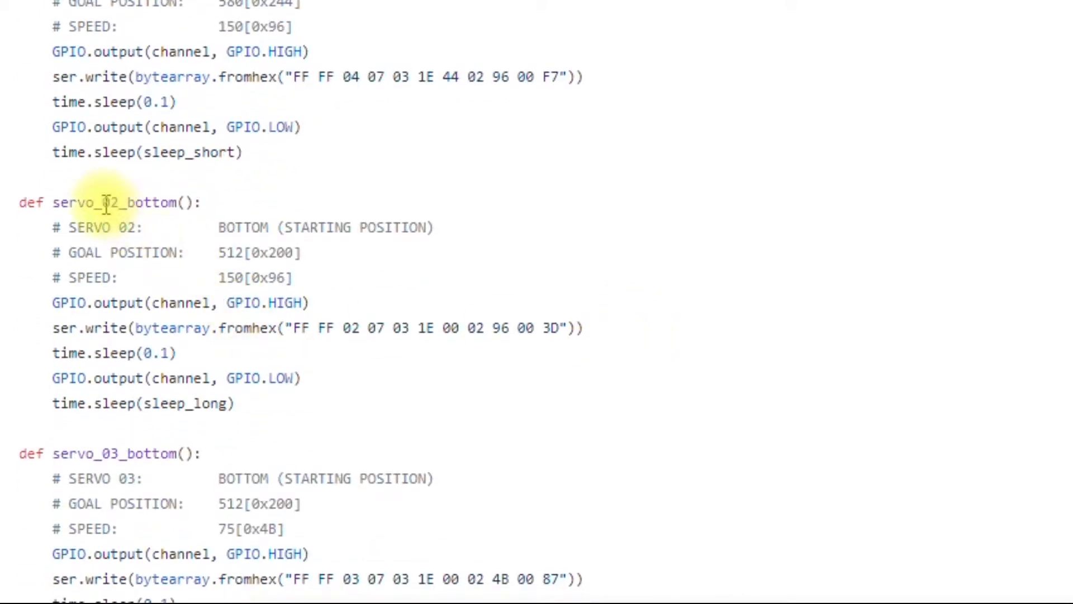
pyautogui.doubleClick(109, 202)
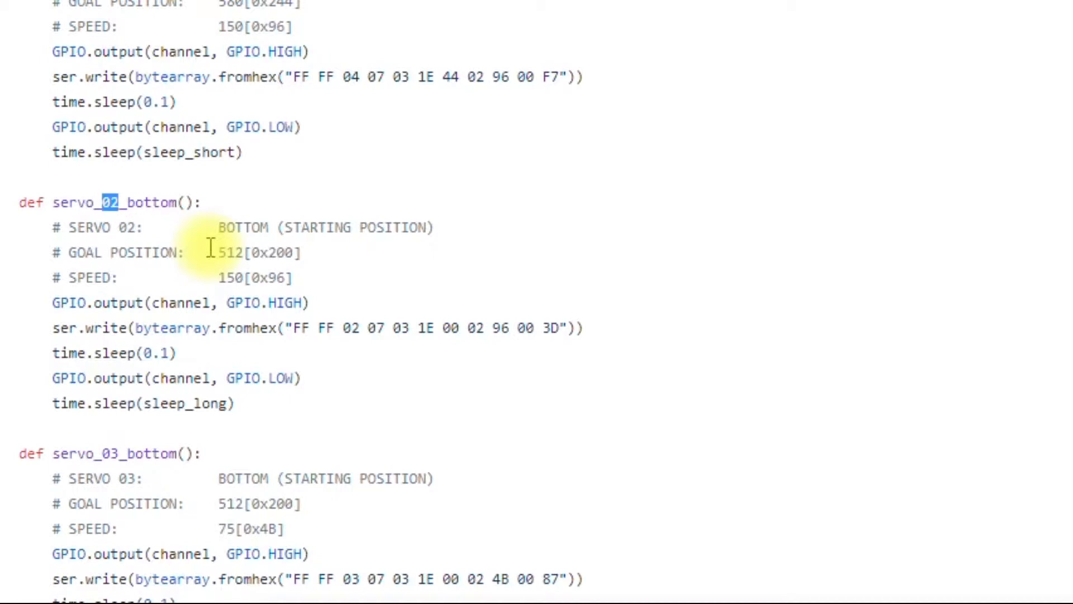
pyautogui.doubleClick(147, 202)
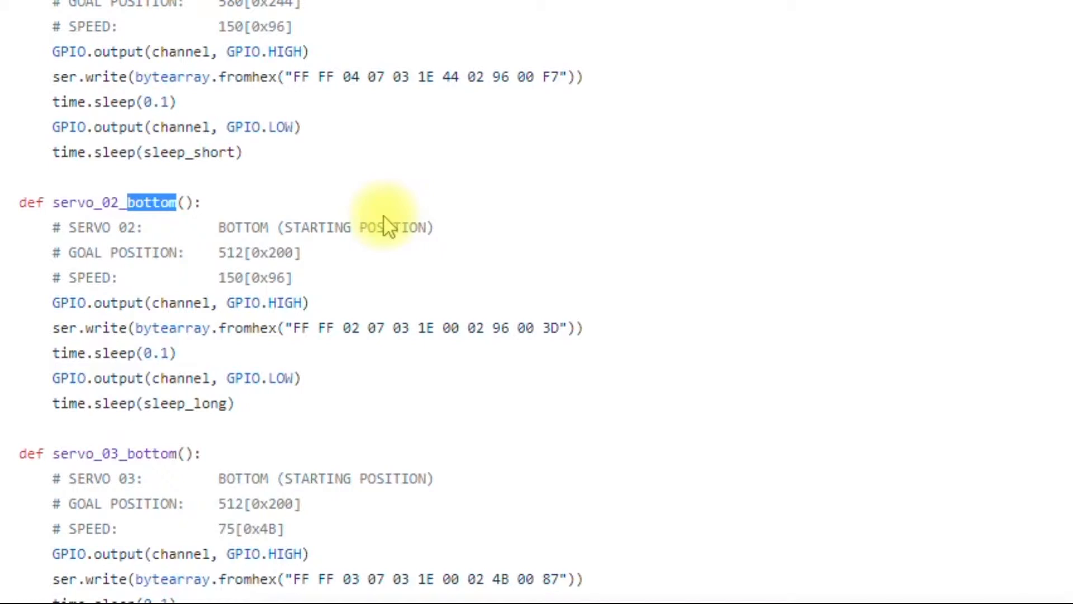
# Emphasise the Arm object creation line and the RESET ALL MOTORS comment, then reach the main loop
pyautogui.scroll(-3)
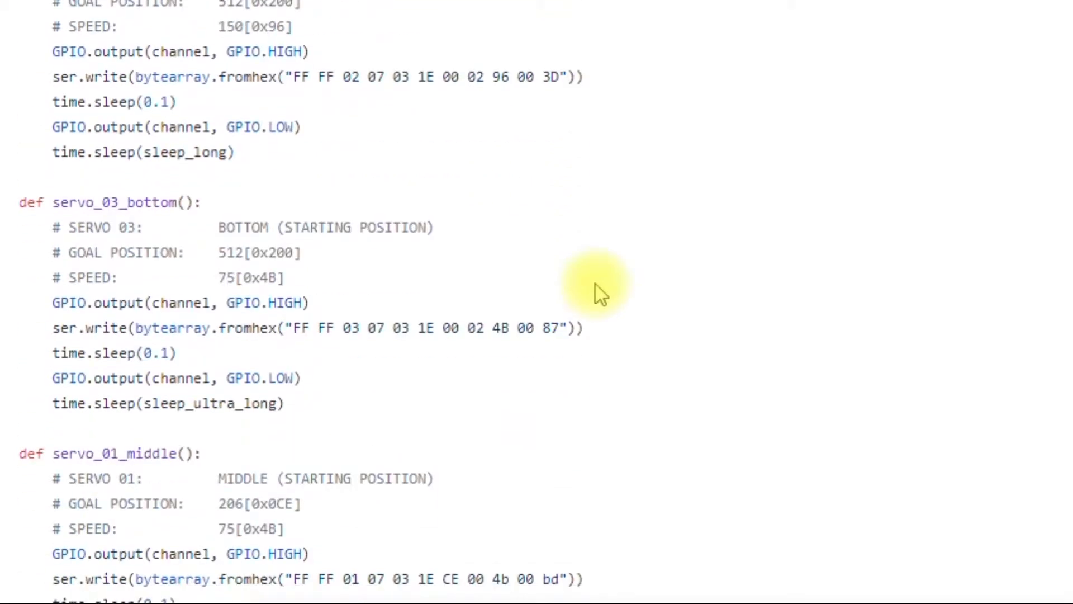
pyautogui.scroll(-3)
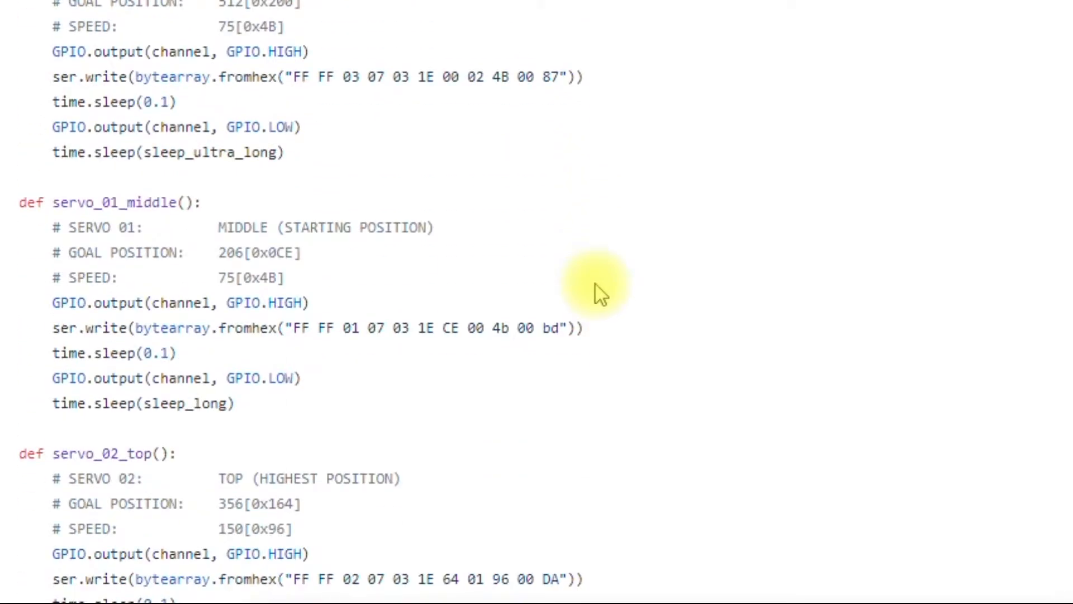
pyautogui.scroll(-3)
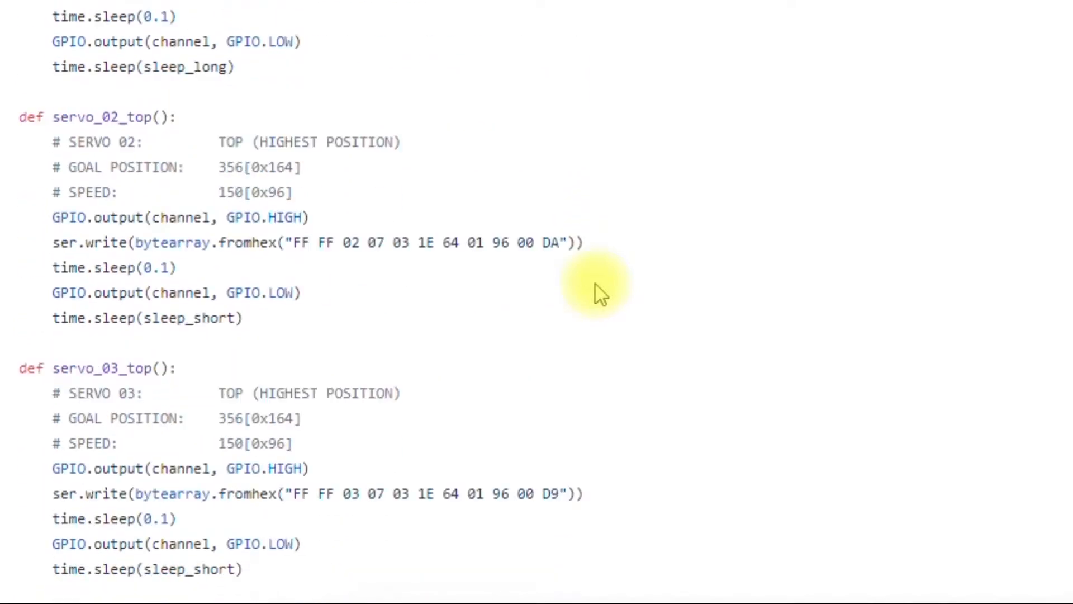
pyautogui.scroll(-3)
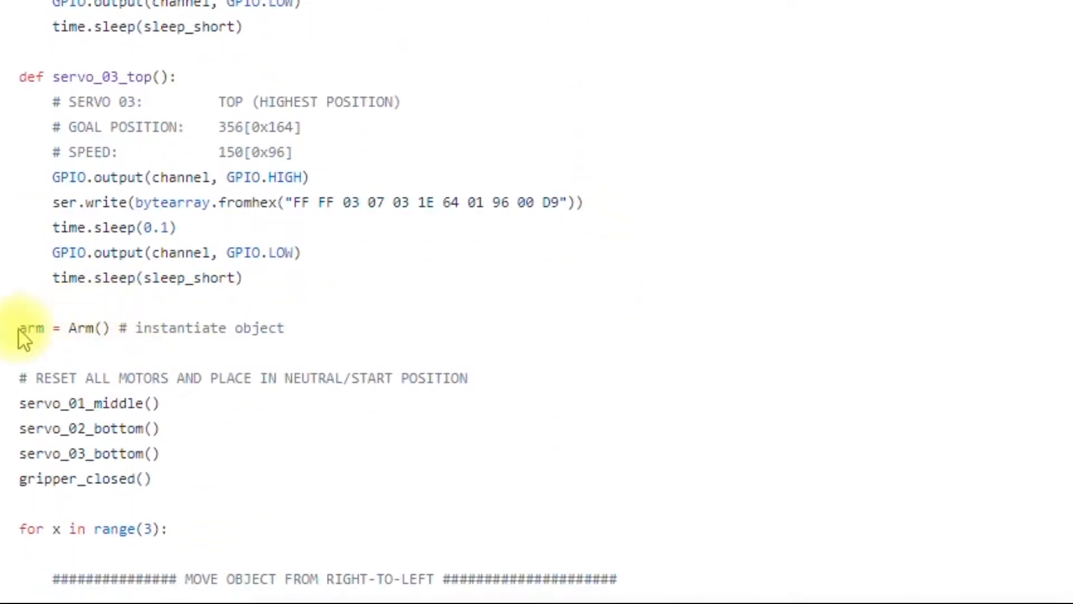
pyautogui.tripleClick(151, 328)
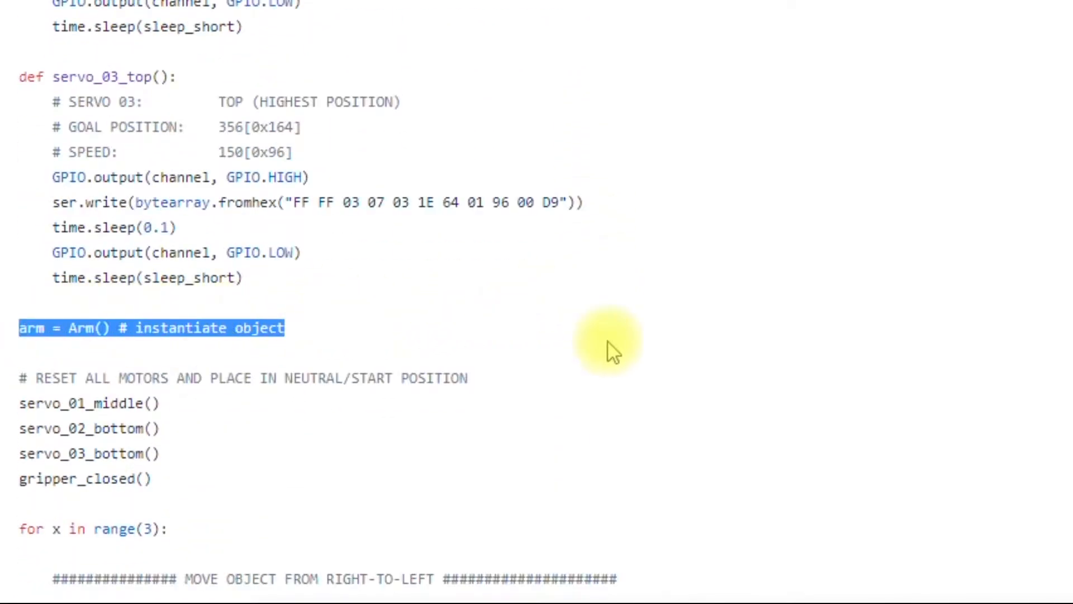
pyautogui.scroll(-3)
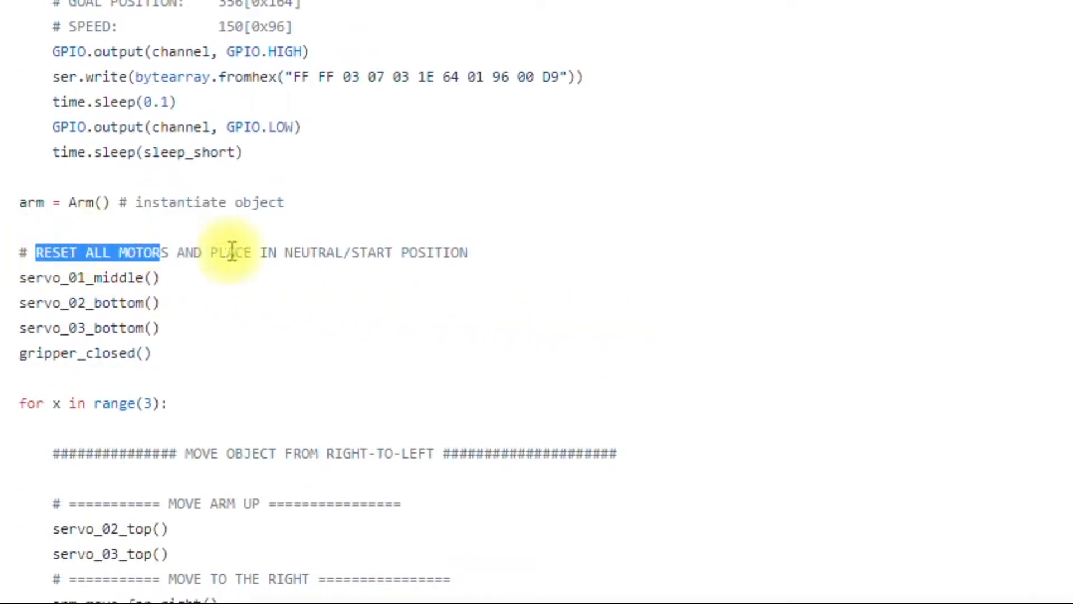
pyautogui.moveTo(232, 251); pyautogui.dragTo(465, 252)
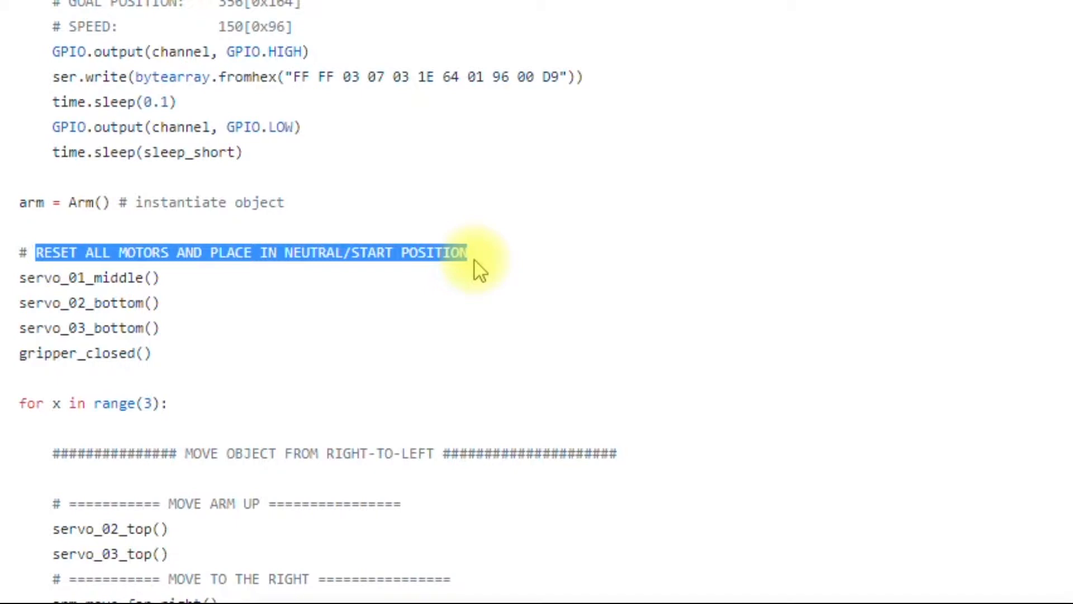
pyautogui.moveTo(392, 287)
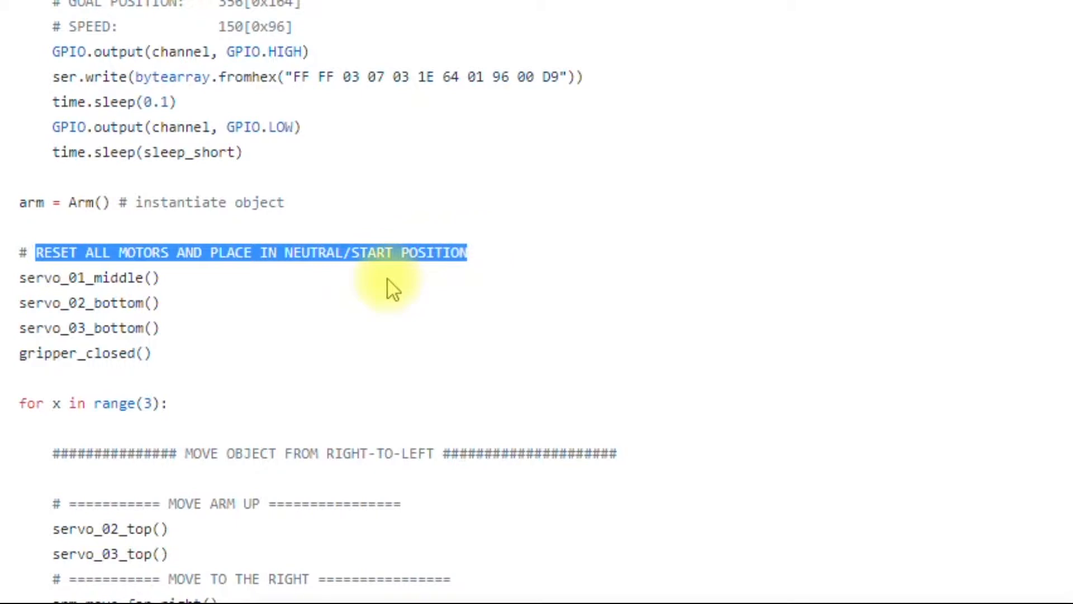
pyautogui.scroll(-3)
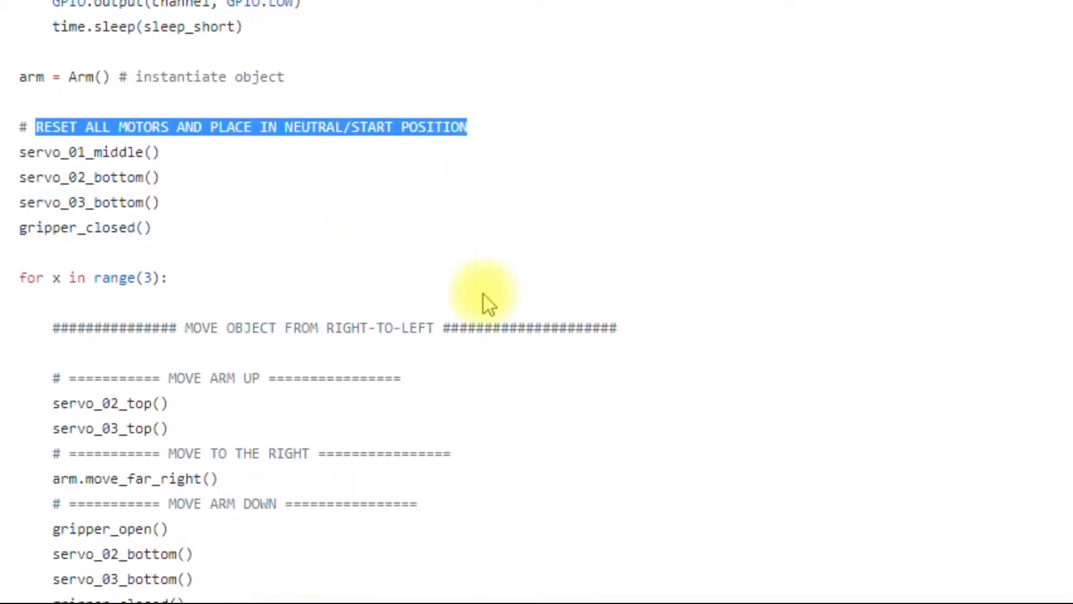
# Emphasise the MOVE ARM DOWN comment and the gripper_open() call after lowering the arm
pyautogui.scroll(-3)
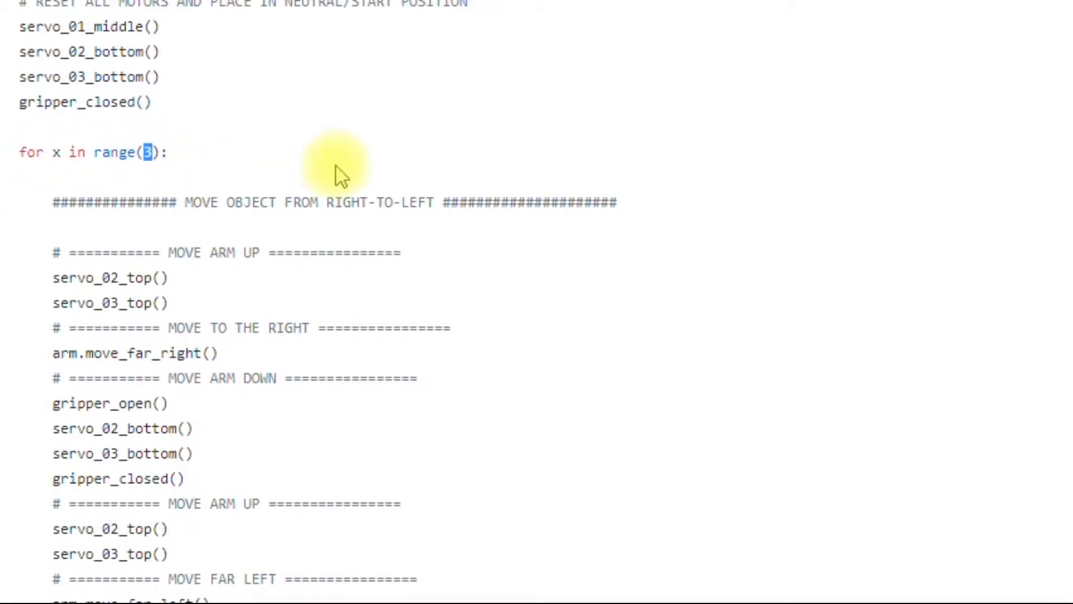
pyautogui.moveTo(449, 216)
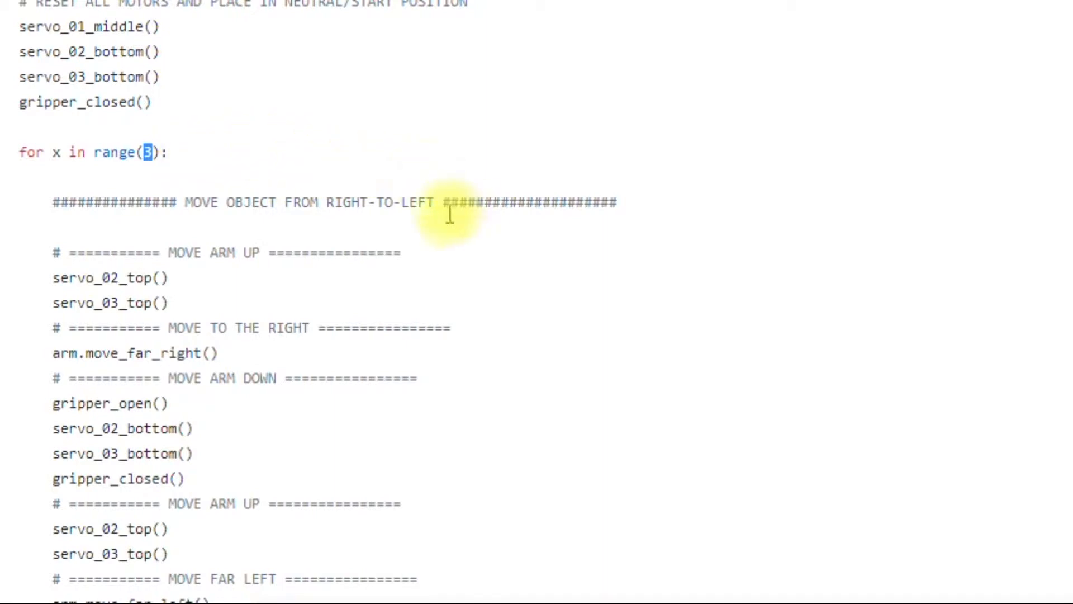
pyautogui.moveTo(232, 223)
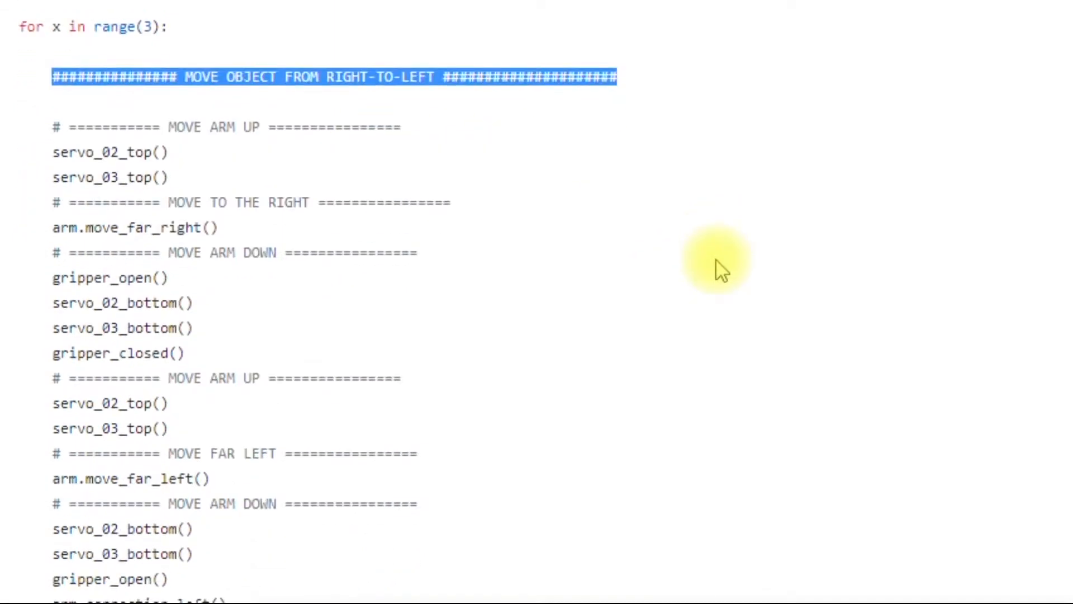
pyautogui.moveTo(168, 126)
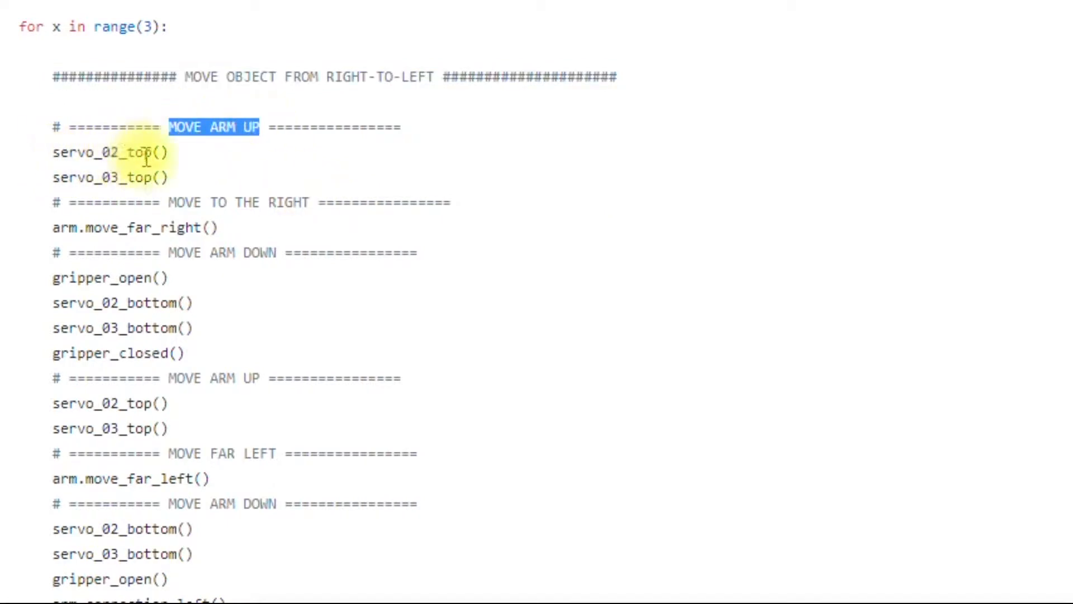
pyautogui.moveTo(193, 173)
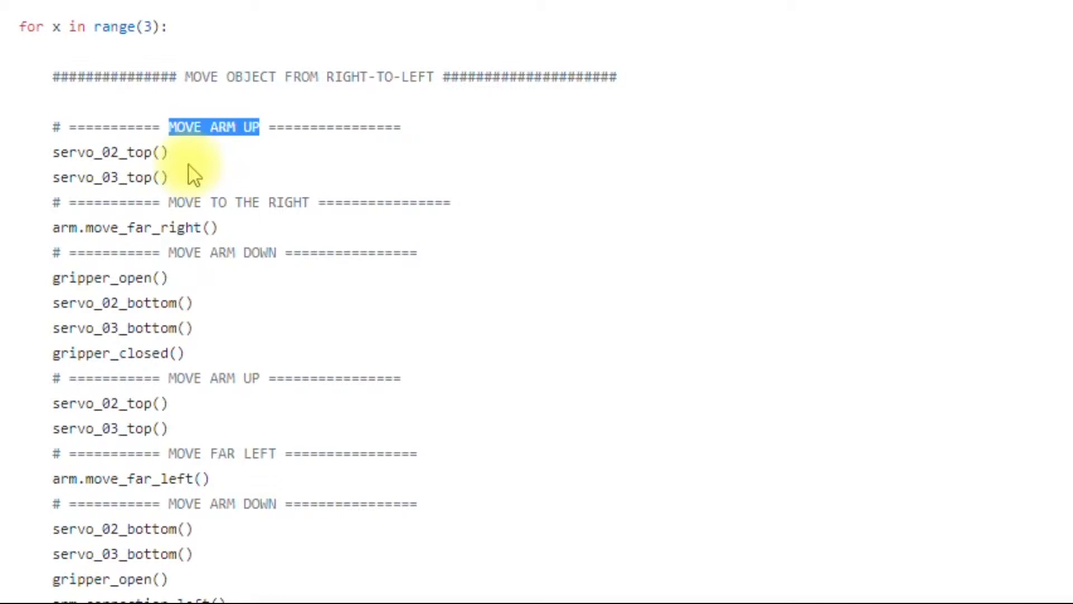
pyautogui.moveTo(216, 199)
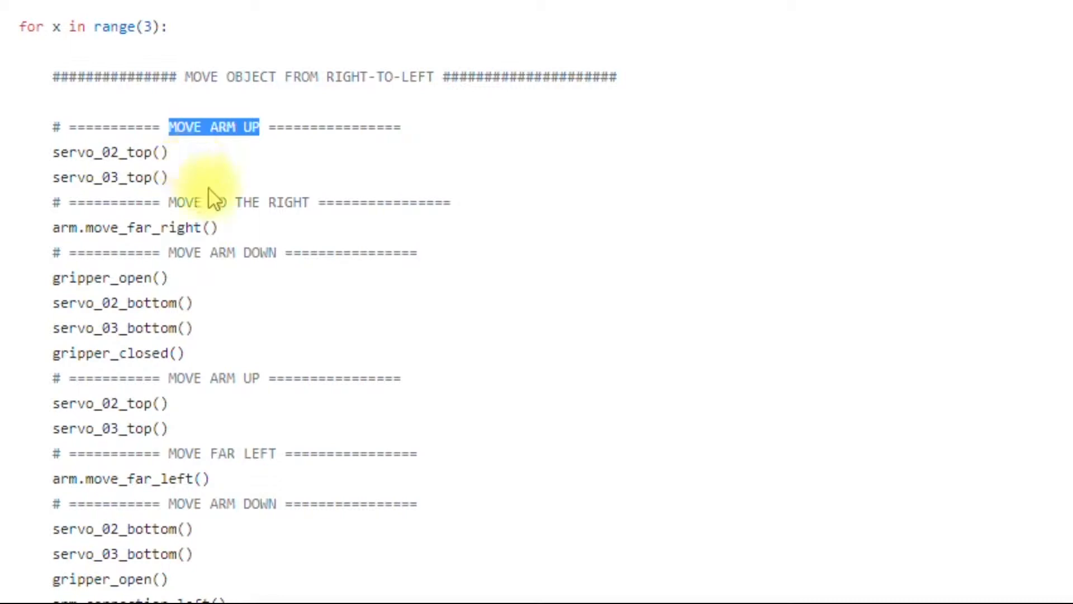
pyautogui.moveTo(58, 233)
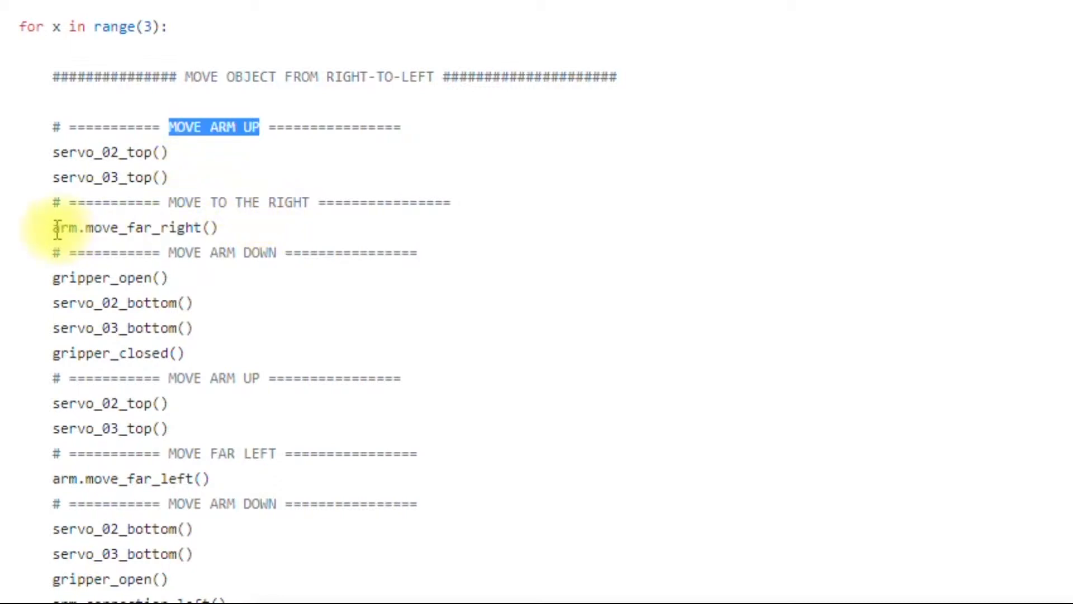
pyautogui.moveTo(159, 223)
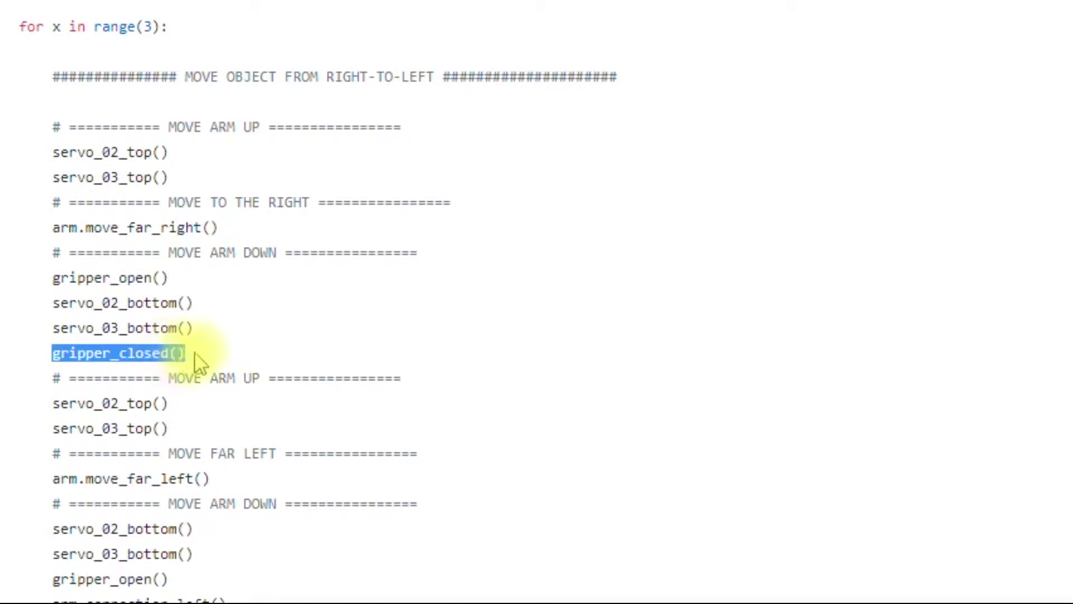
pyautogui.moveTo(169, 377)
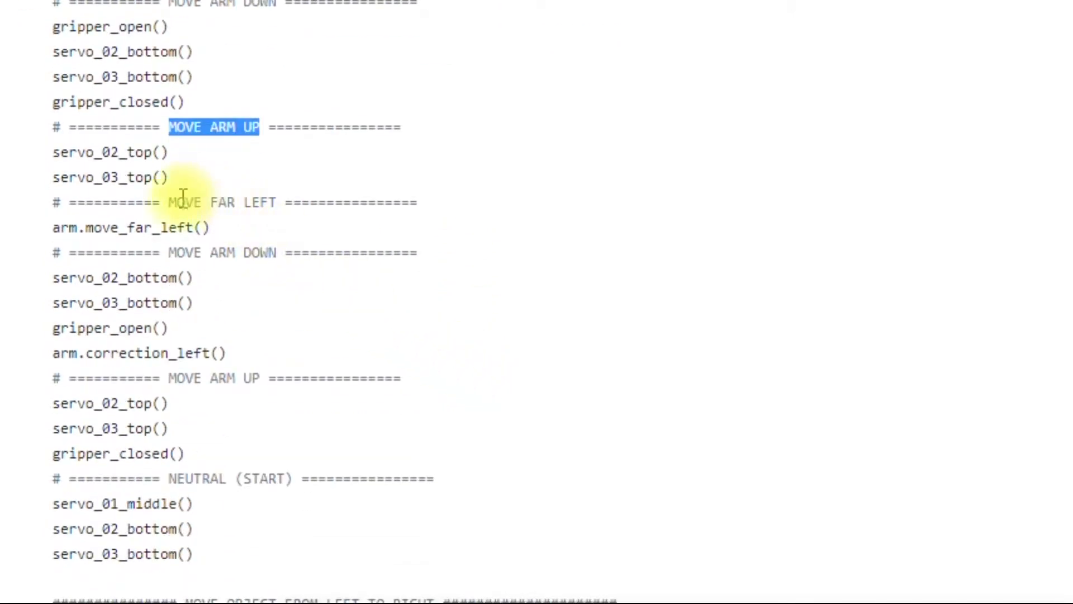
pyautogui.doubleClick(221, 202)
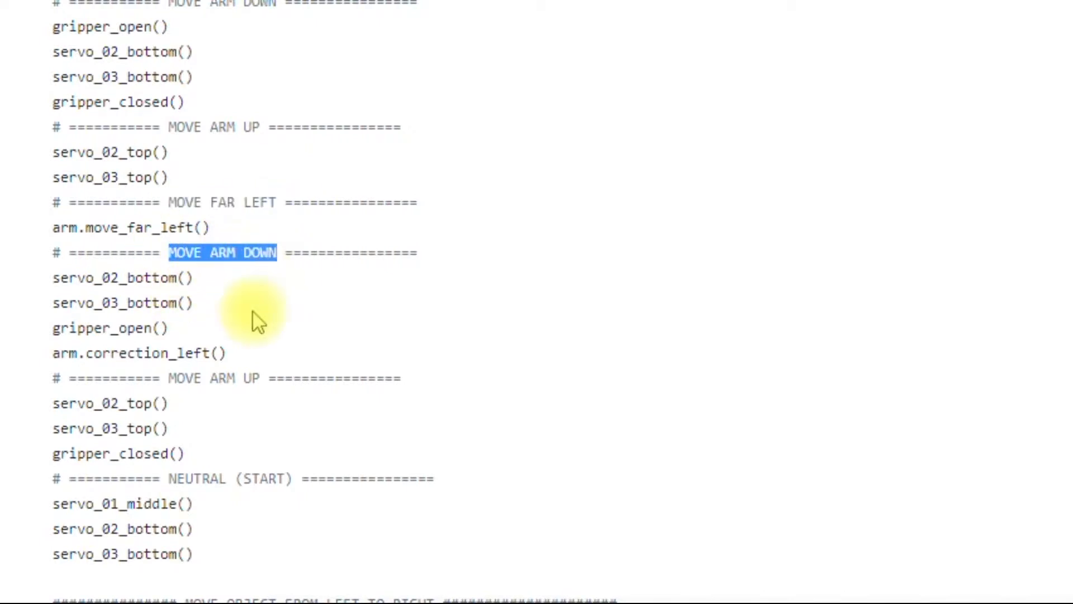
pyautogui.moveTo(166, 377)
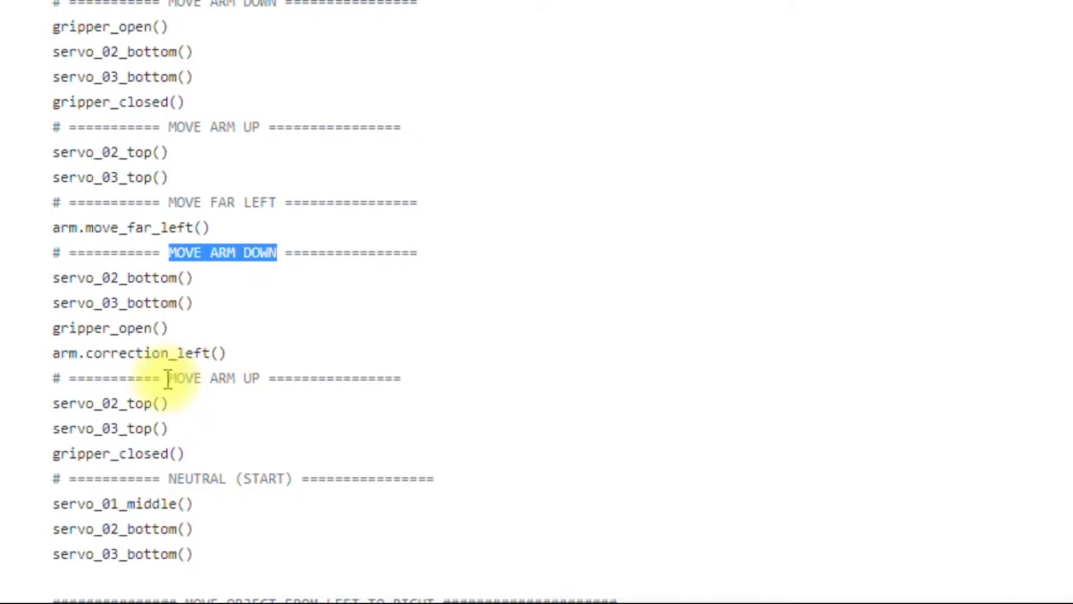
pyautogui.doubleClick(103, 328)
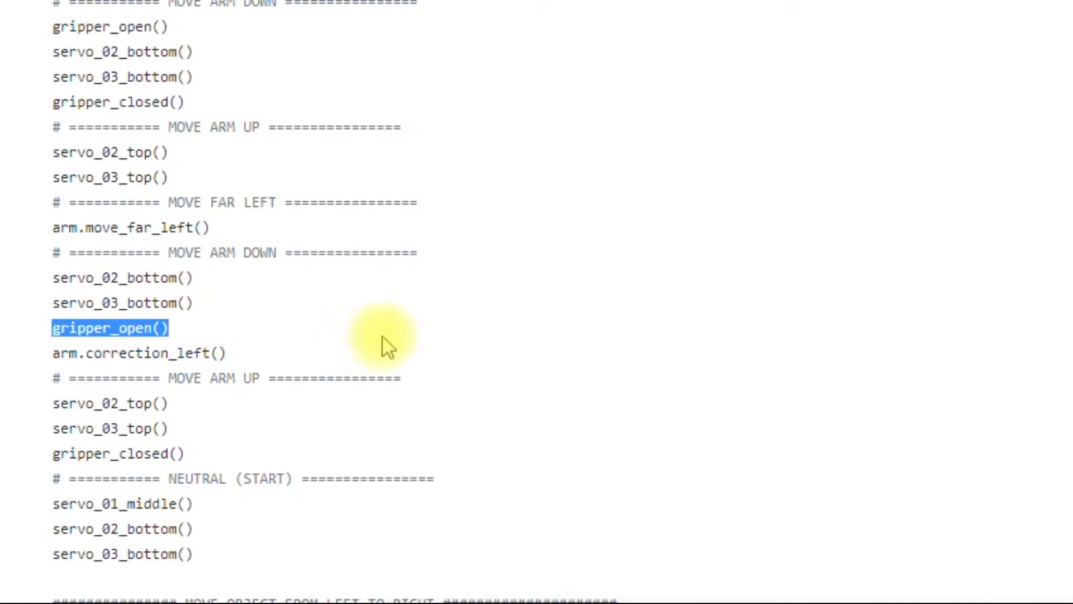
# Scroll to the loop's end with its print('iteration completed') statement
pyautogui.scroll(-3)
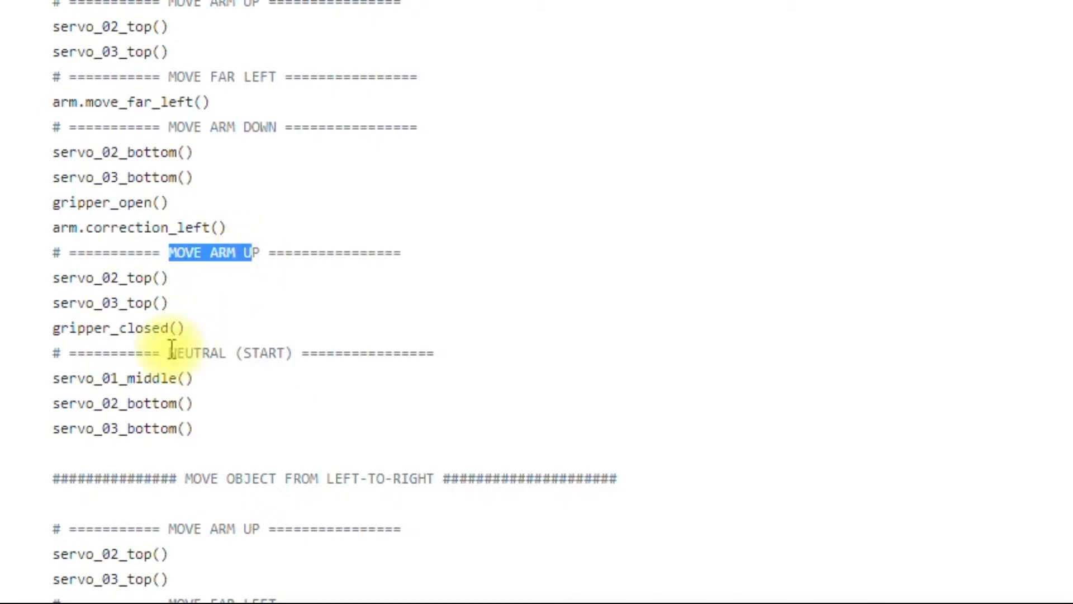
pyautogui.scroll(-3)
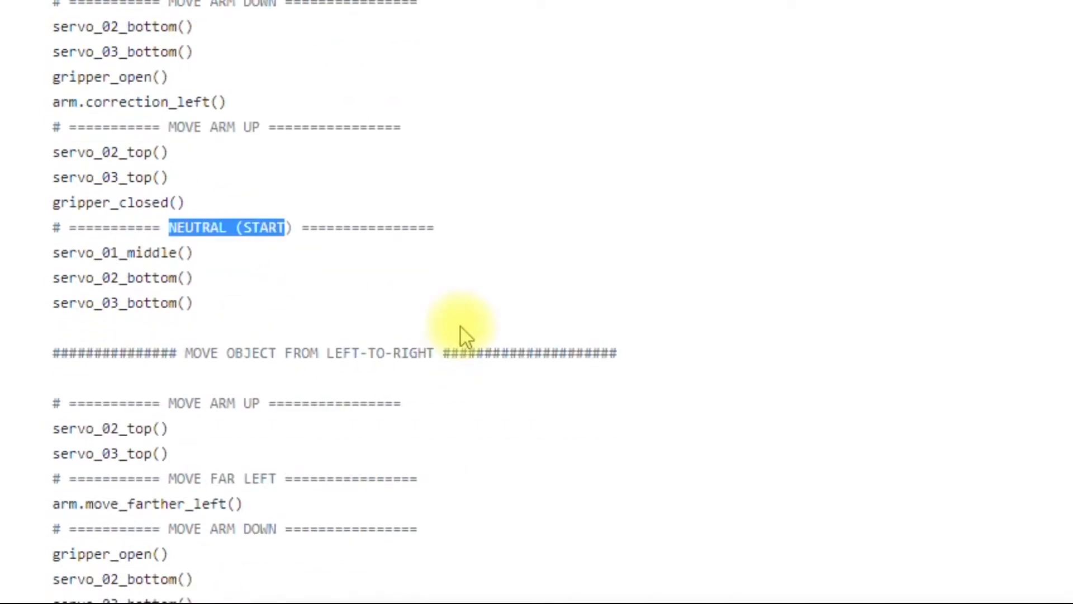
pyautogui.scroll(3)
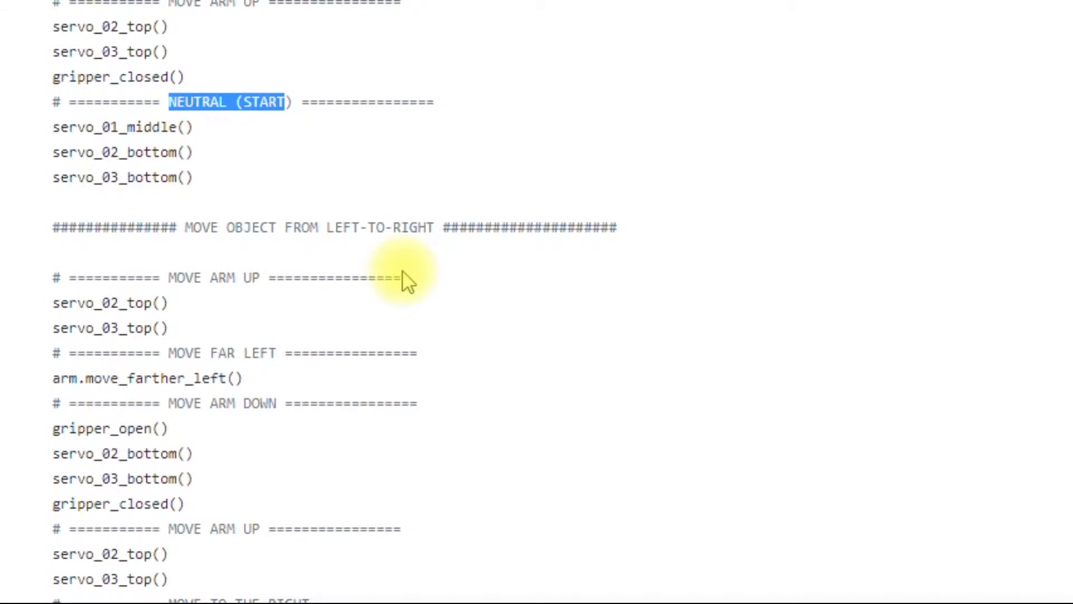
pyautogui.scroll(-3)
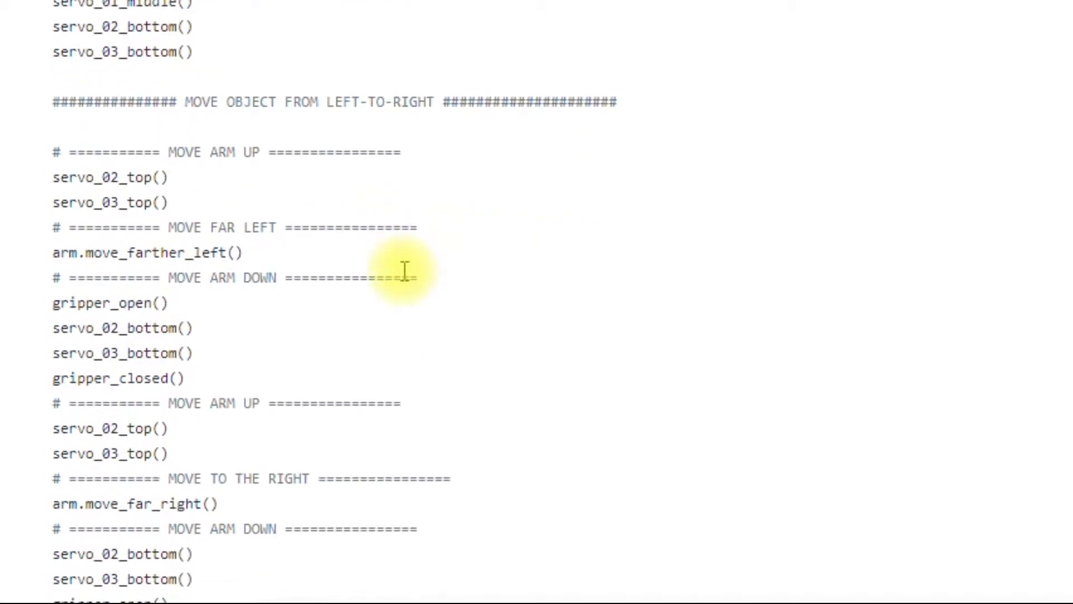
pyautogui.scroll(-3)
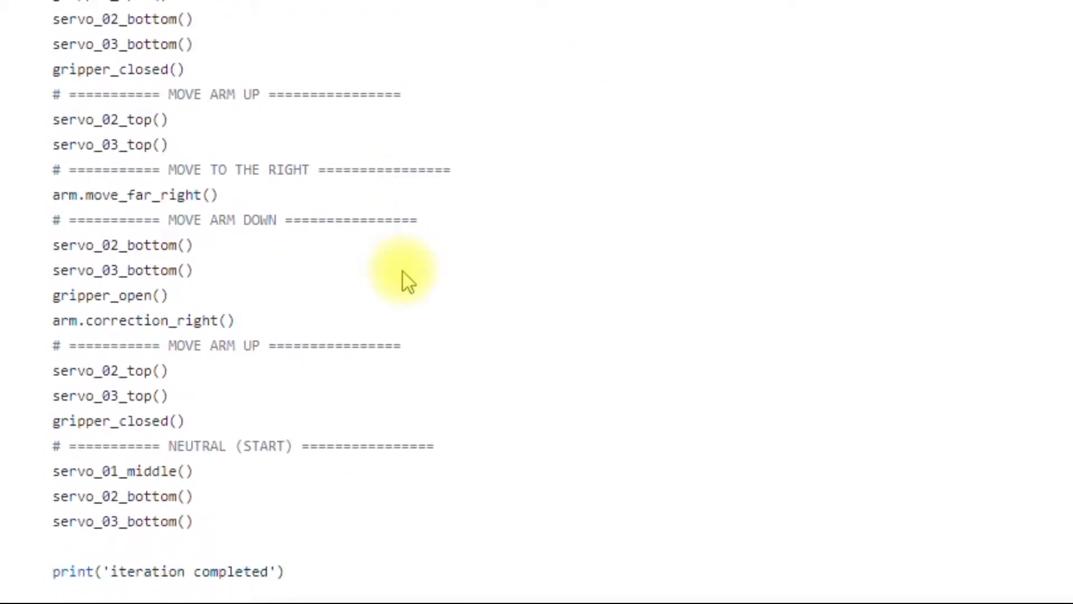
pyautogui.scroll(3)
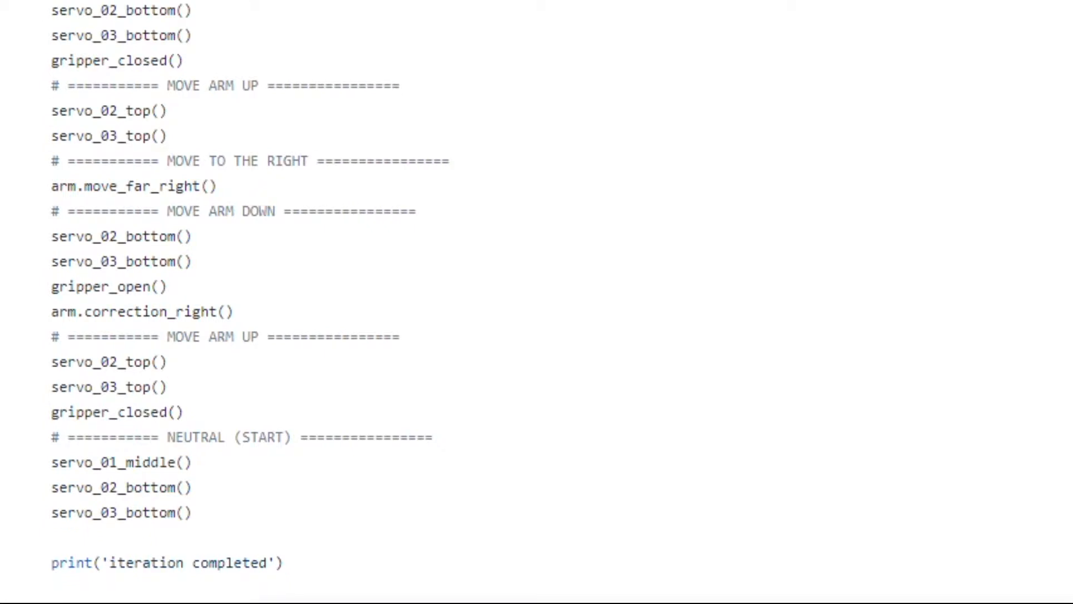
# Bring the move_far_right serial hex command into view and clear its highlight
pyautogui.scroll(-3)
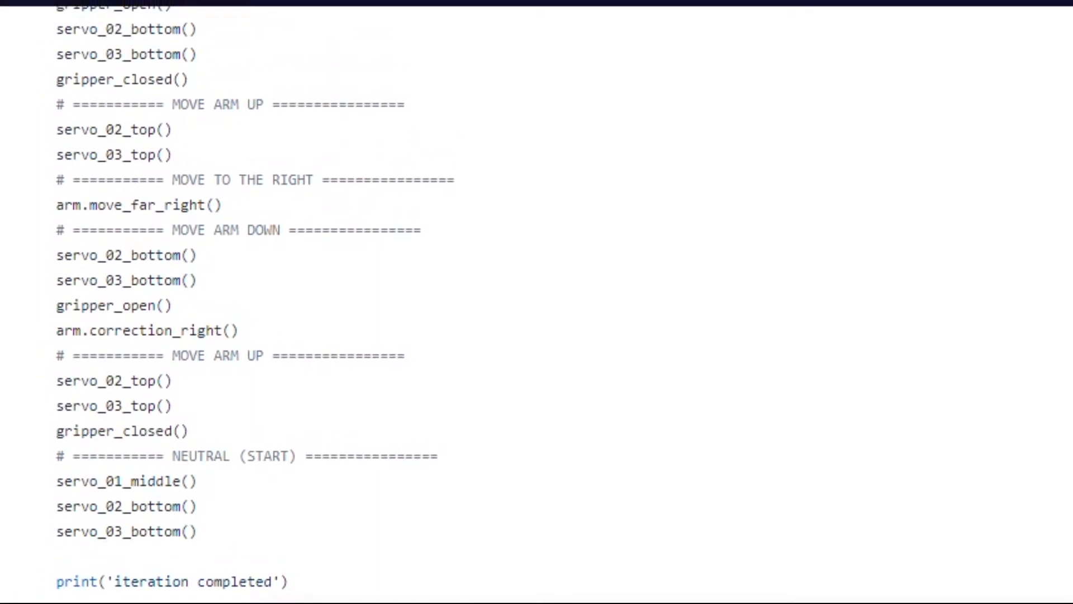
pyautogui.moveTo(467, 216)
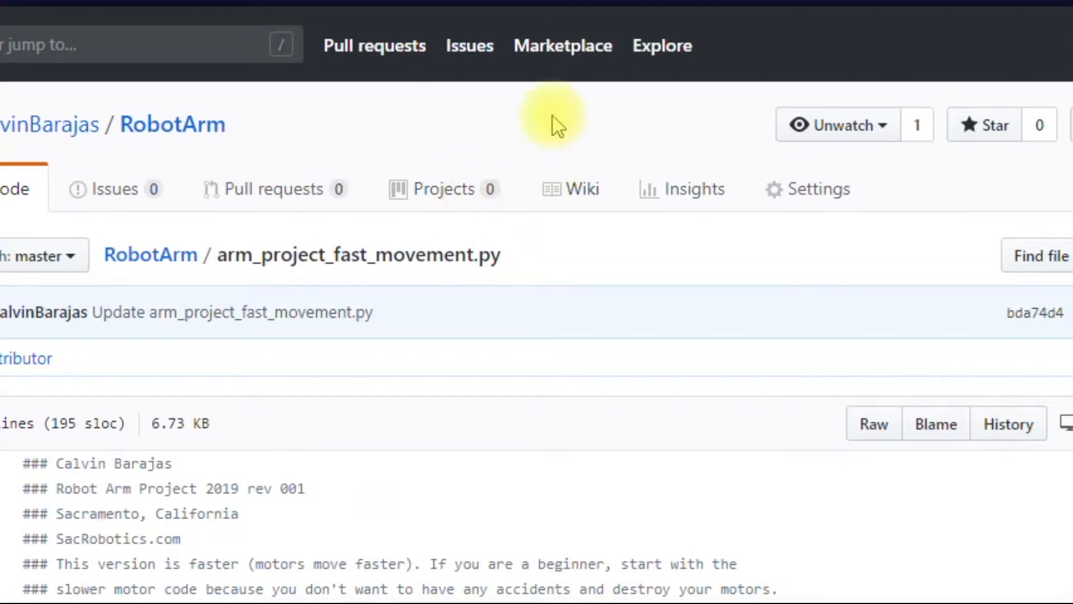
pyautogui.moveTo(564, 300)
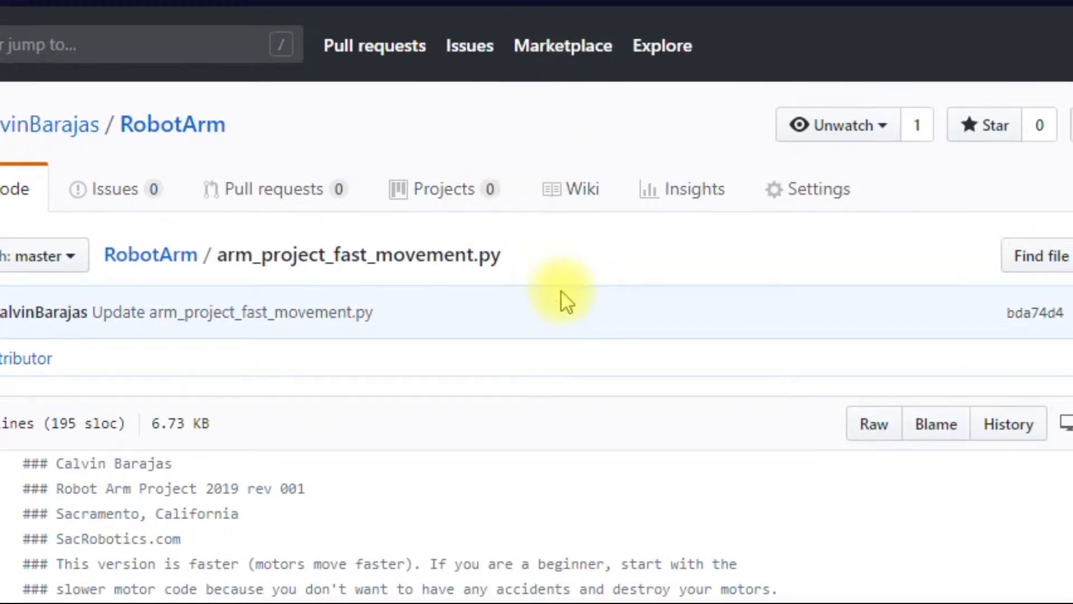
pyautogui.scroll(-3)
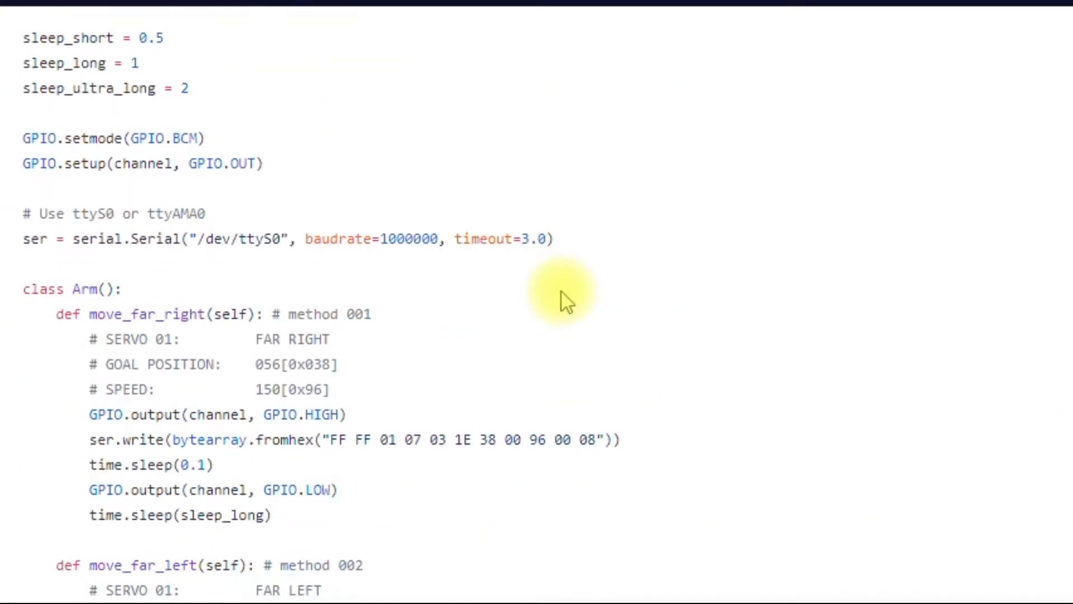
pyautogui.scroll(-3)
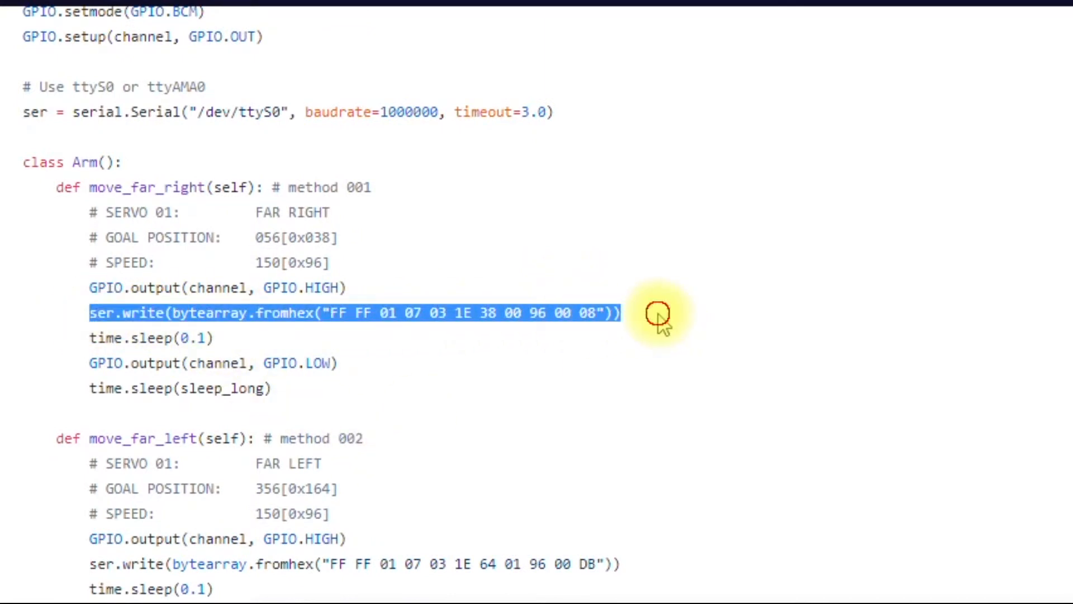
pyautogui.click(328, 313)
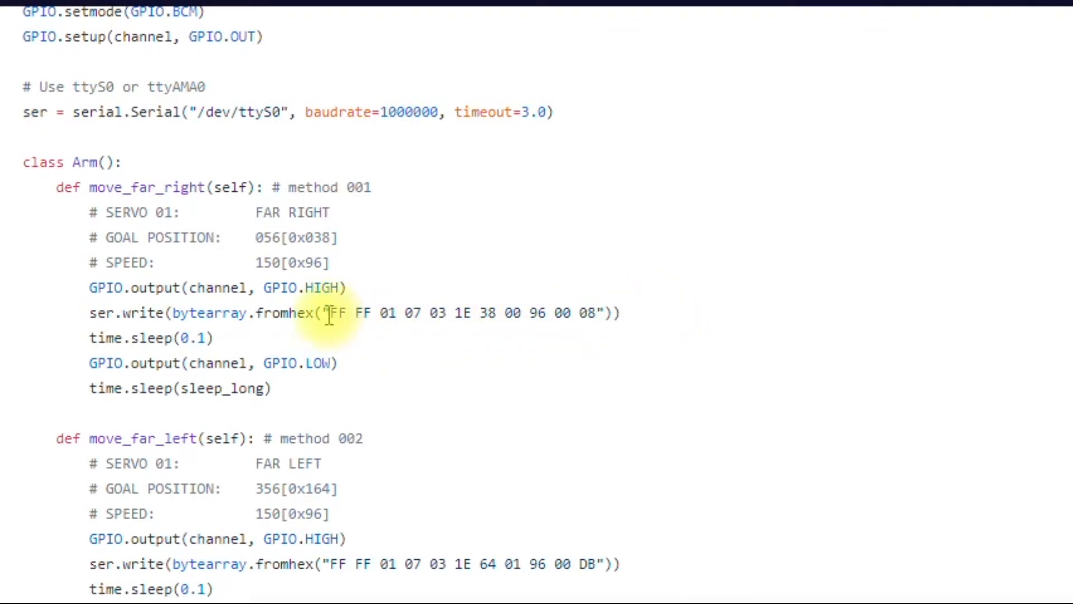
pyautogui.moveTo(90, 37)
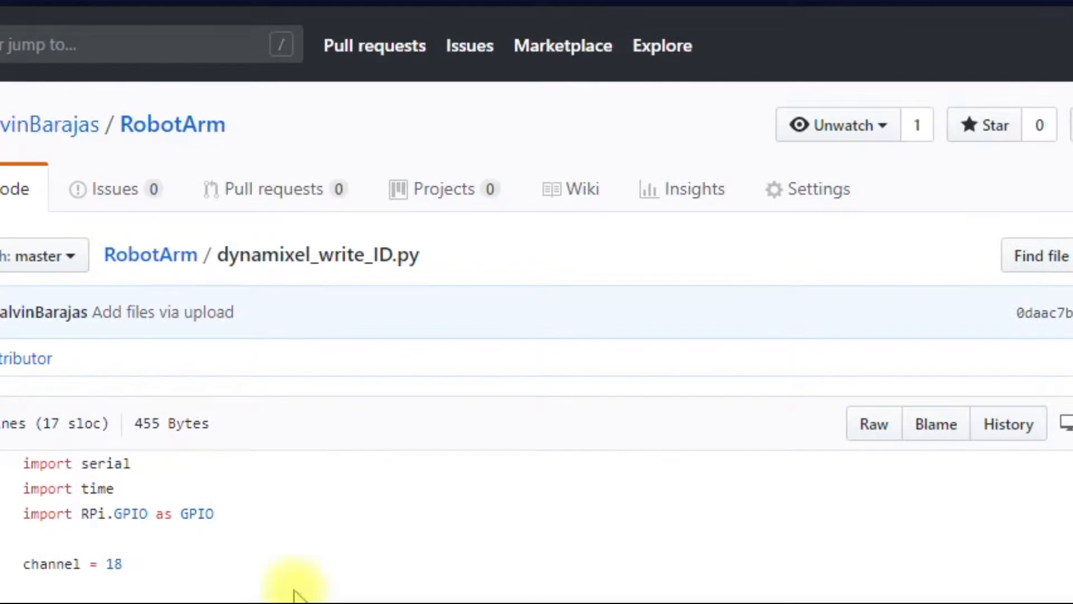
pyautogui.scroll(-3)
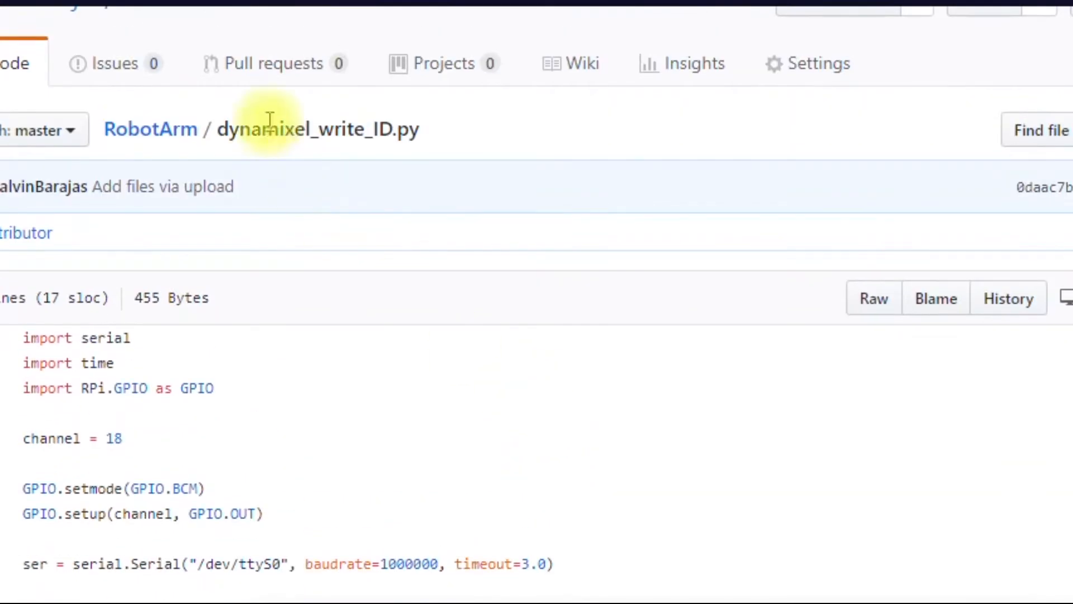
pyautogui.scroll(-3)
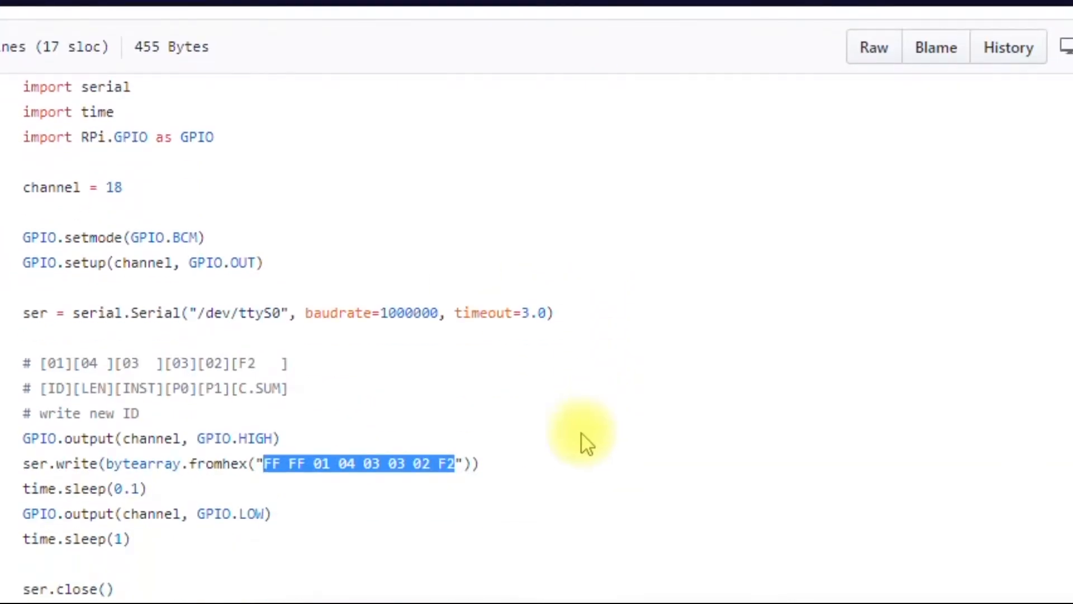
pyautogui.click(267, 463)
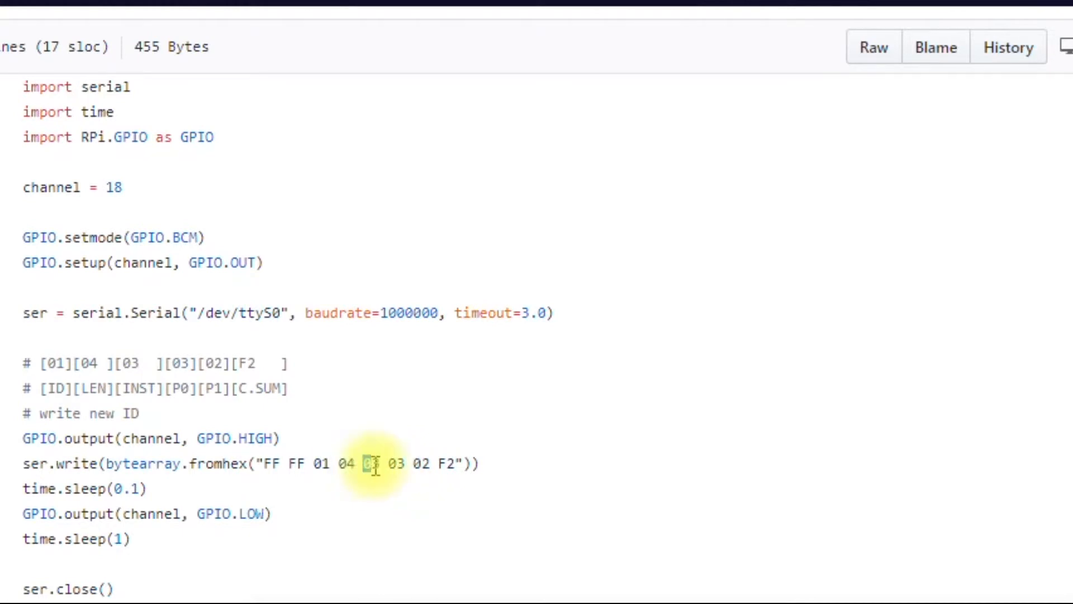
pyautogui.scroll(-3)
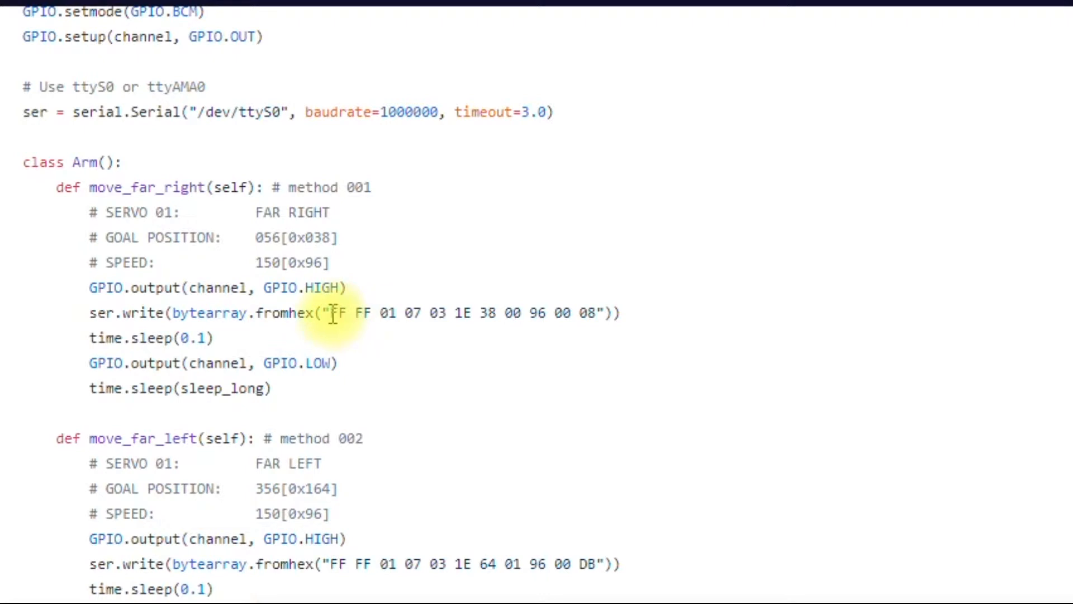
# Pick out single bytes of the move_far_right packet, including the 03 instruction byte
pyautogui.doubleClick(342, 313)
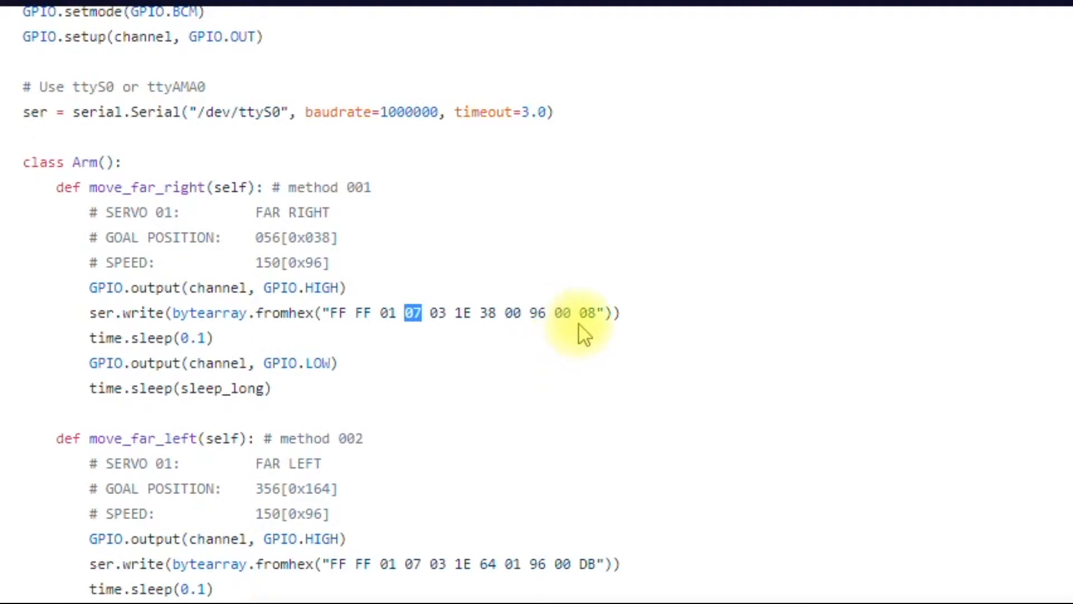
pyautogui.moveTo(592, 335)
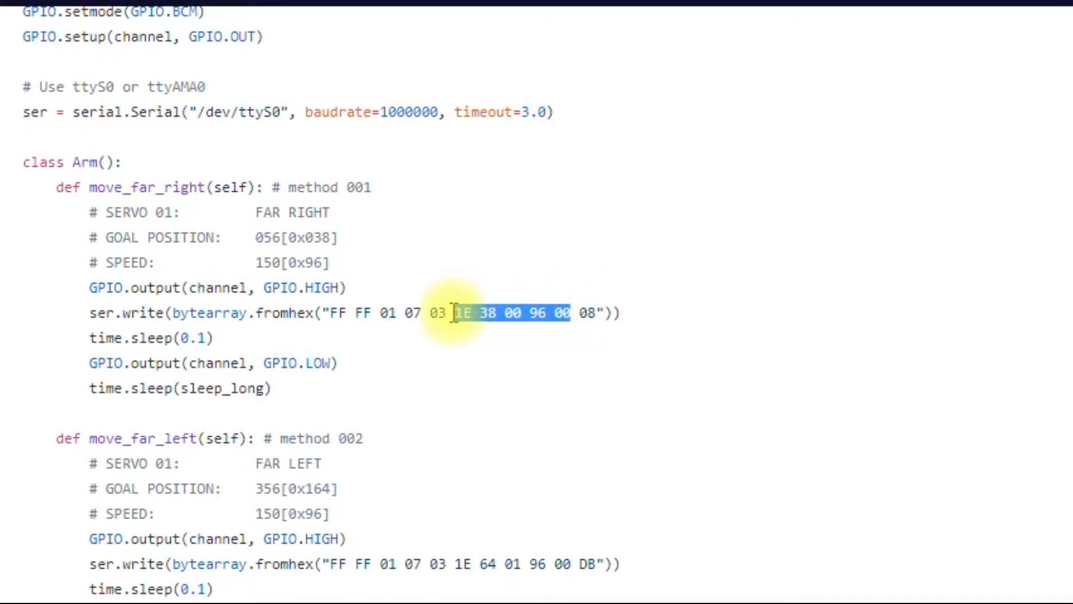
pyautogui.moveTo(535, 344)
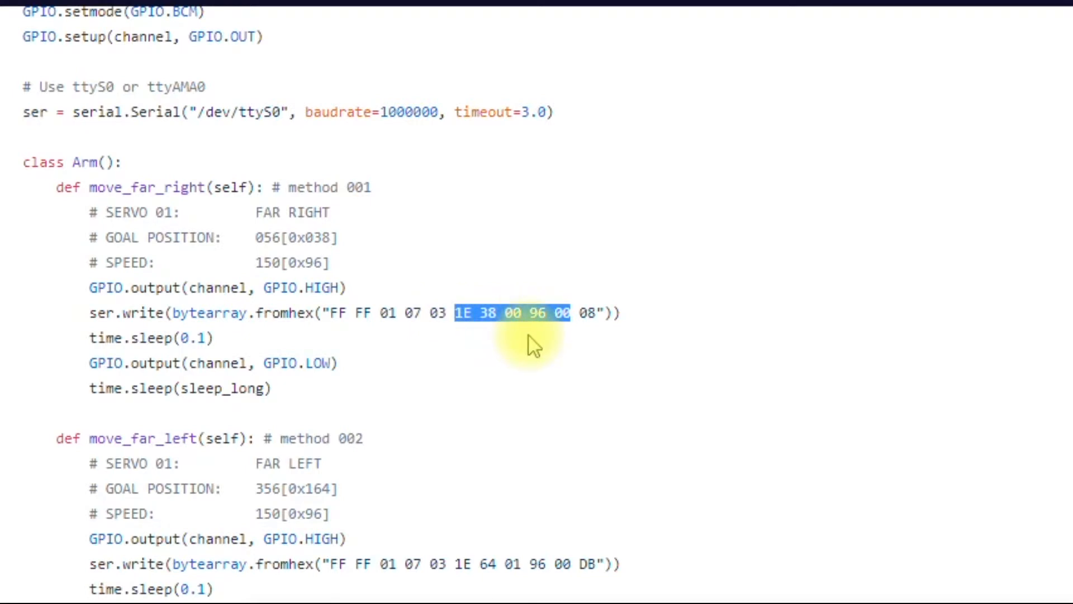
pyautogui.moveTo(519, 345)
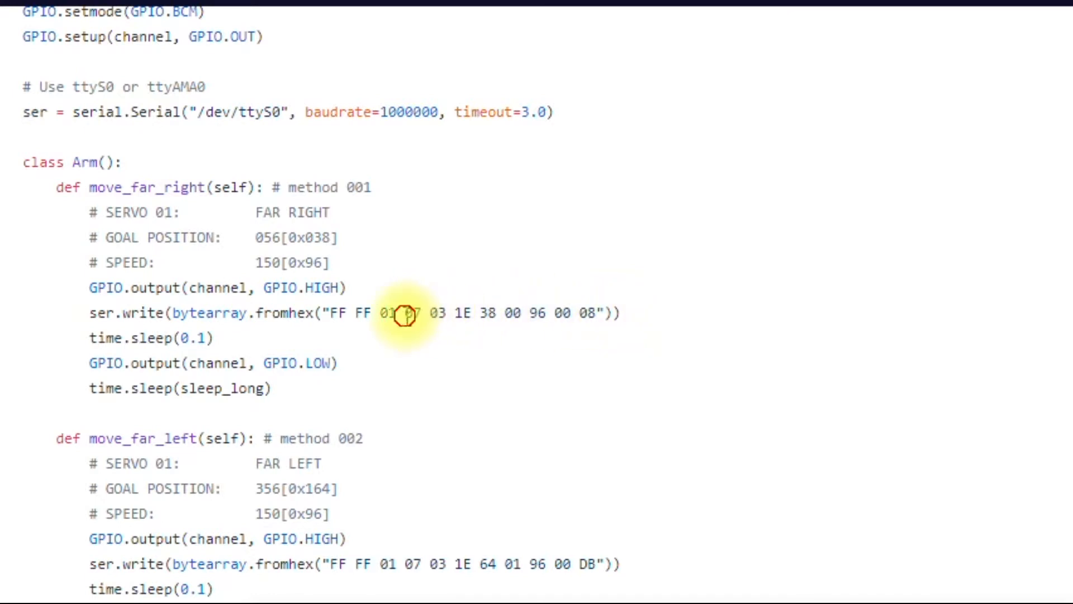
pyautogui.doubleClick(411, 313)
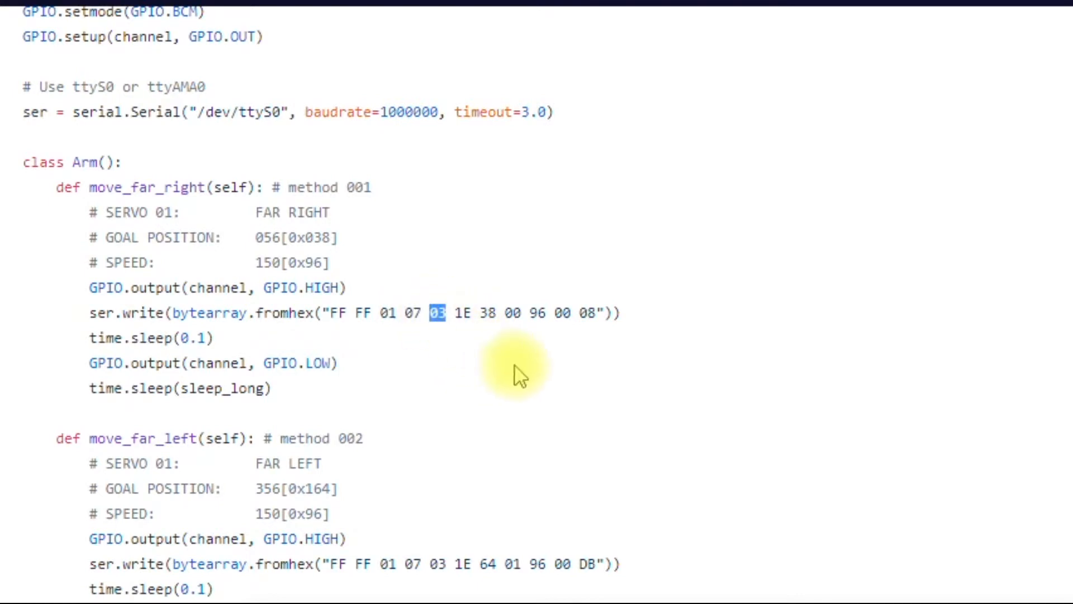
pyautogui.moveTo(746, 342)
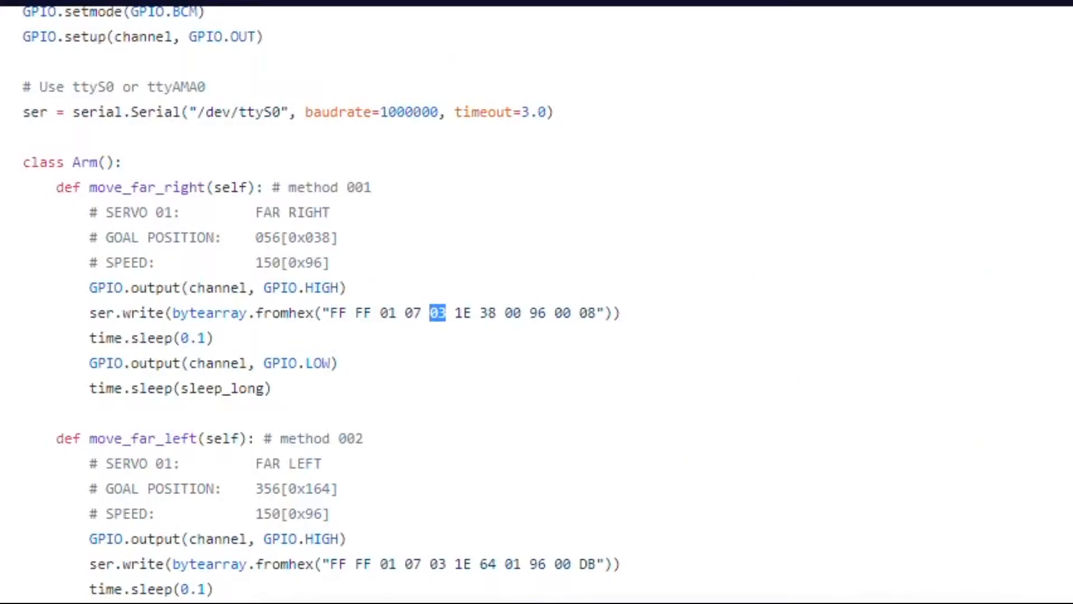
pyautogui.moveTo(385, 325)
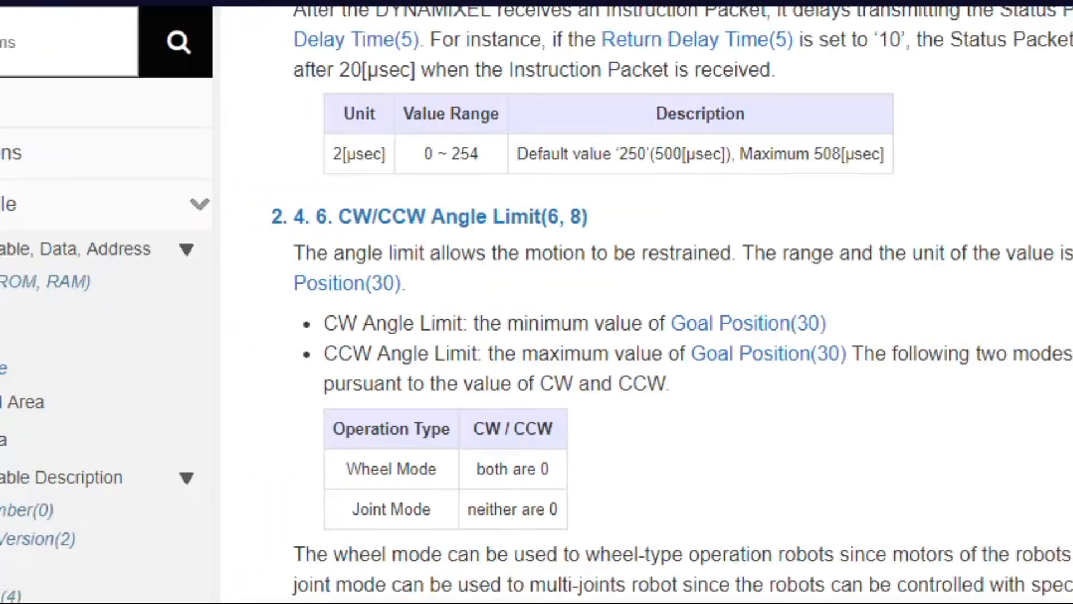
# Mark Goal Position's address 30 in the control table and convert it to hex 1E in Calculator
pyautogui.scroll(3)
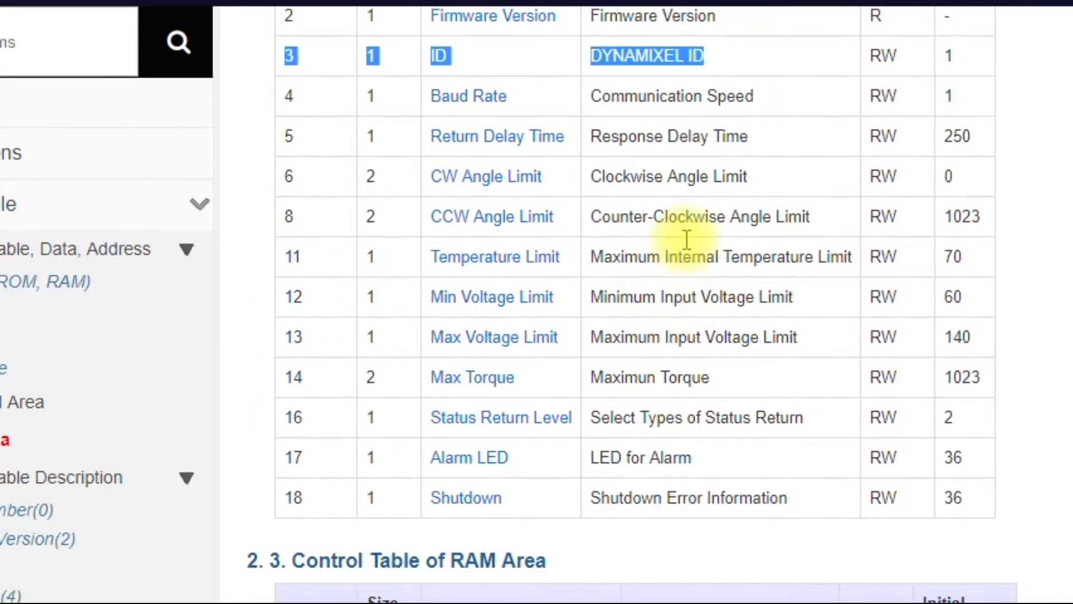
pyautogui.scroll(-3)
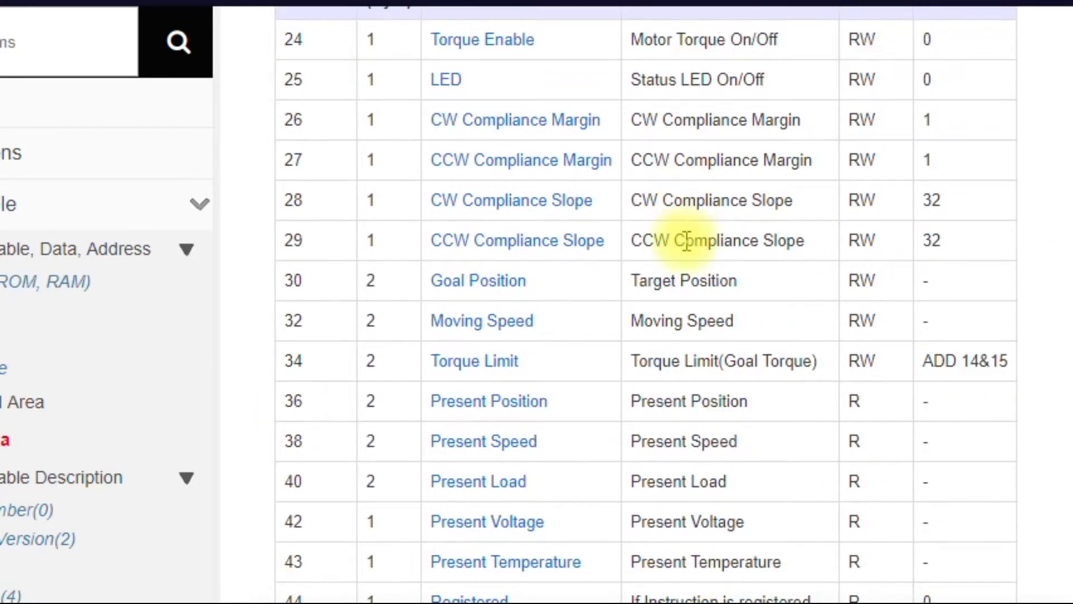
pyautogui.moveTo(292, 281)
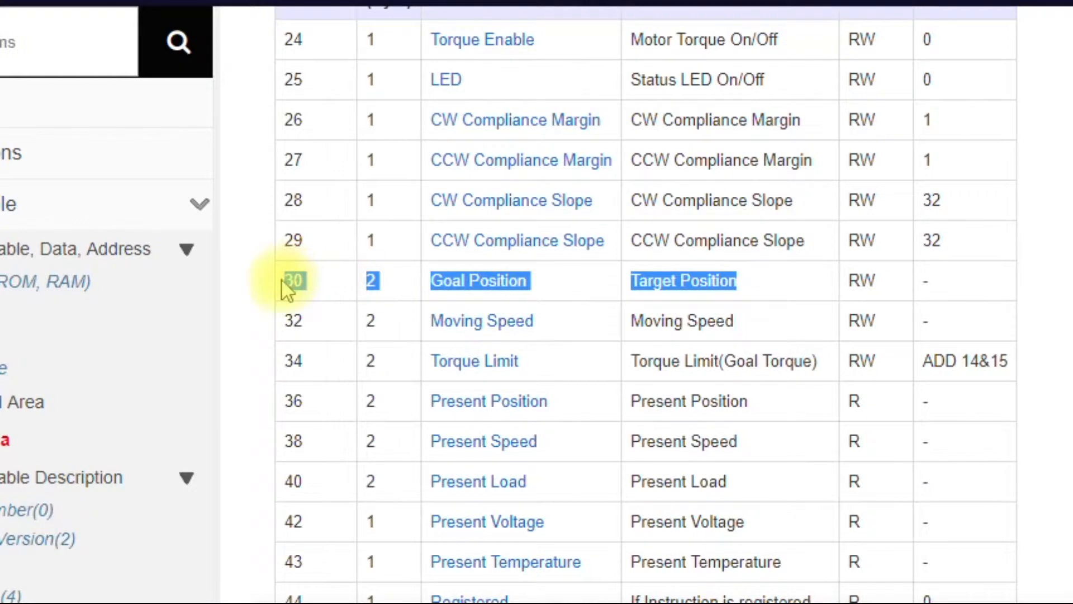
pyautogui.click(293, 280)
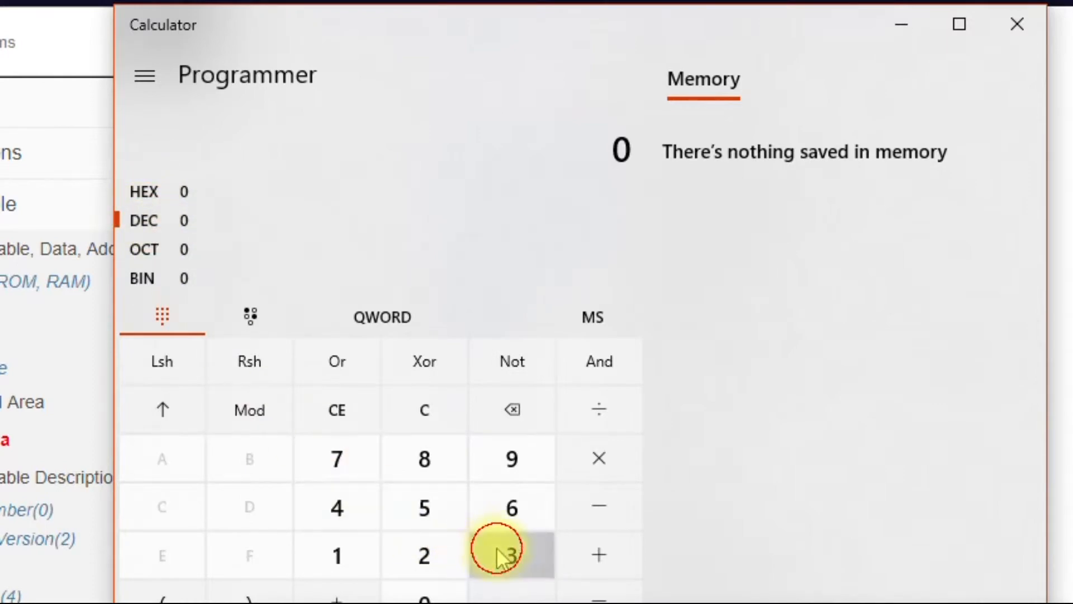
pyautogui.click(511, 555)
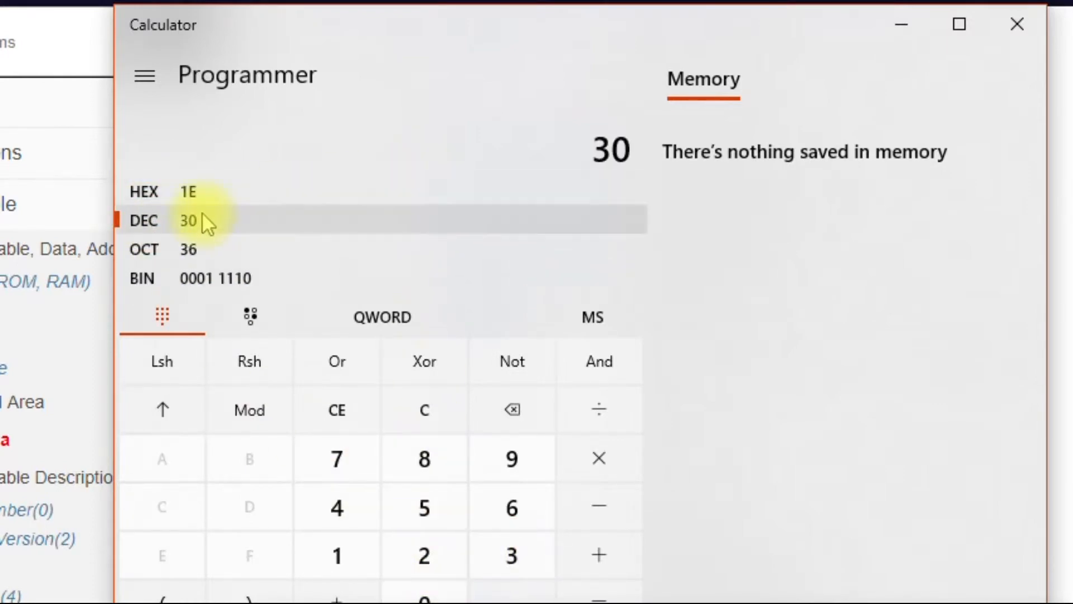
pyautogui.moveTo(561, 45)
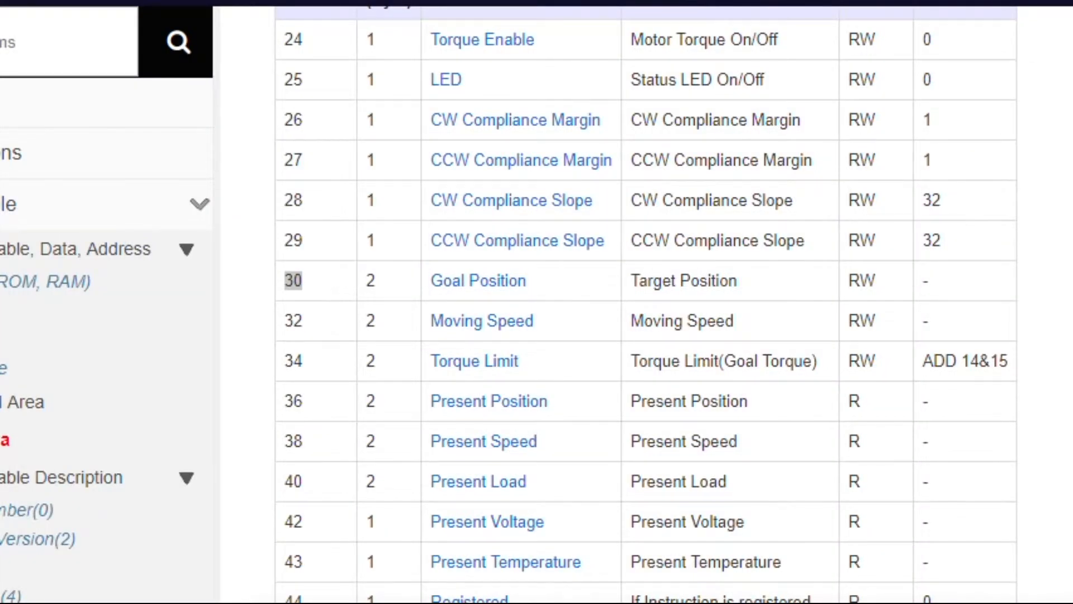
pyautogui.moveTo(547, 298)
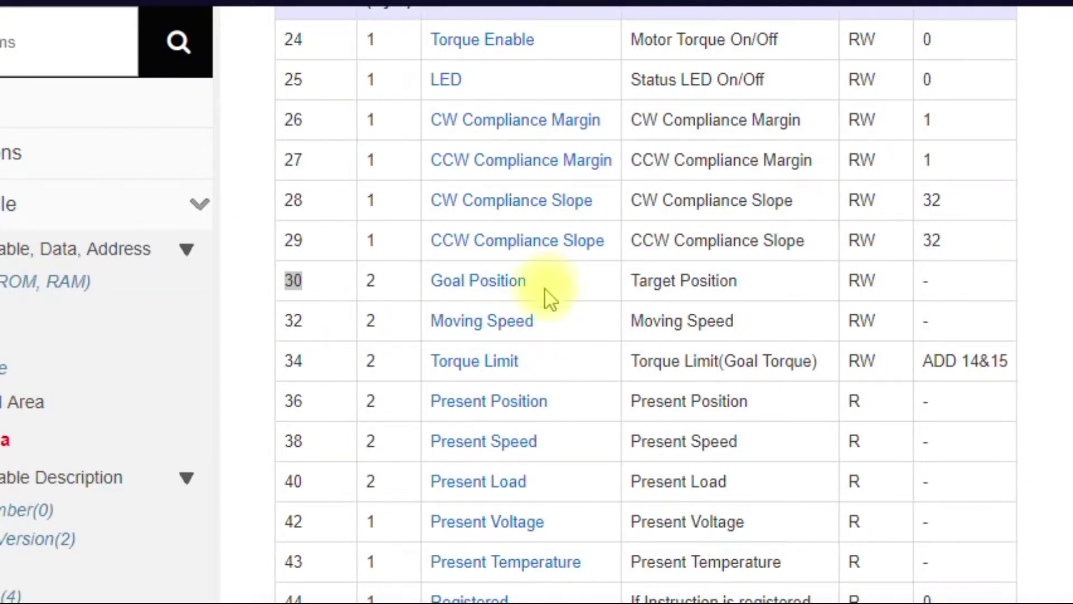
pyautogui.moveTo(555, 288)
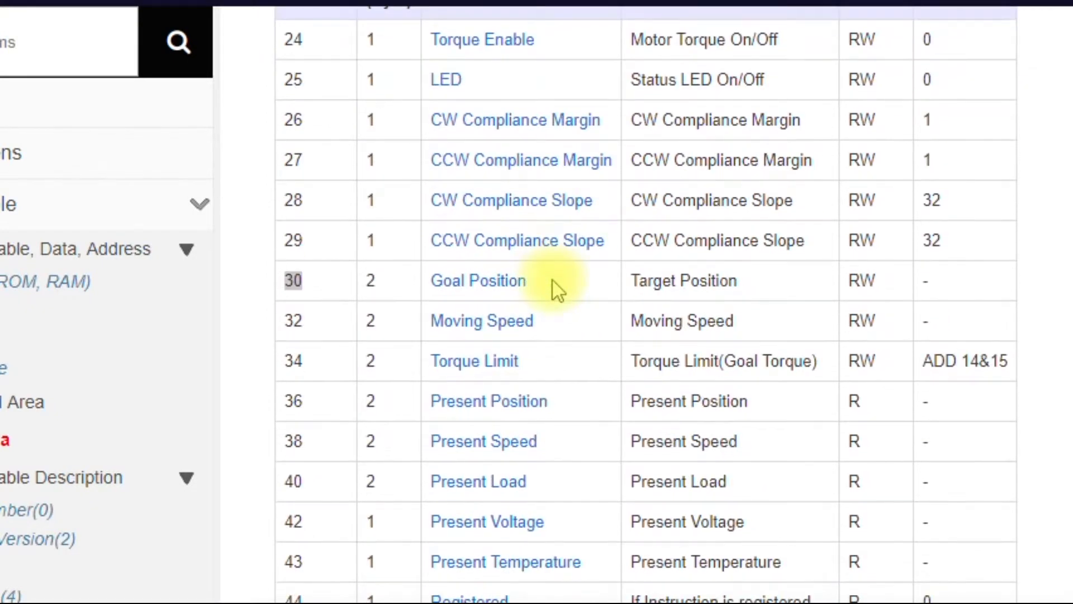
# Mark the Goal Position entry, the 38 packet byte, and its 2-byte size in the RAM table
pyautogui.doubleClick(478, 279)
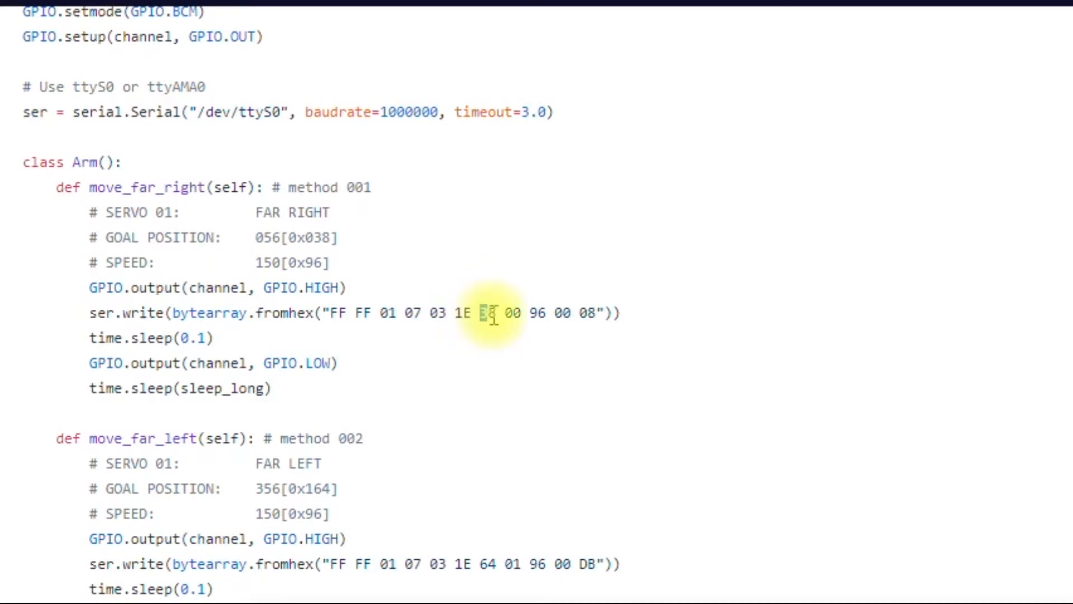
pyautogui.doubleClick(486, 313)
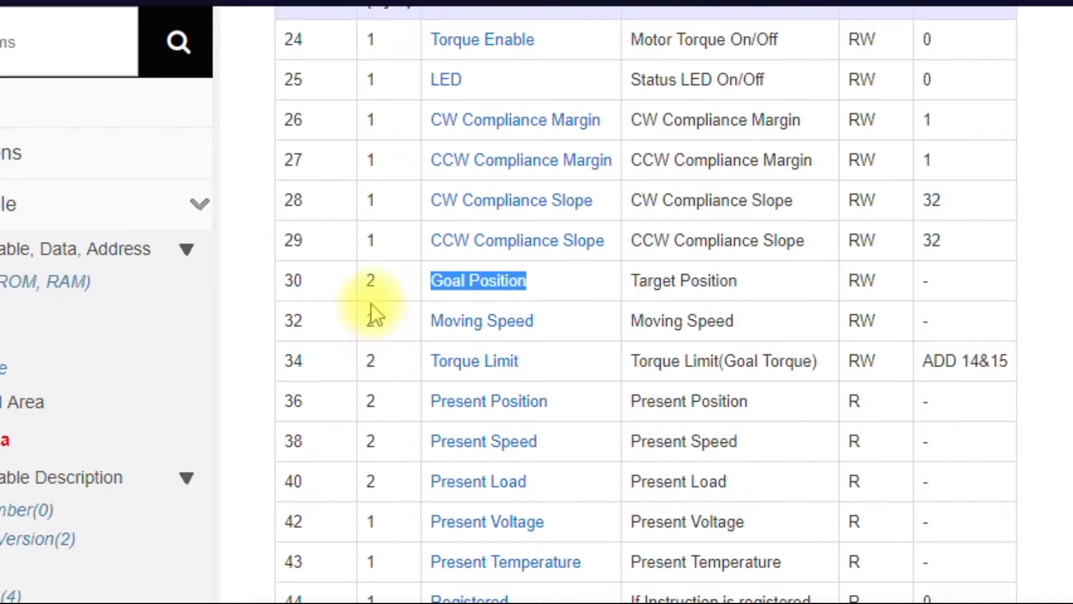
pyautogui.scroll(3)
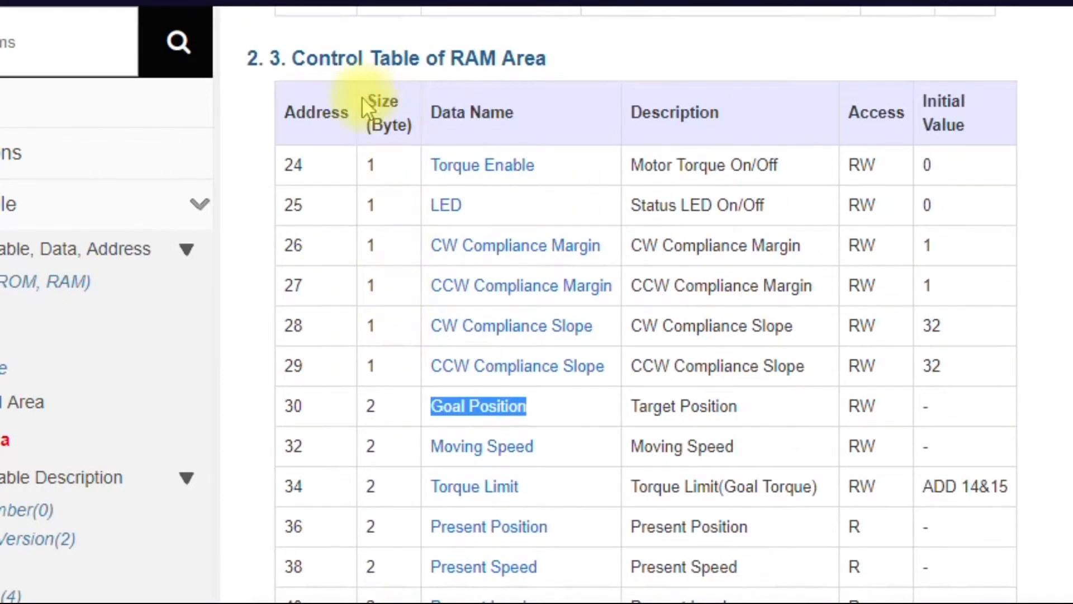
pyautogui.doubleClick(385, 111)
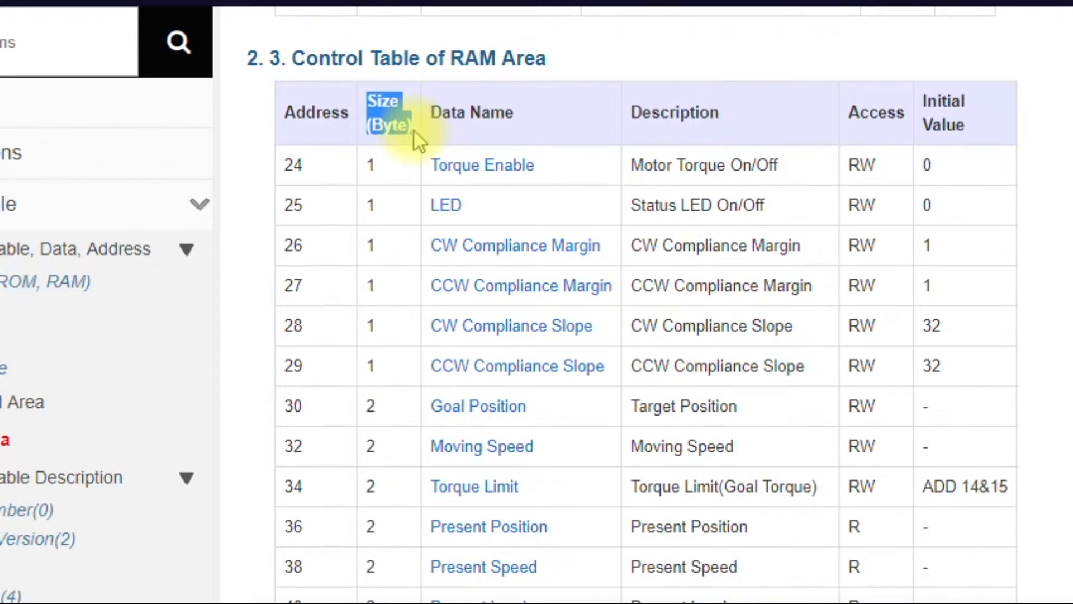
pyautogui.moveTo(406, 181)
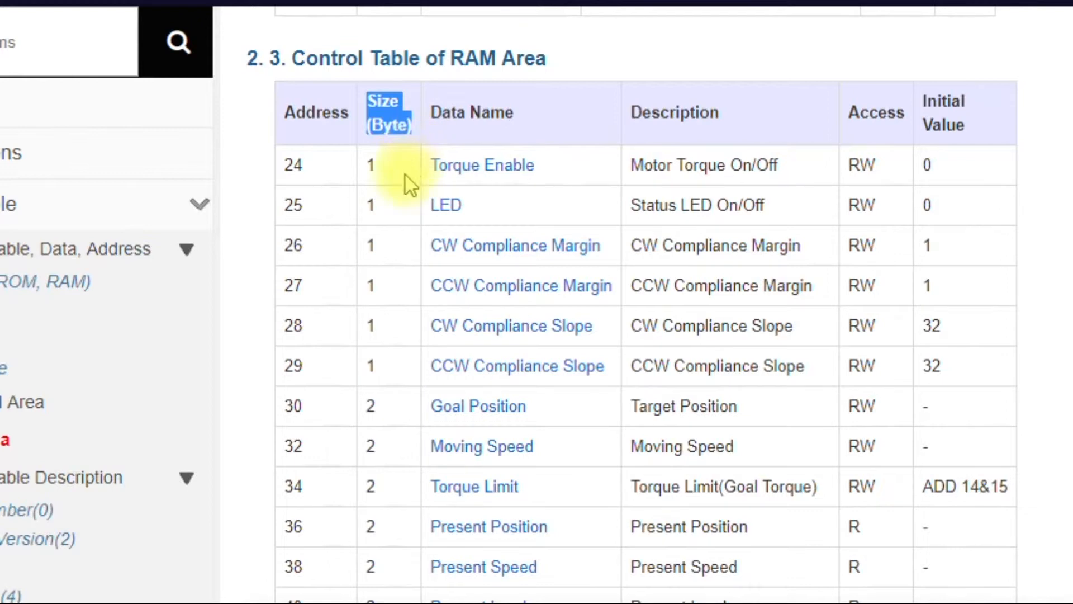
pyautogui.moveTo(407, 254)
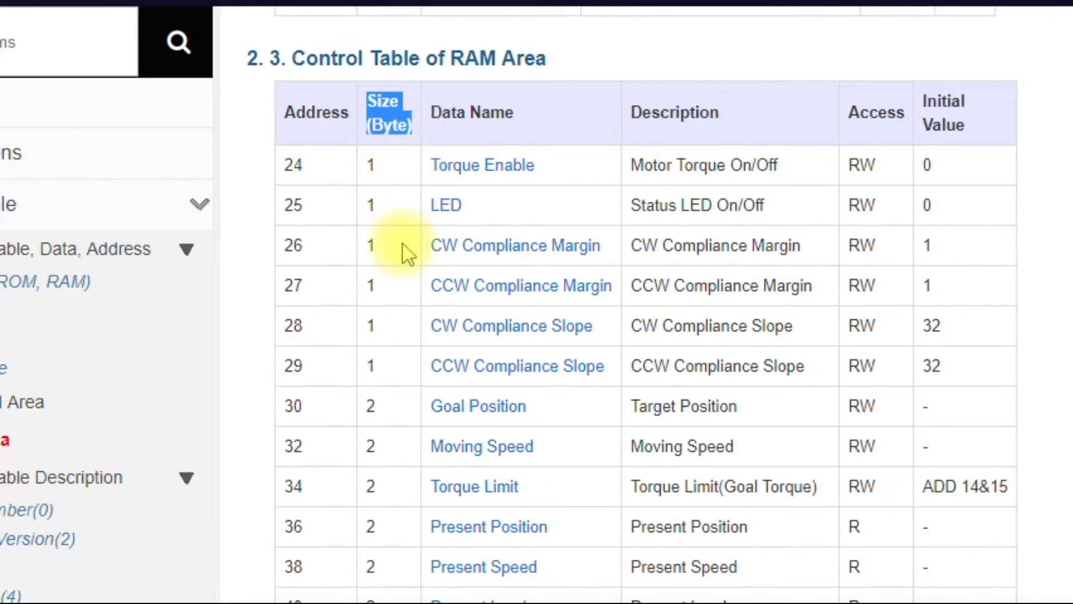
pyautogui.moveTo(368, 403)
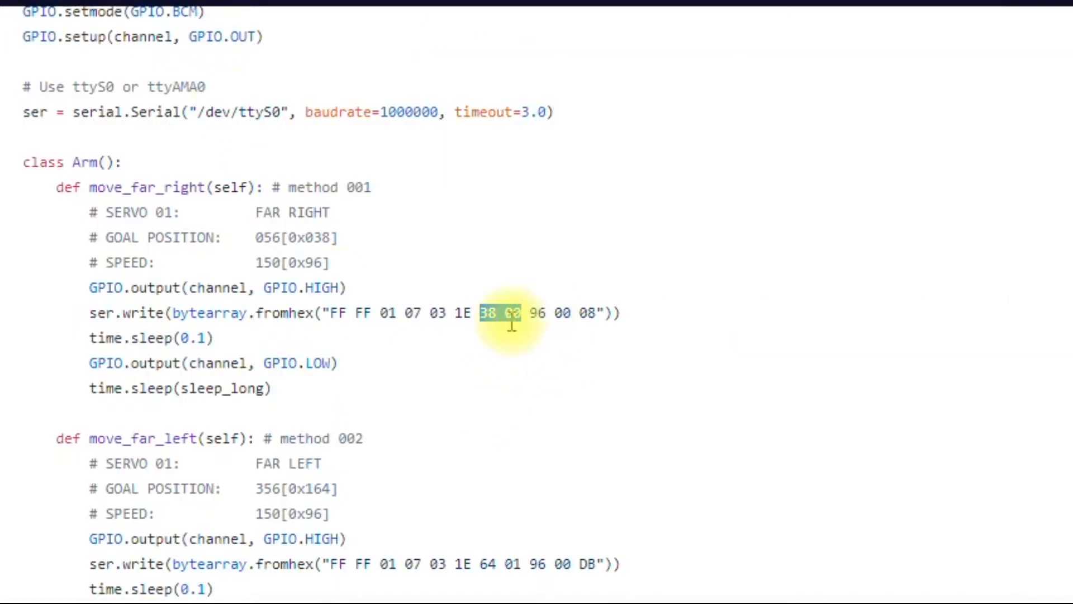
# Overwrite the second goal position byte with 00 so the packet reads 38 00
pyautogui.write('00')
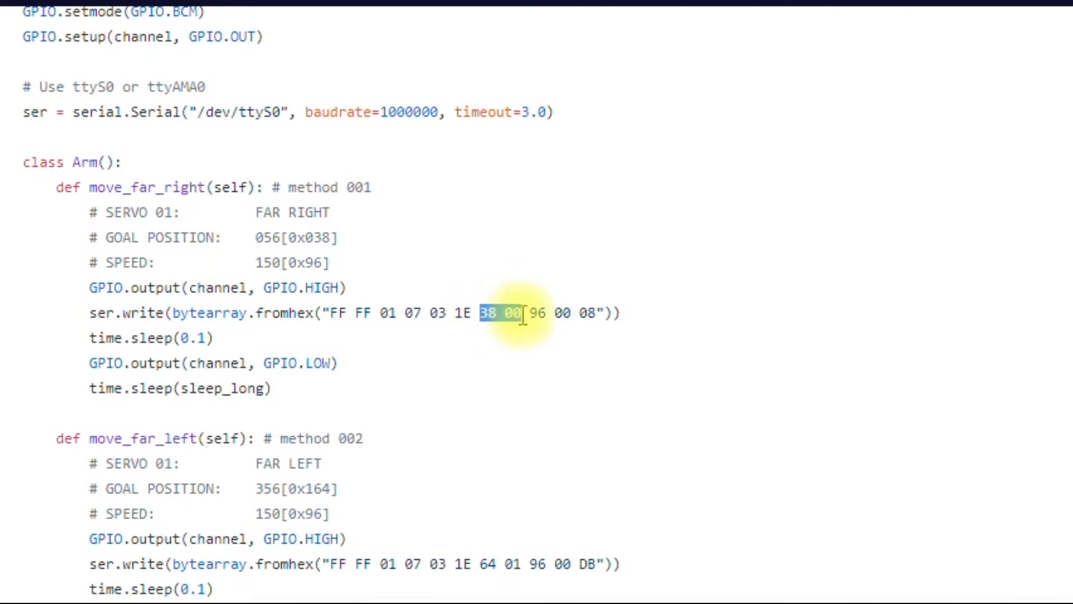
pyautogui.moveTo(500, 313)
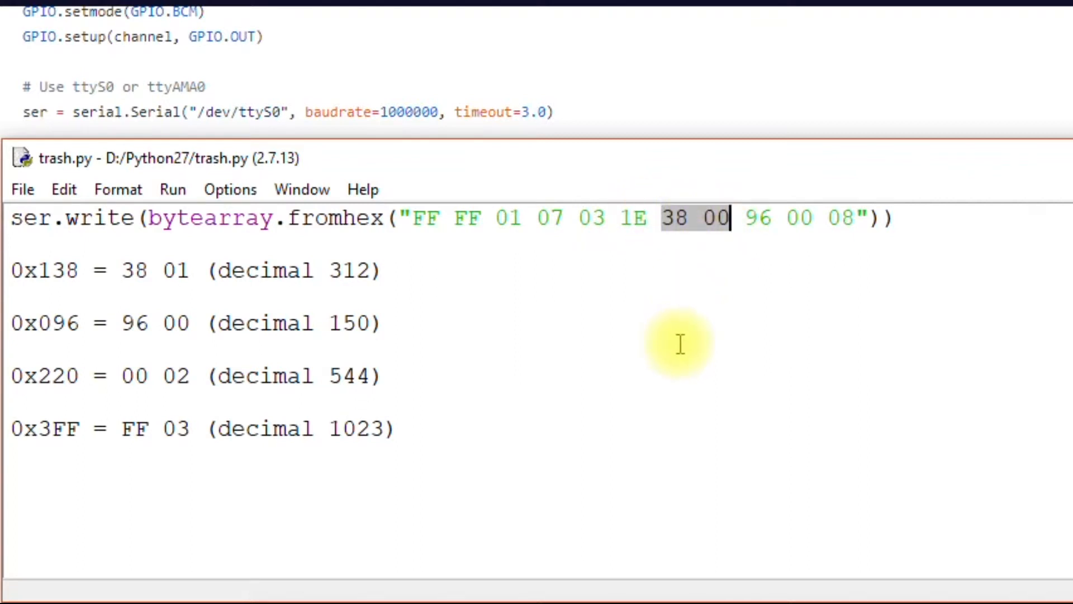
pyautogui.moveTo(283, 342)
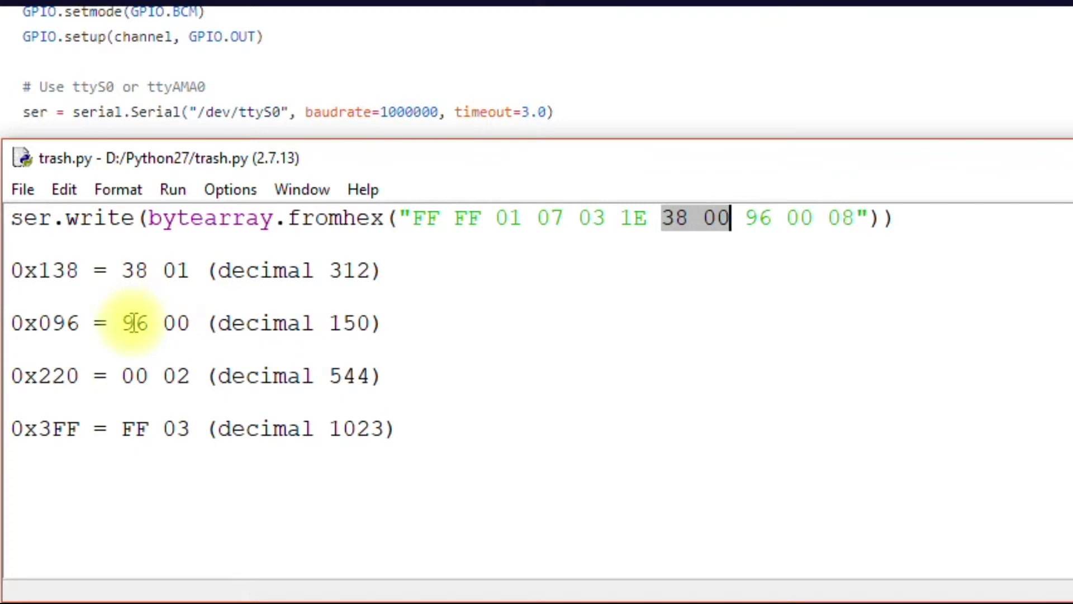
pyautogui.moveTo(136, 294)
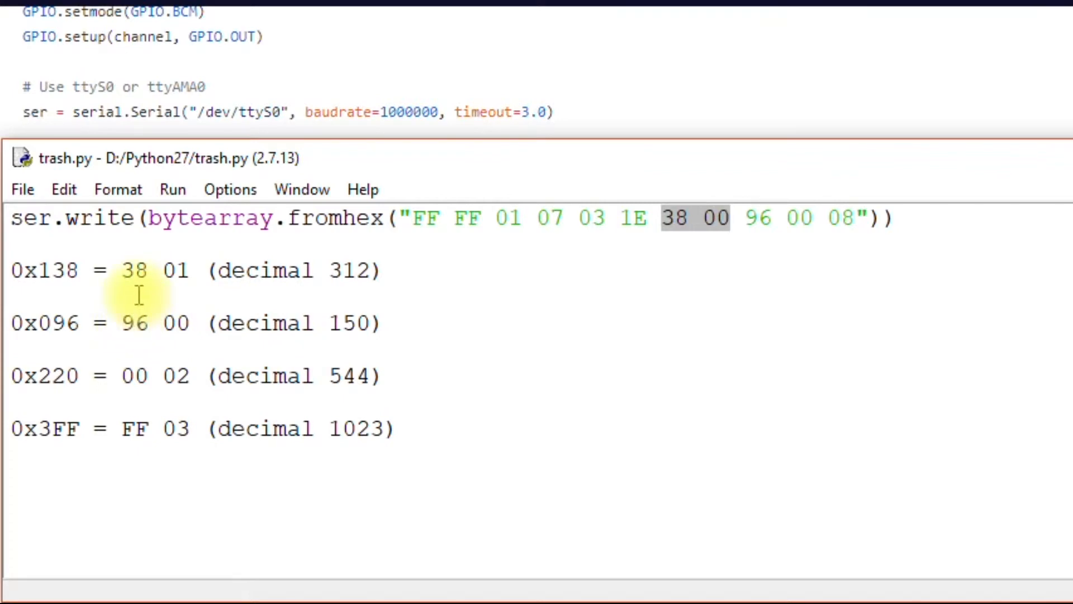
pyautogui.moveTo(340, 336)
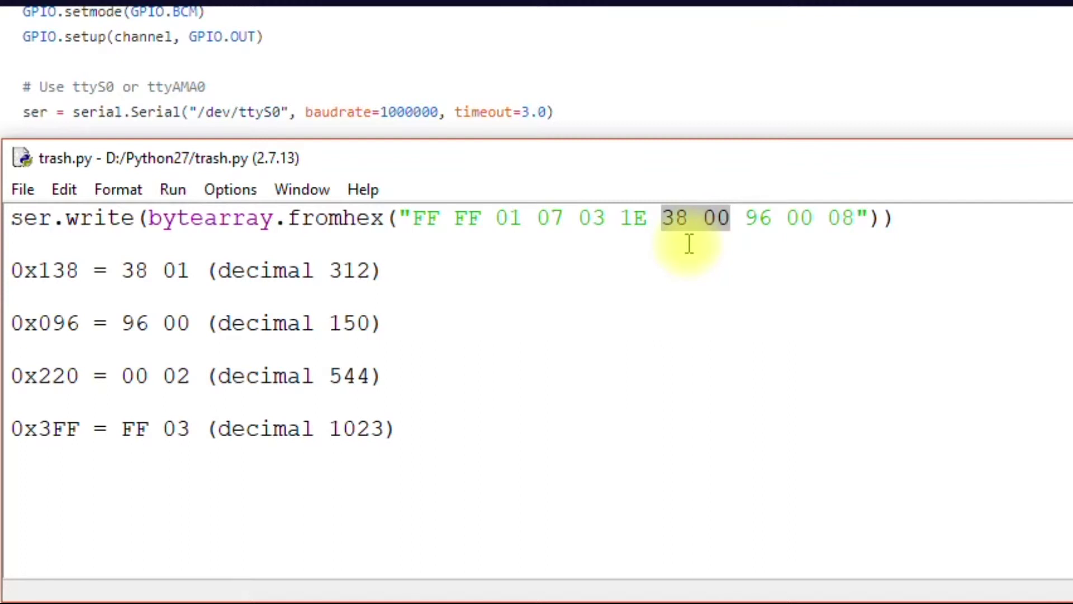
pyautogui.moveTo(181, 281)
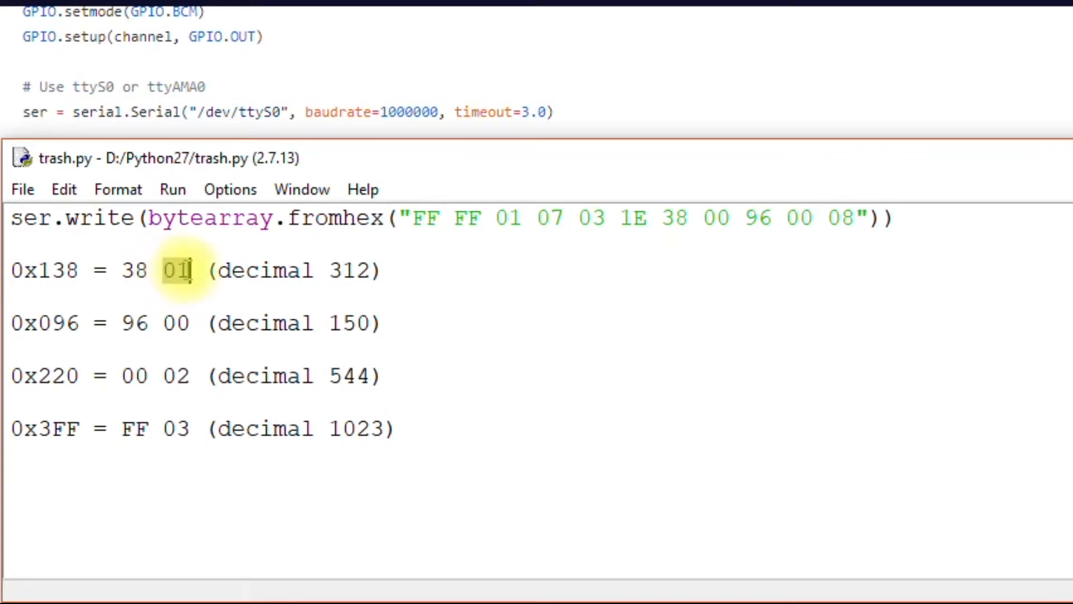
pyautogui.moveTo(345, 270)
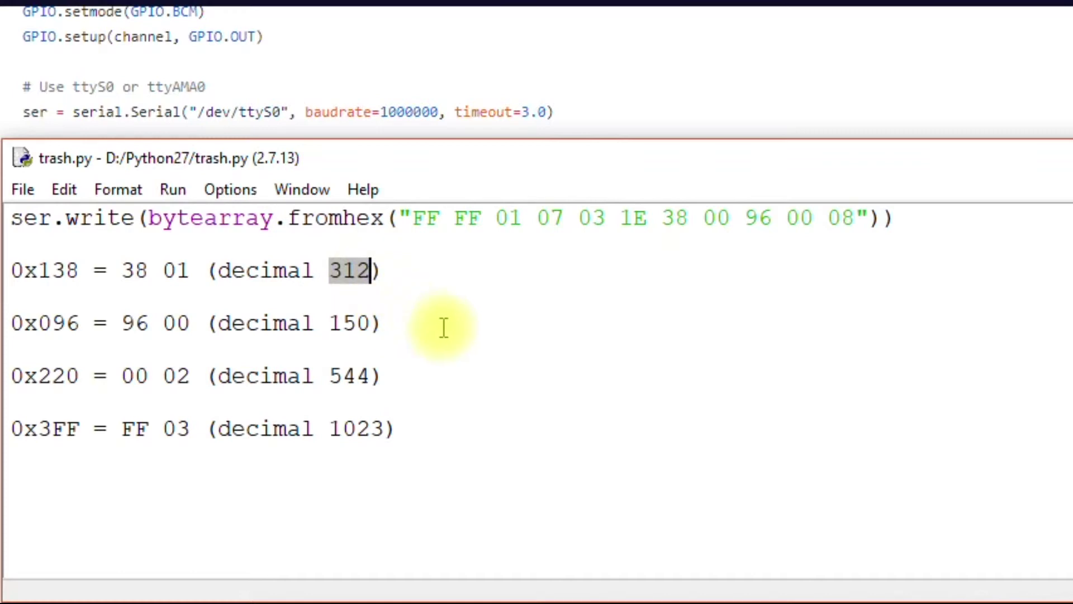
pyautogui.moveTo(376, 513)
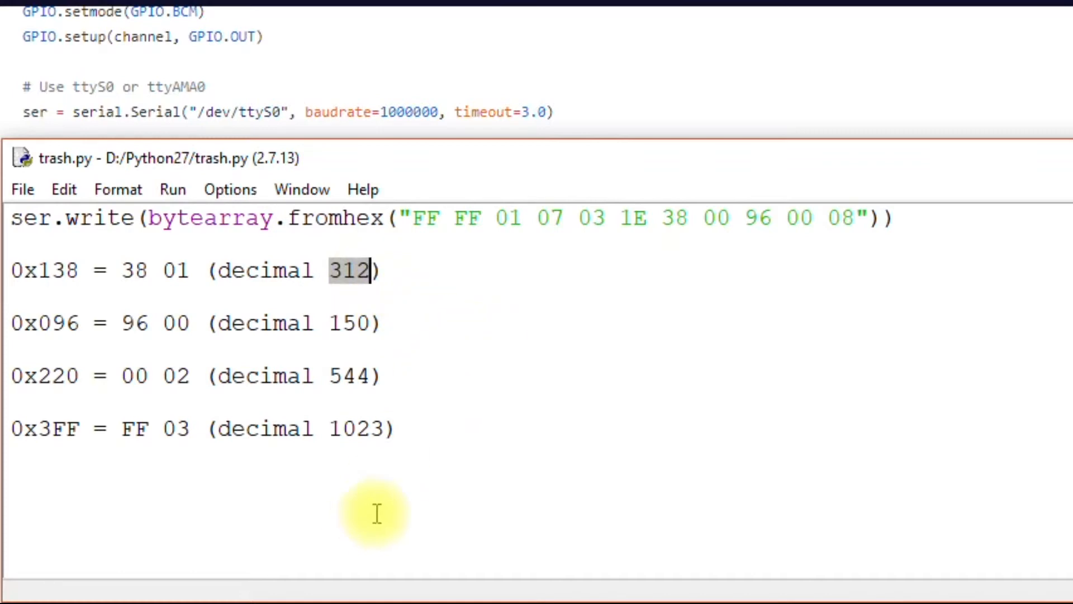
pyautogui.moveTo(38, 380)
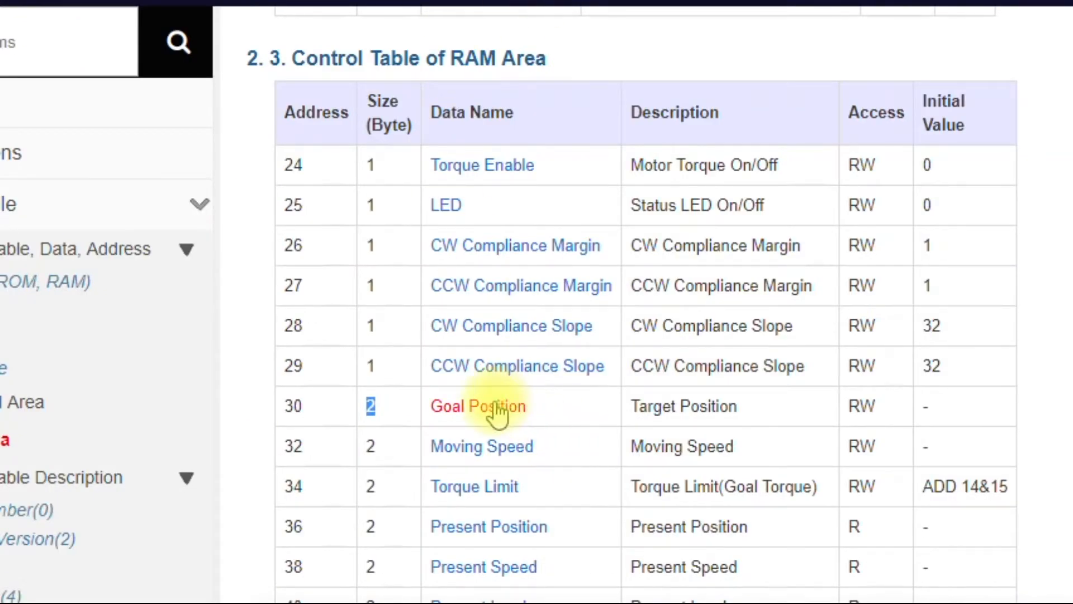
# Jump to the Goal Position (30) description and select the decimal value 544
pyautogui.click(480, 405)
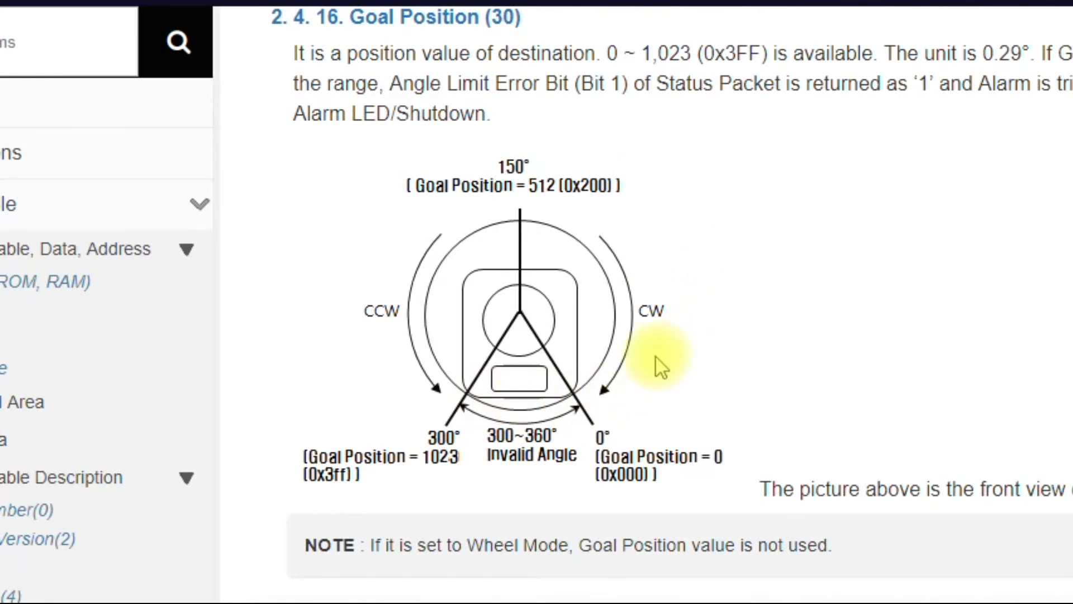
pyautogui.moveTo(661, 367)
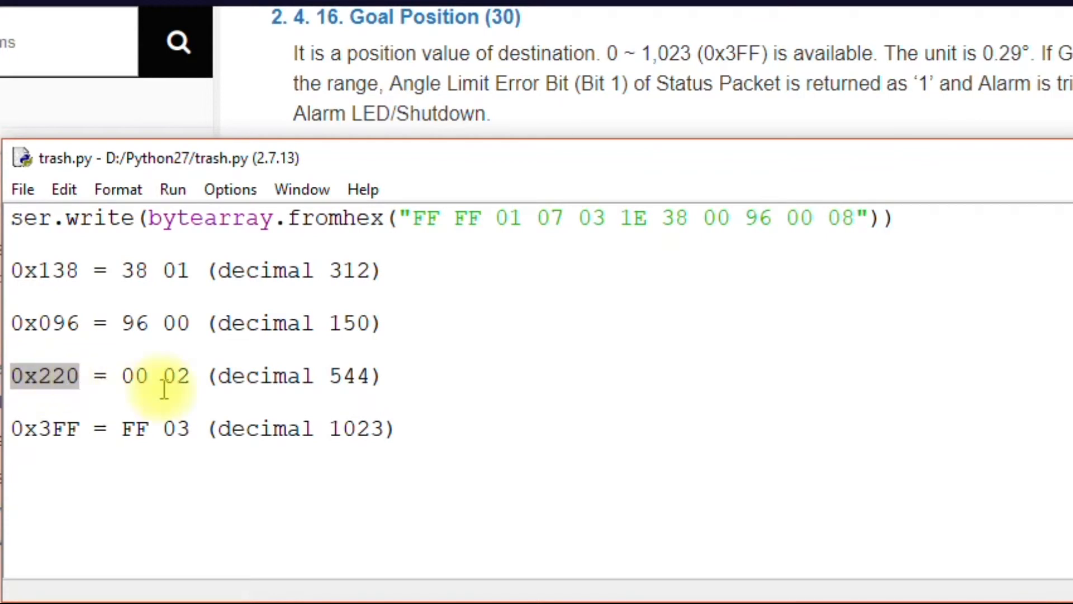
pyautogui.moveTo(1041, 81)
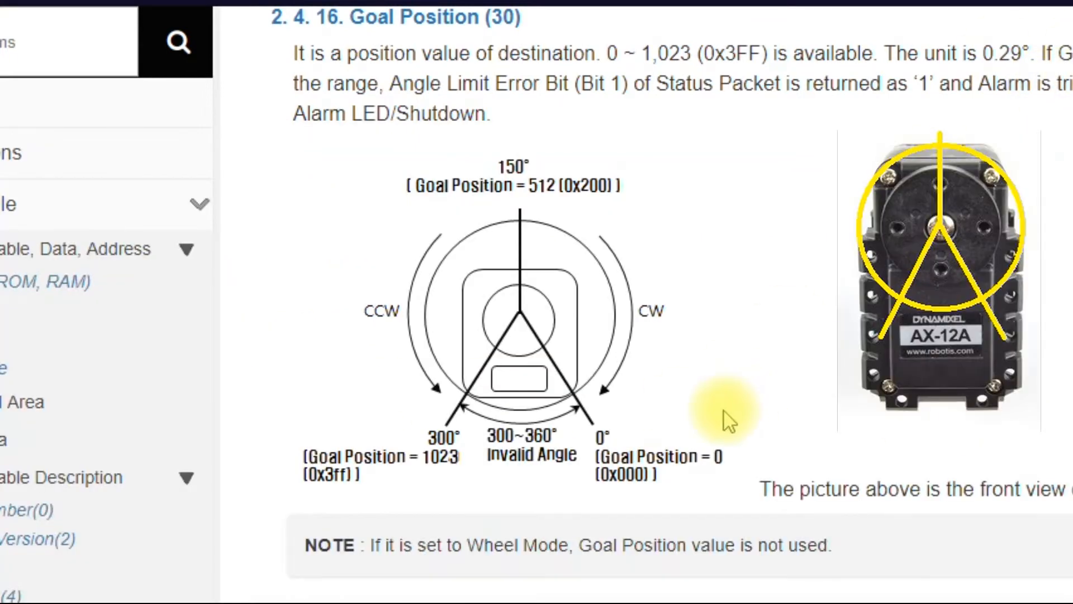
pyautogui.moveTo(585, 191)
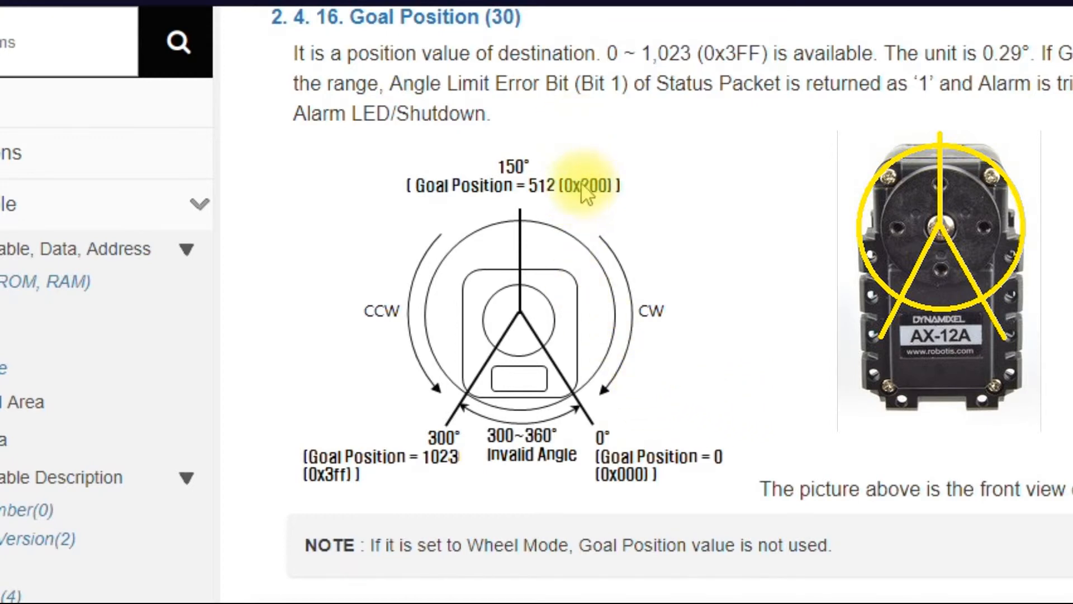
pyautogui.moveTo(578, 202)
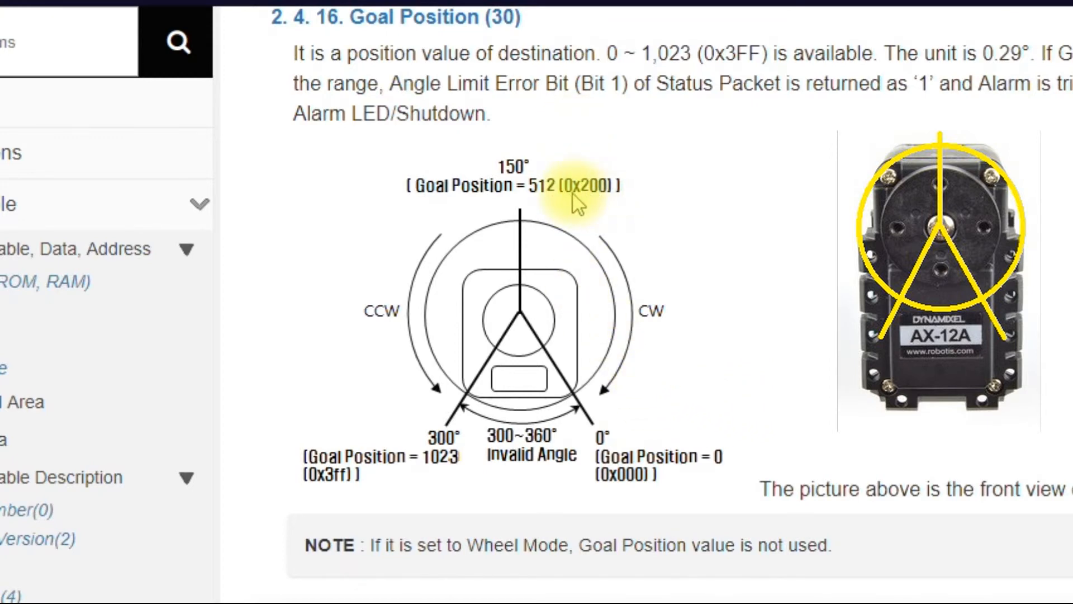
pyautogui.moveTo(510, 236)
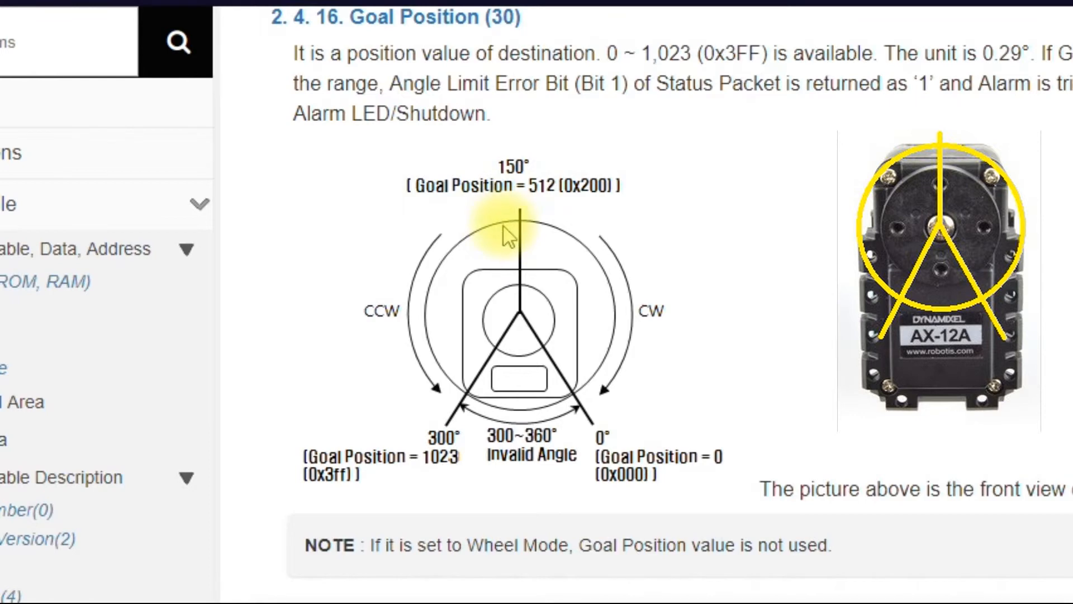
pyautogui.moveTo(506, 229)
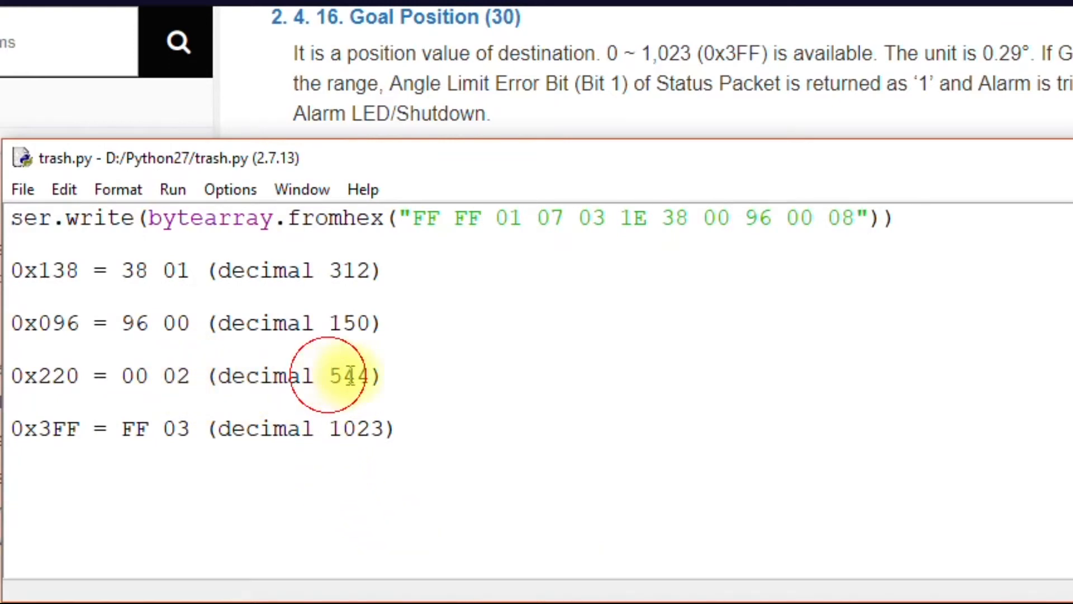
pyautogui.doubleClick(348, 375)
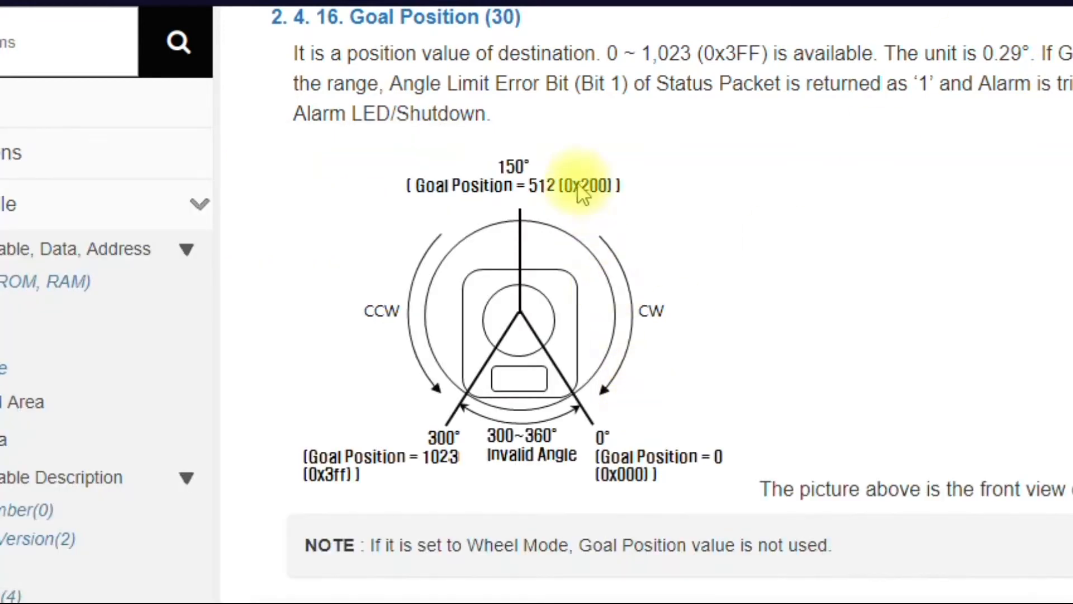
pyautogui.moveTo(545, 199)
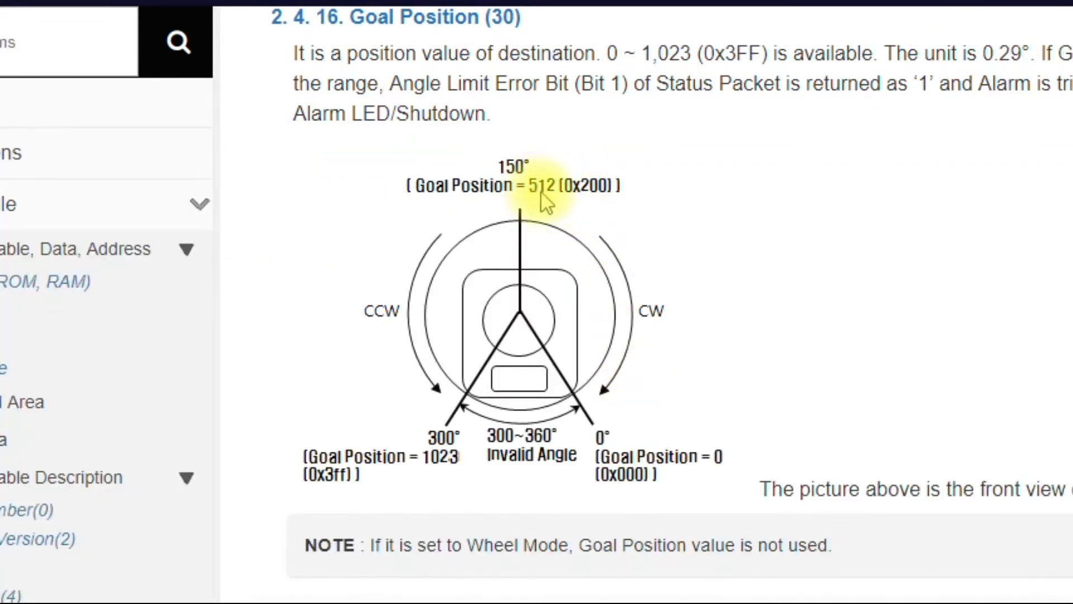
pyautogui.moveTo(523, 223)
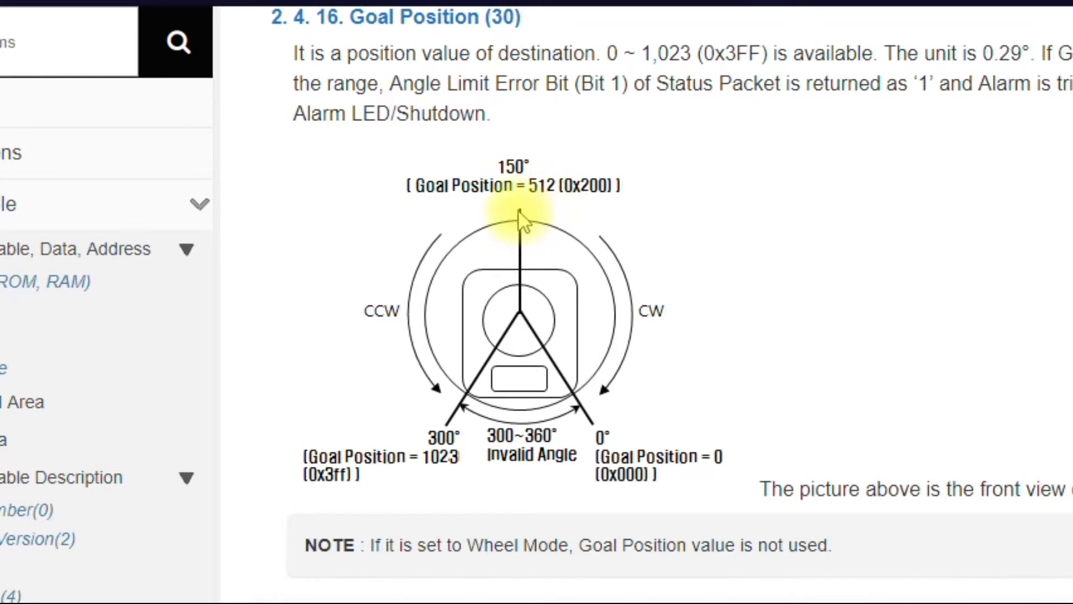
pyautogui.moveTo(500, 226)
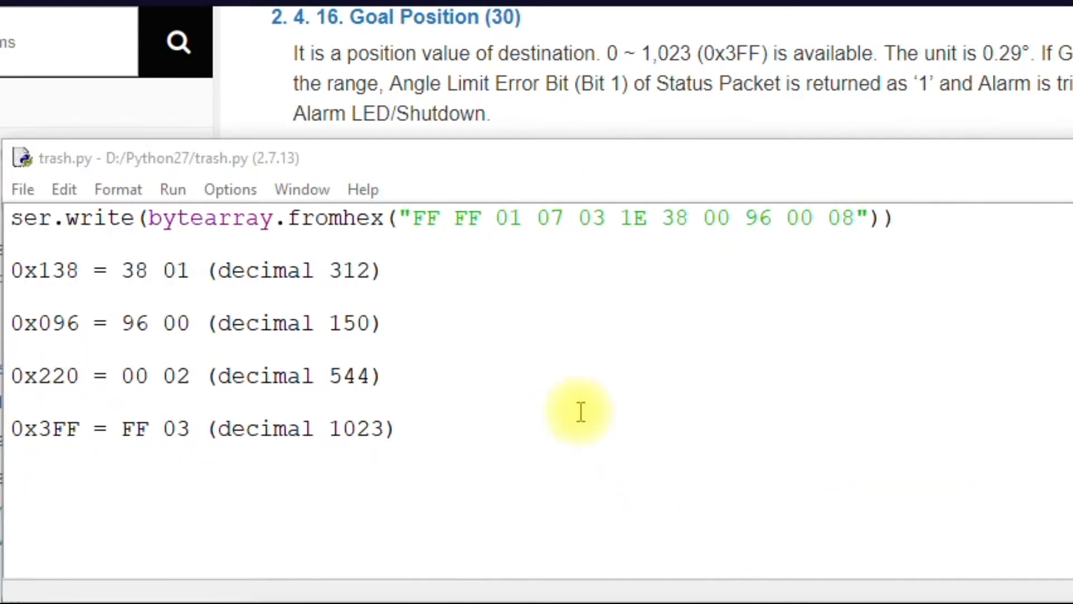
pyautogui.moveTo(597, 347)
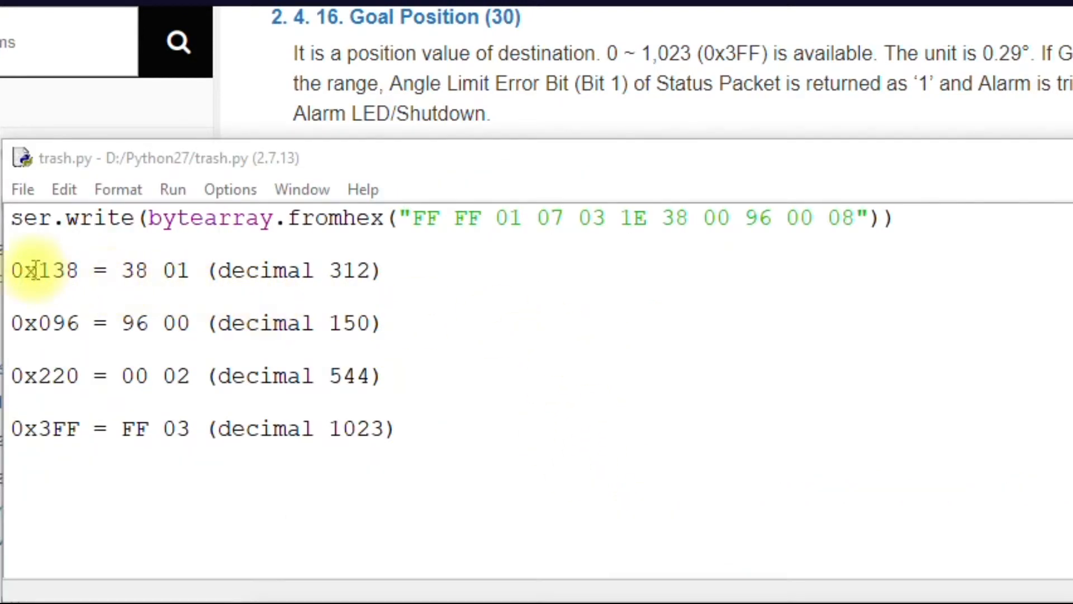
pyautogui.moveTo(455, 312)
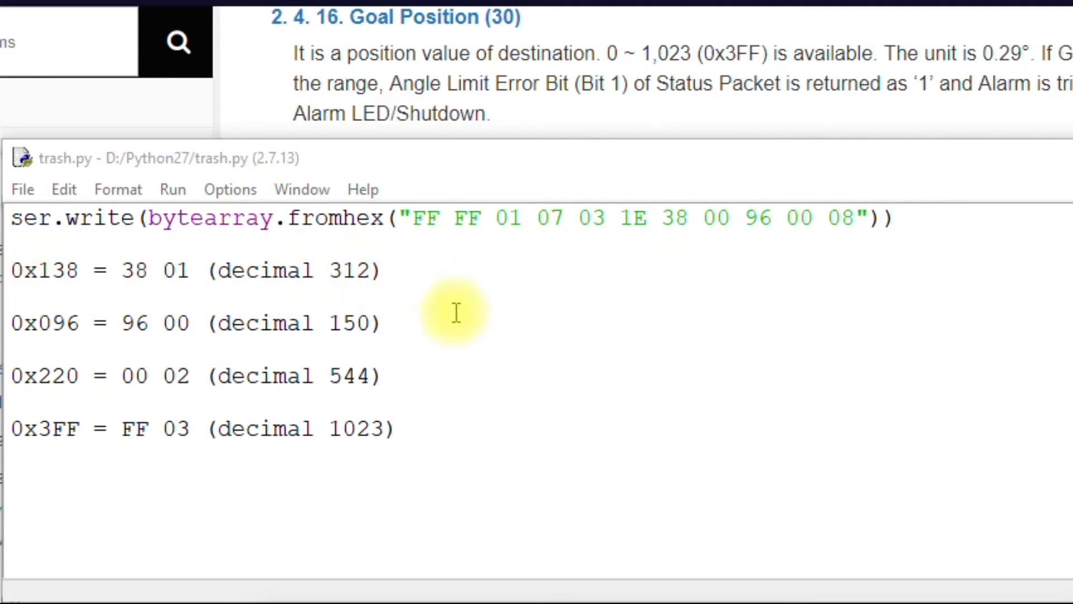
pyautogui.moveTo(429, 322)
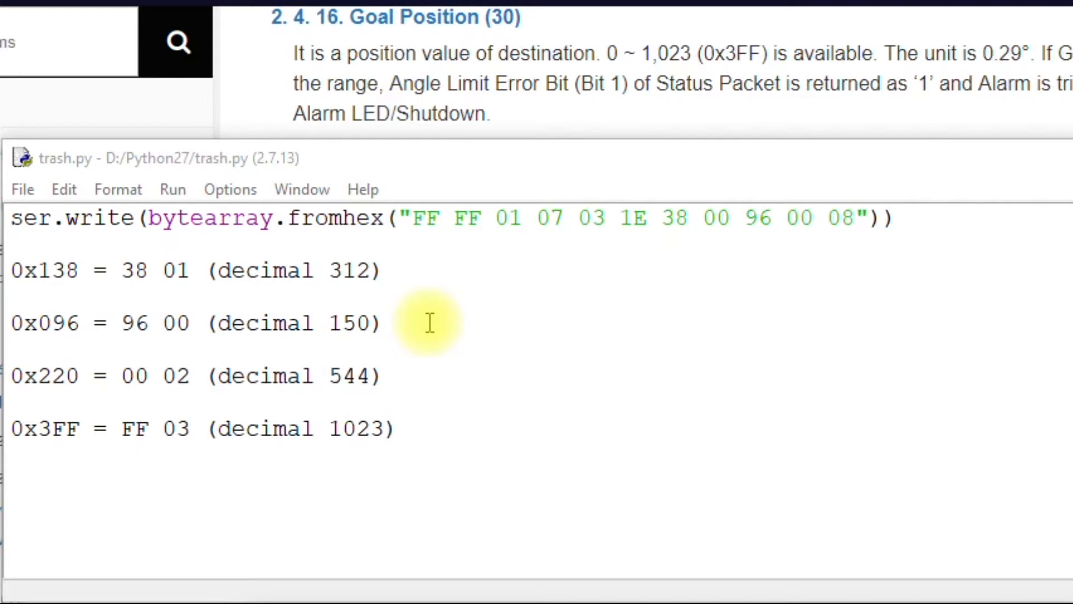
pyautogui.moveTo(745, 269)
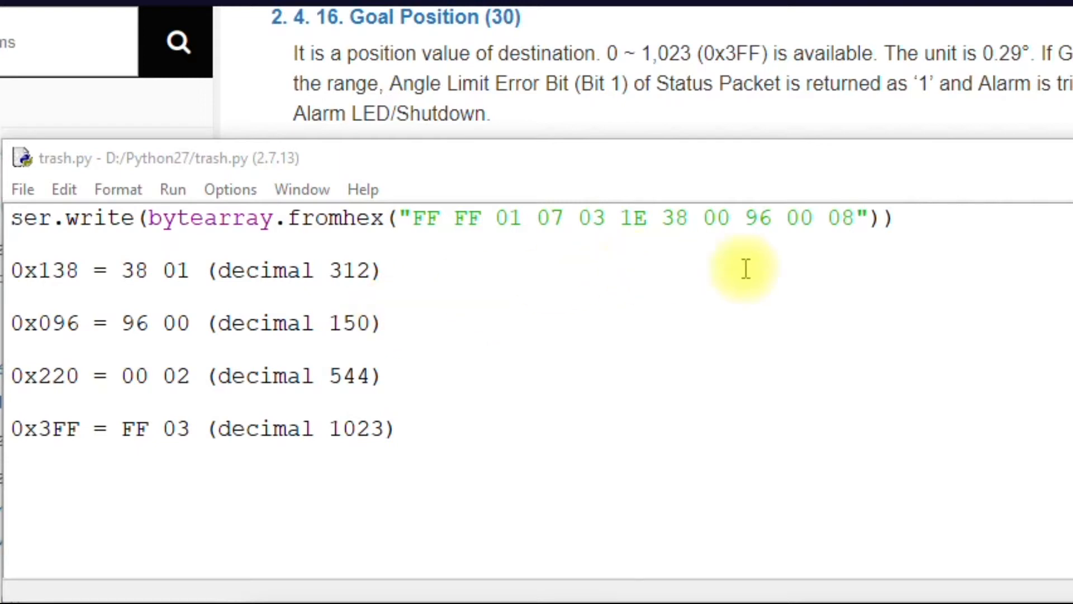
pyautogui.doubleClick(673, 218)
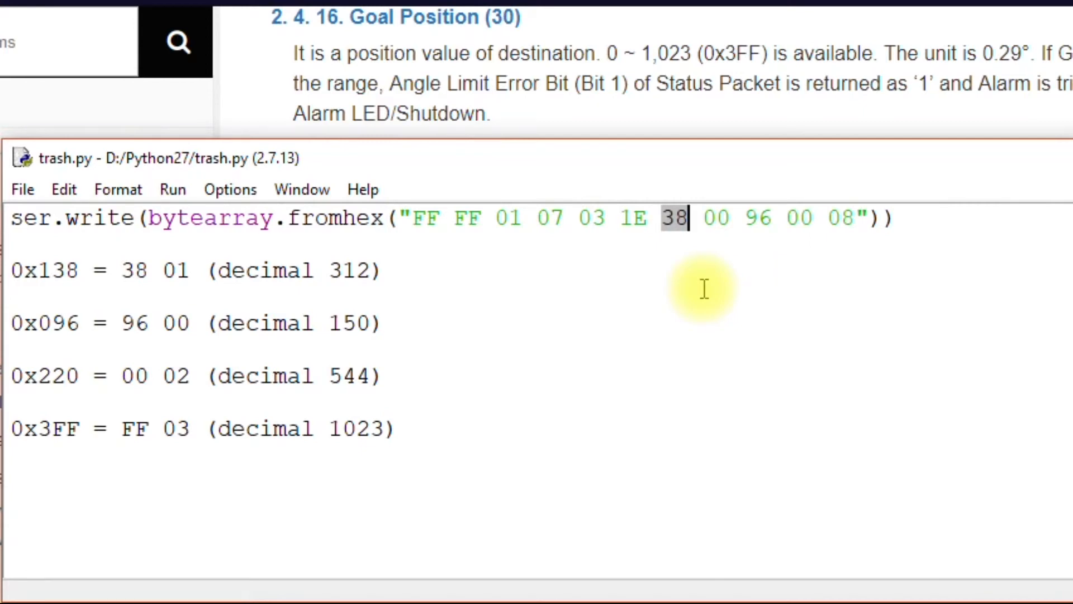
pyautogui.moveTo(670, 259)
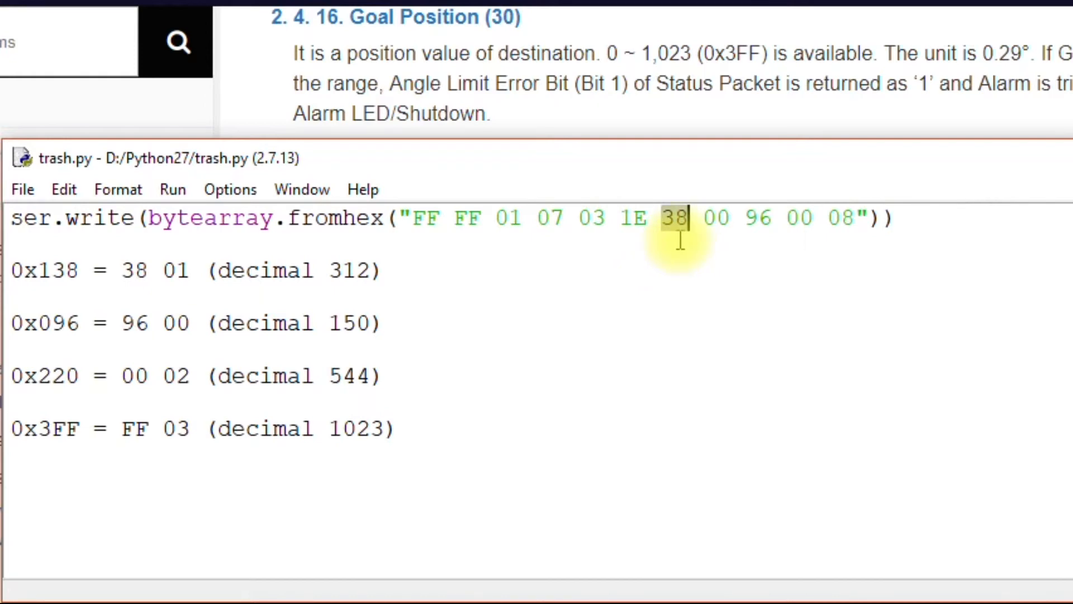
pyautogui.moveTo(349, 219)
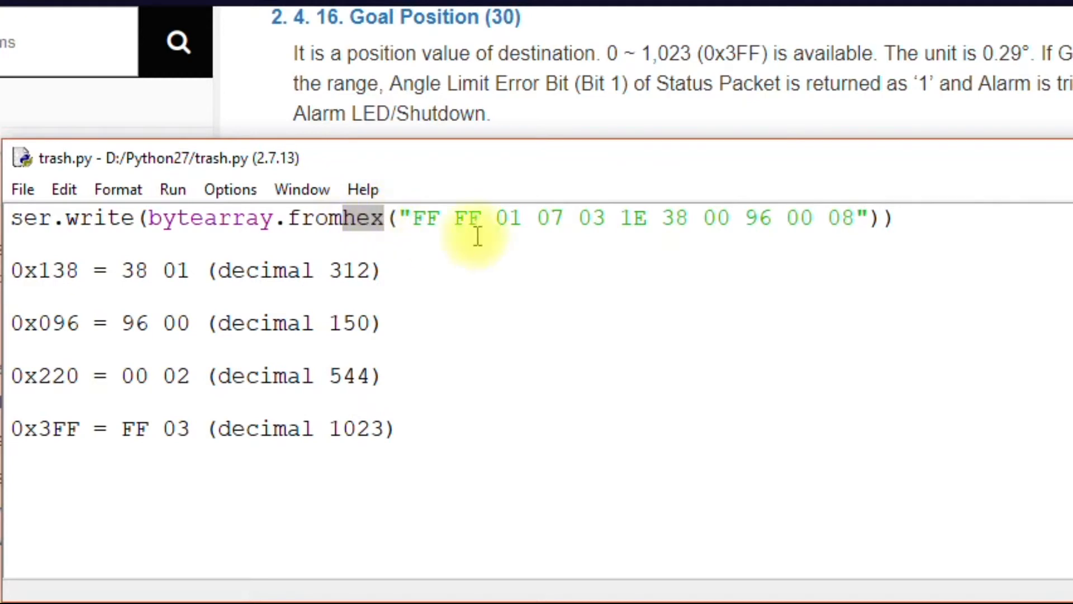
pyautogui.click(674, 218)
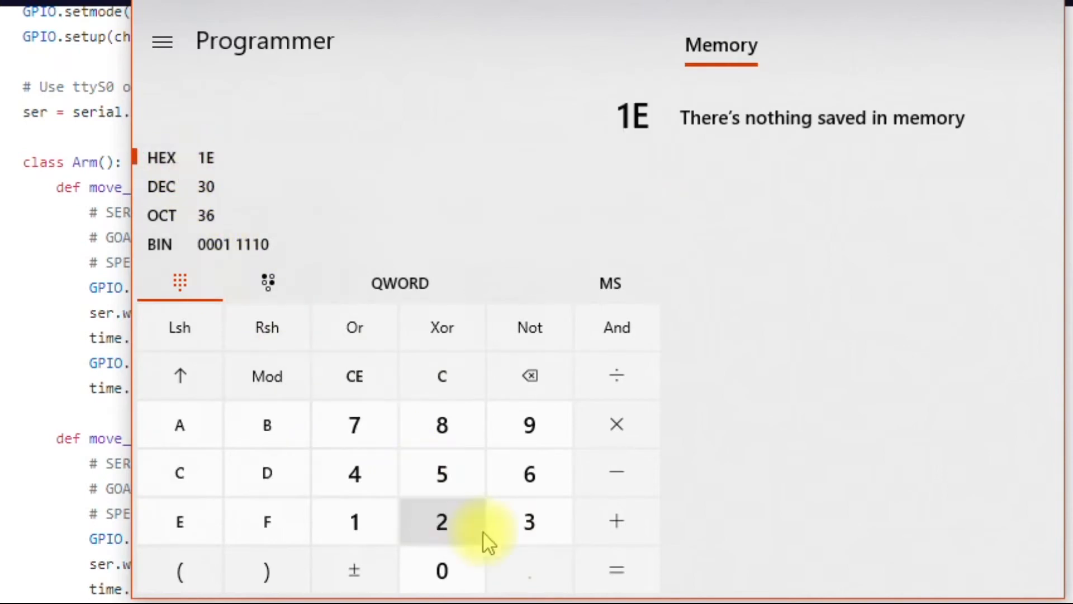
# Convert hex byte 38 to decimal 56 in Programmer mode
pyautogui.click(441, 520)
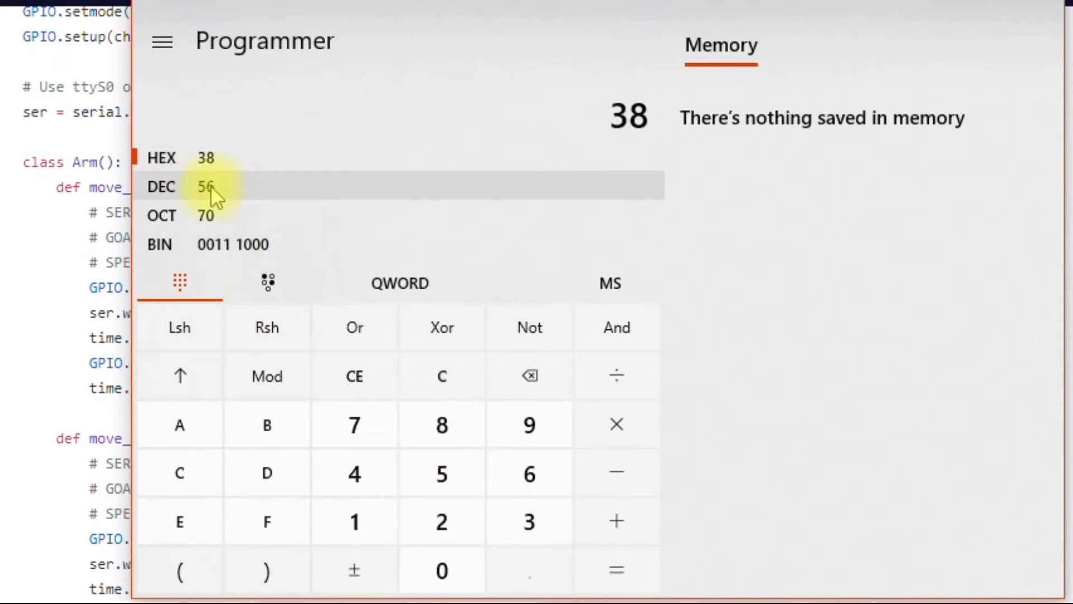
pyautogui.moveTo(820, 10)
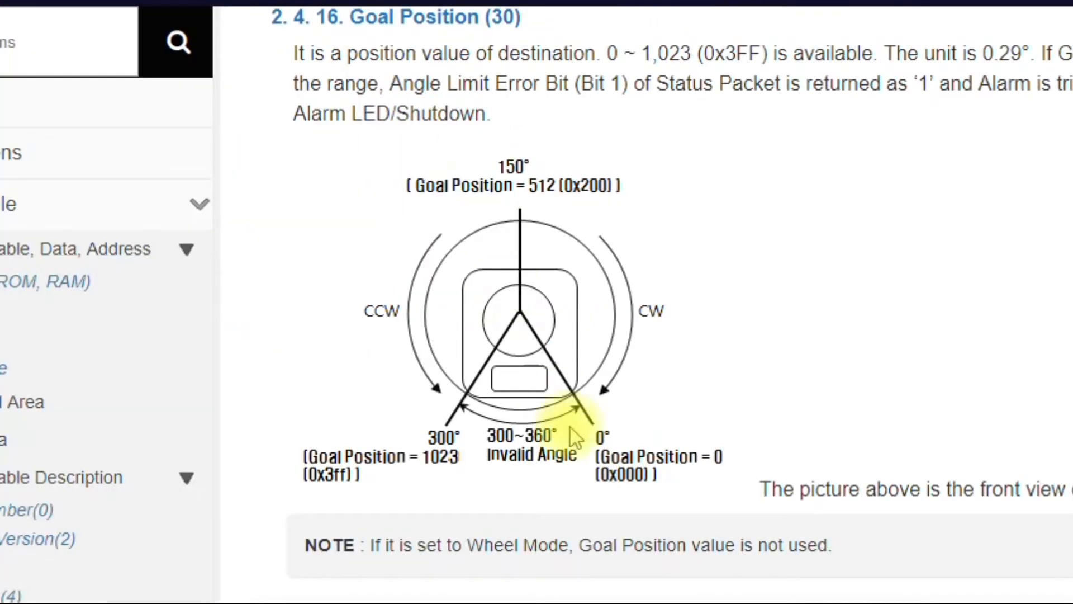
pyautogui.moveTo(589, 359)
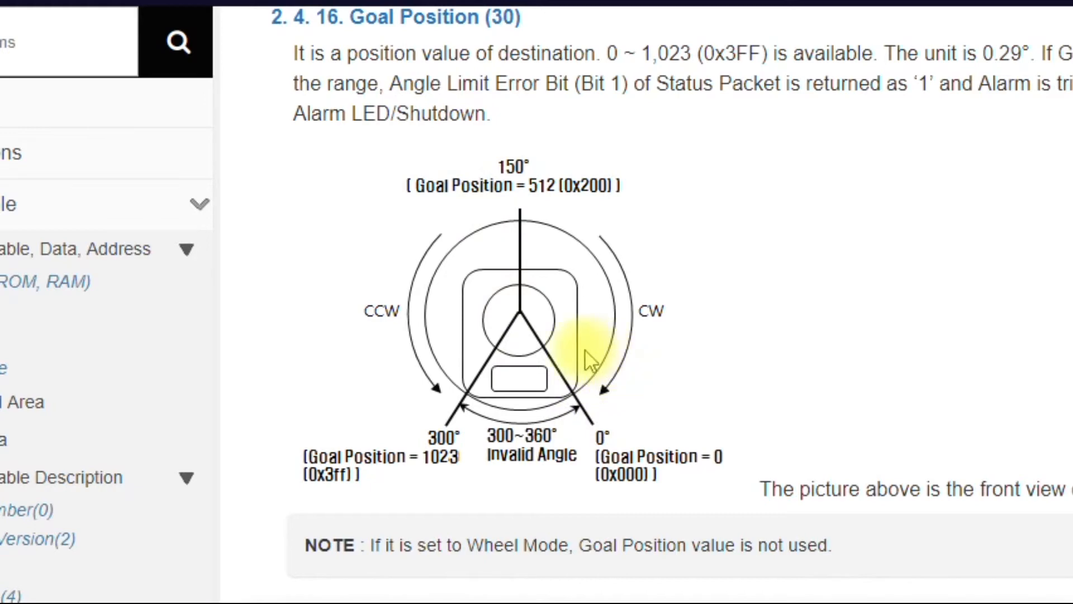
pyautogui.moveTo(605, 363)
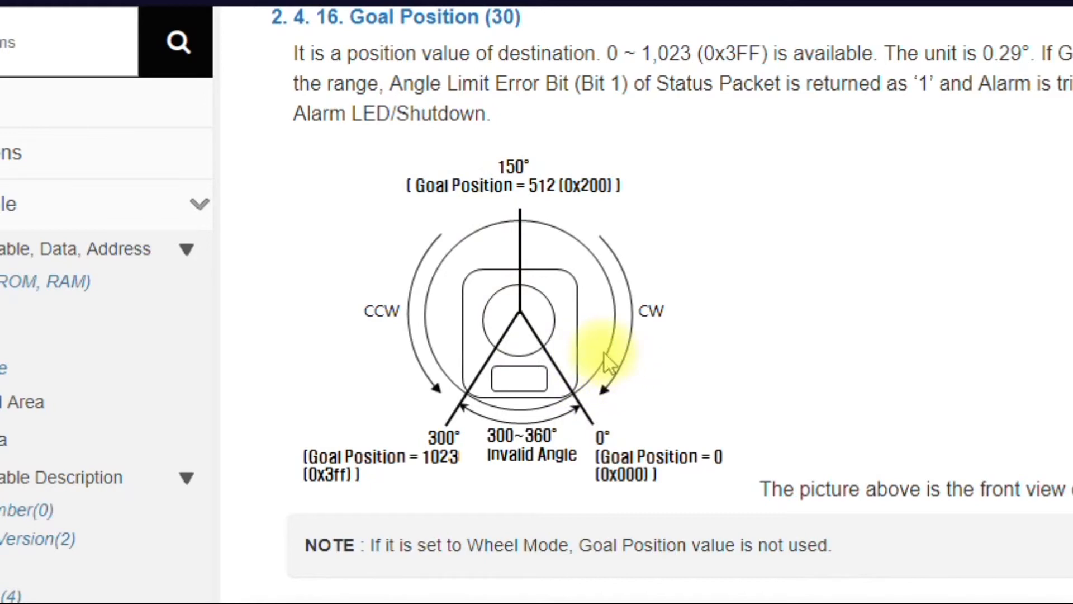
pyautogui.moveTo(608, 370)
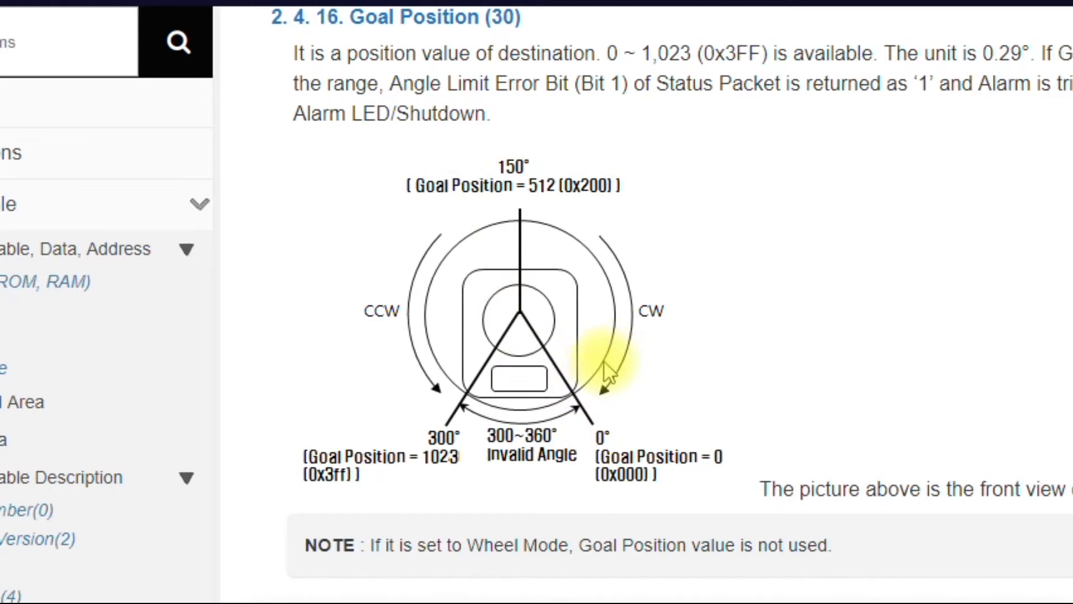
pyautogui.moveTo(609, 370)
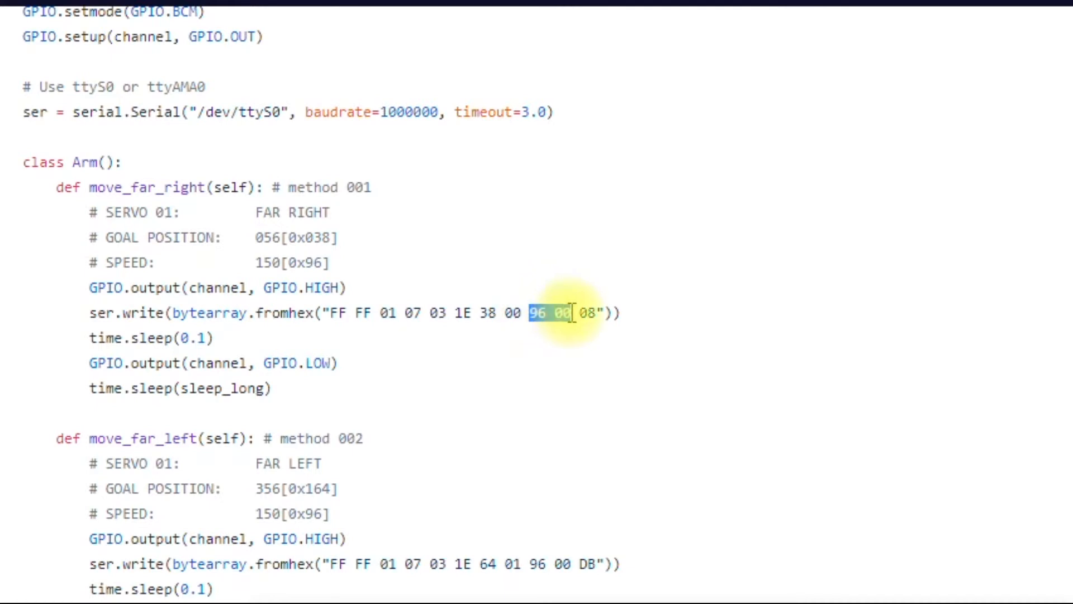
pyautogui.moveTo(631, 385)
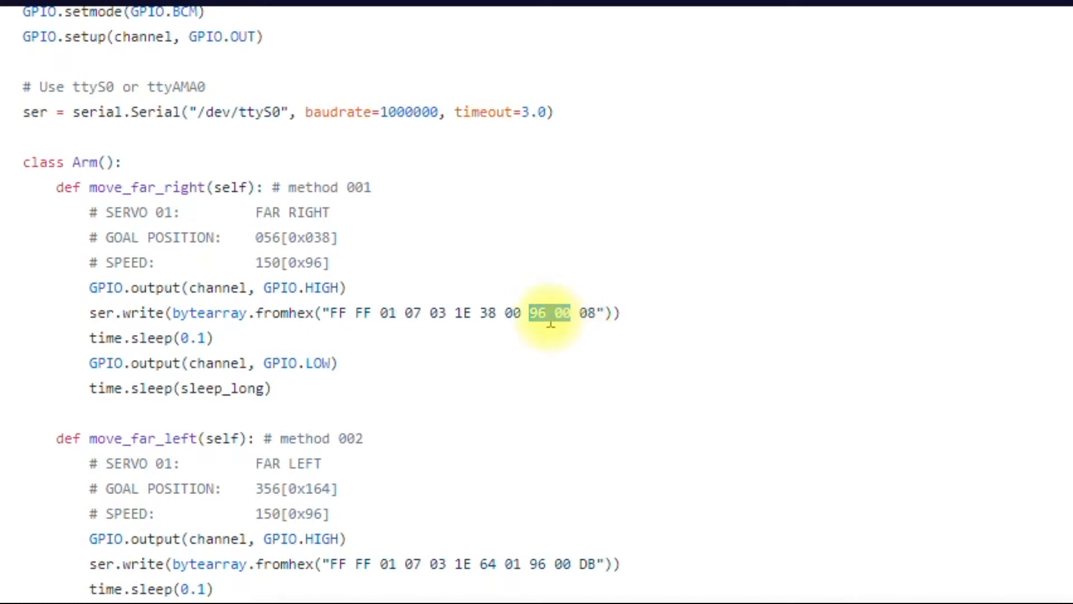
pyautogui.moveTo(503, 340)
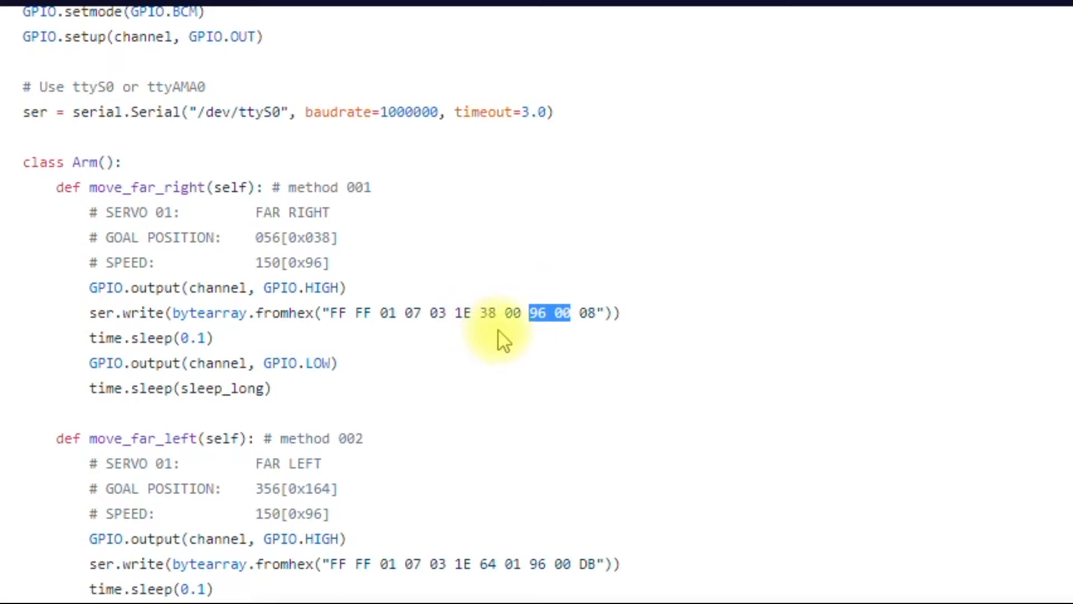
pyautogui.moveTo(555, 312)
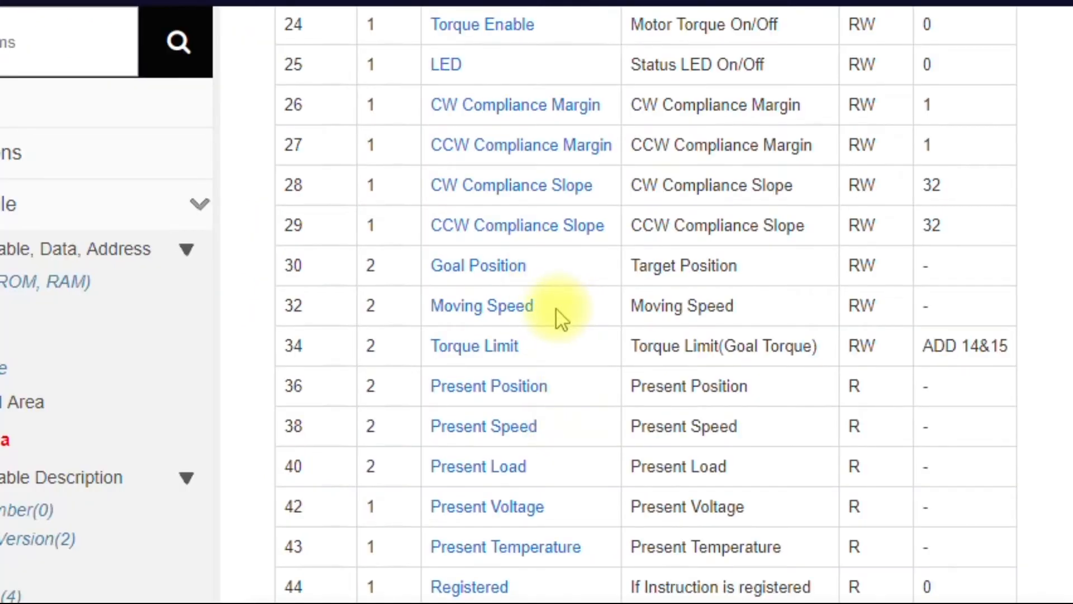
# Pick out Moving Speed address 32 in the e-Manual control table, then reselect it
pyautogui.doubleClick(482, 305)
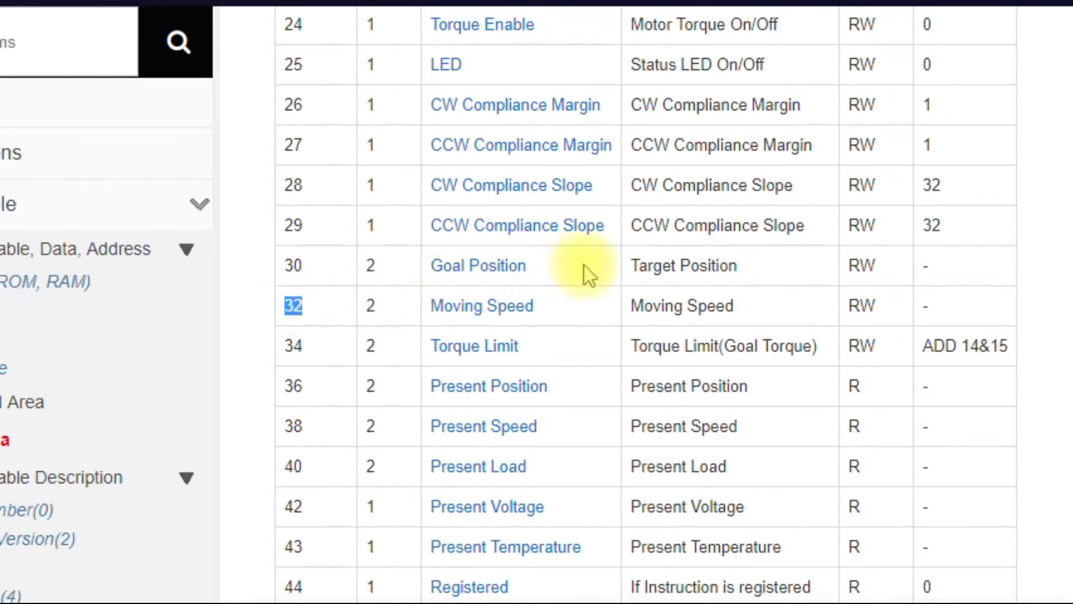
pyautogui.moveTo(589, 274)
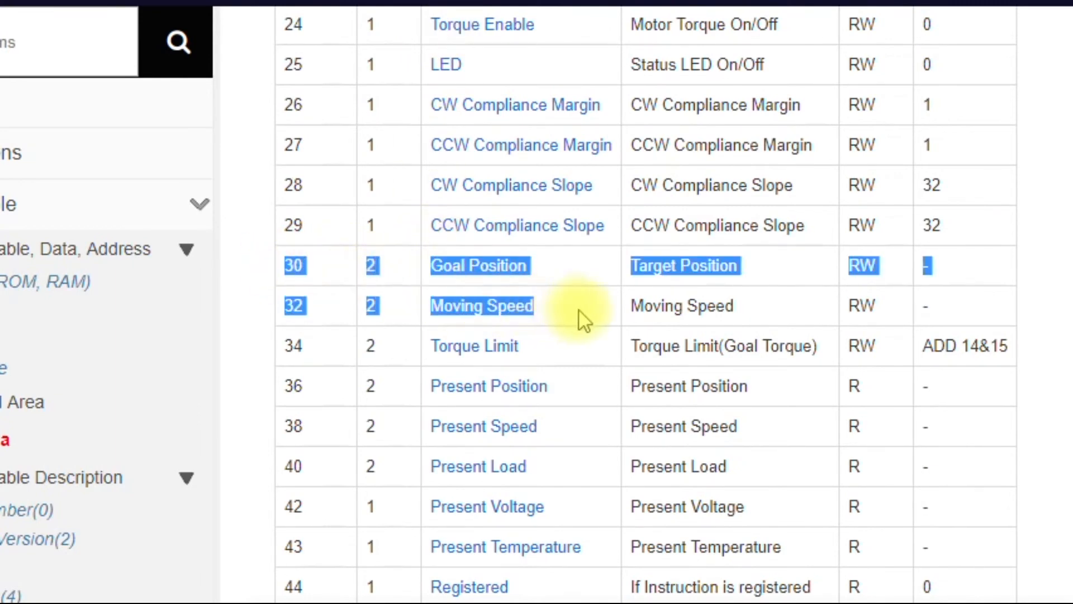
pyautogui.moveTo(325, 291)
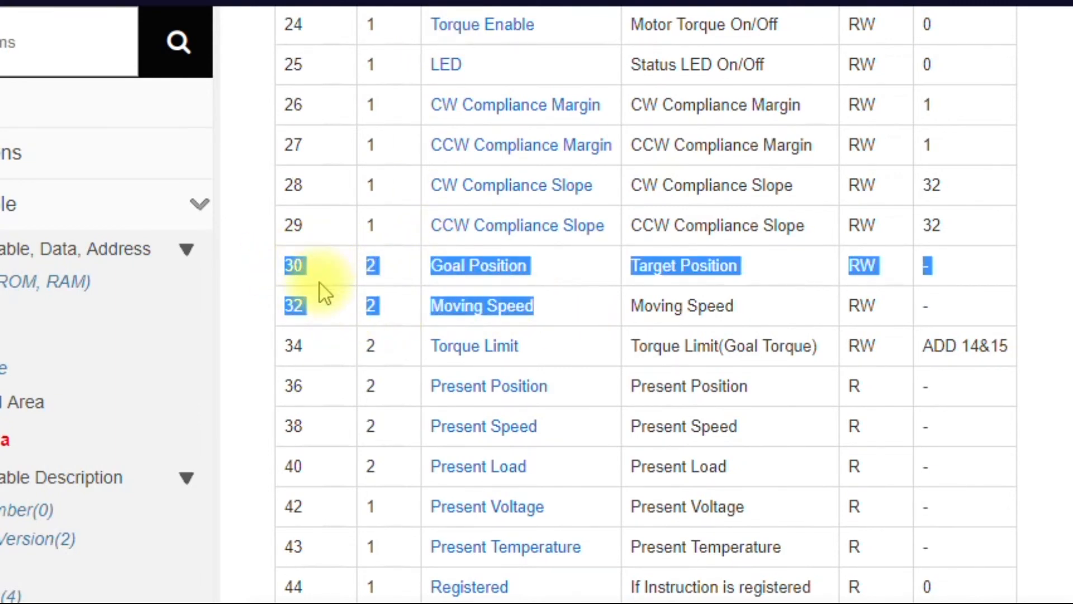
pyautogui.moveTo(332, 316)
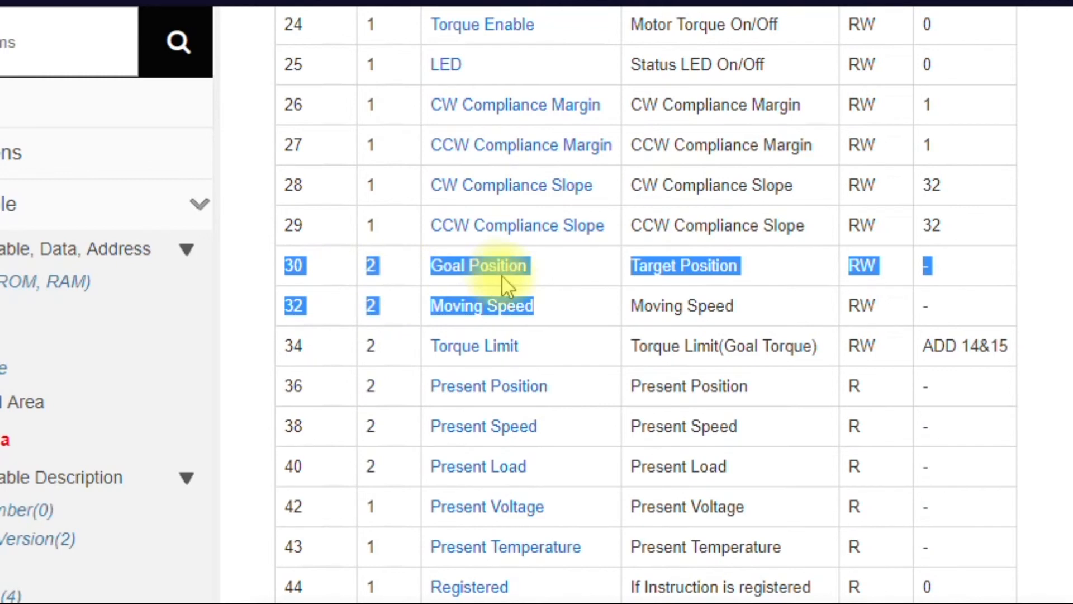
pyautogui.moveTo(335, 318)
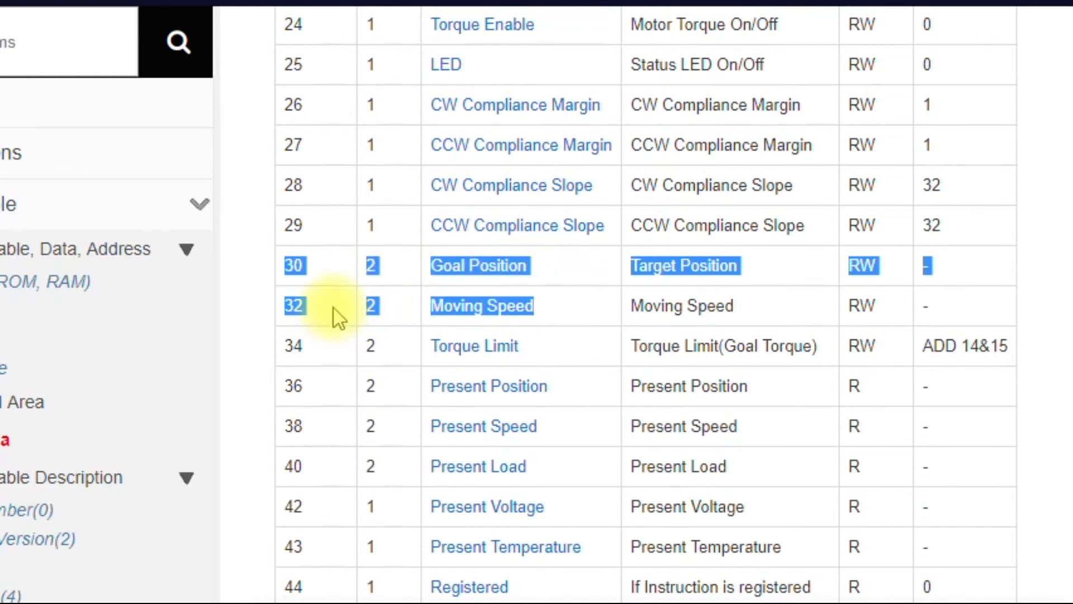
pyautogui.click(322, 306)
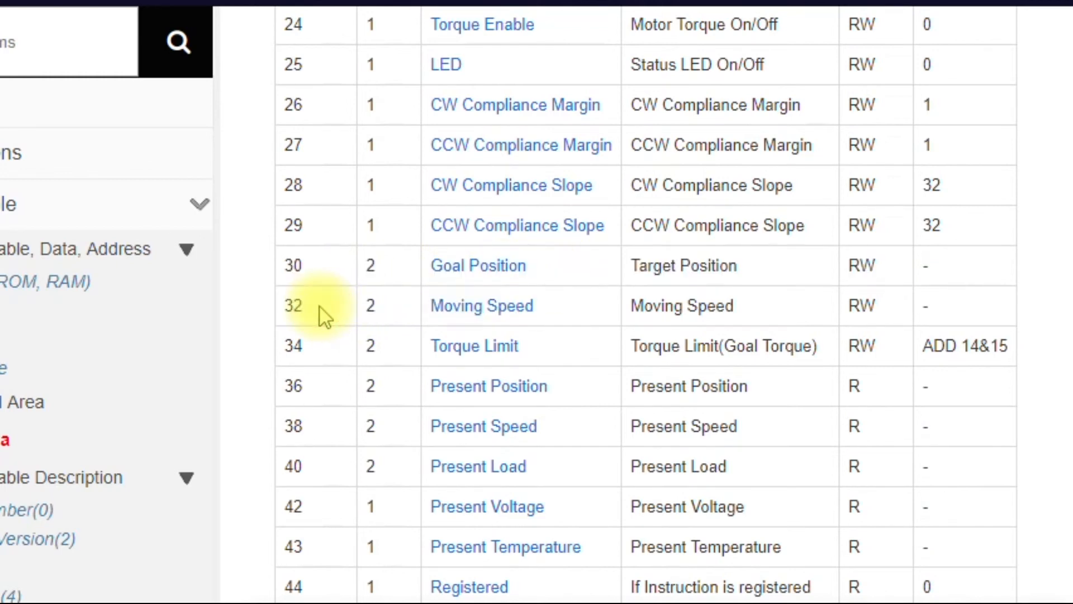
pyautogui.doubleClick(294, 305)
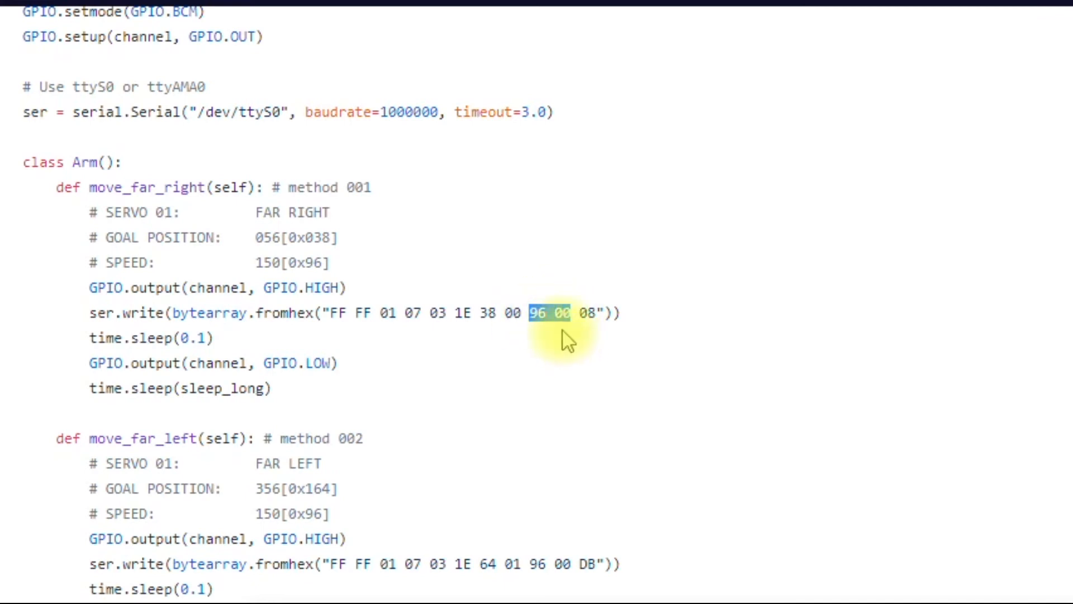
pyautogui.moveTo(490, 313)
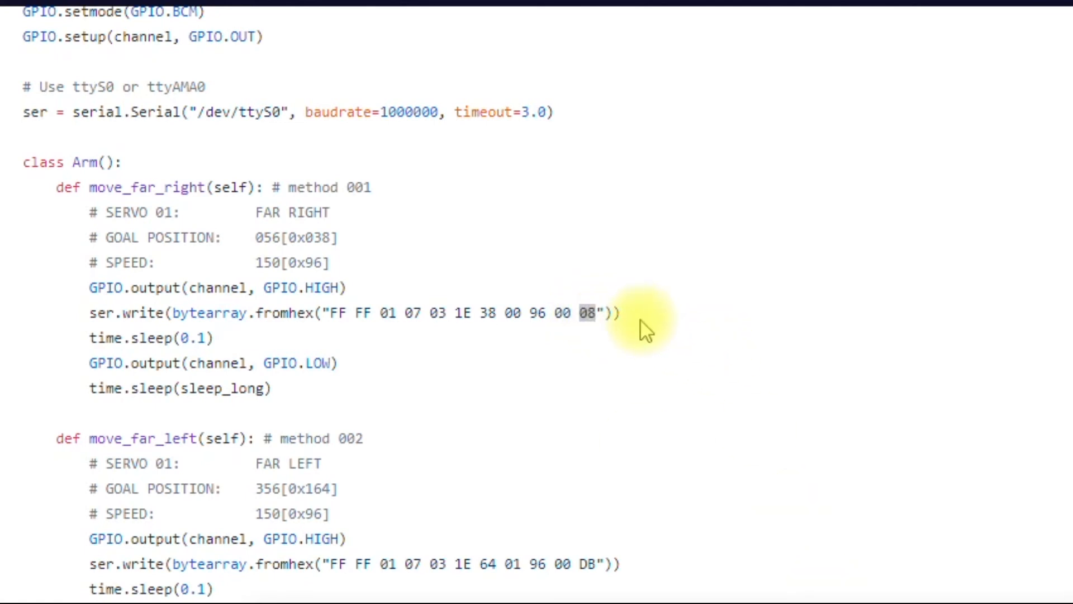
pyautogui.moveTo(457, 343)
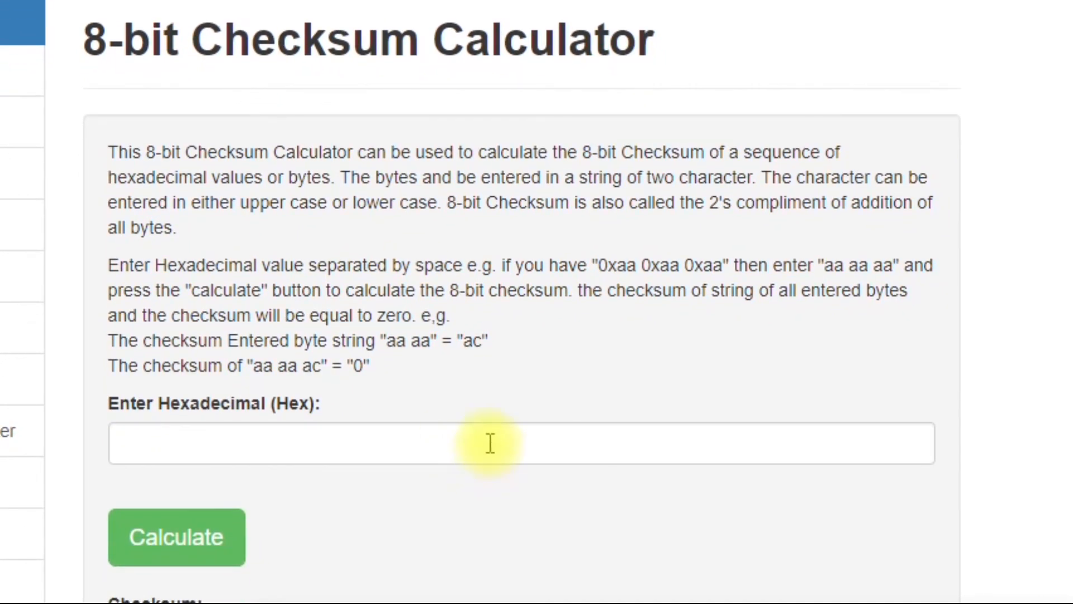
# Compute the 8-bit checksum of bytes 01 07 03 1E 38 00 96 00, reading 09
pyautogui.write('01 07 03 1E 38 00 96 00')
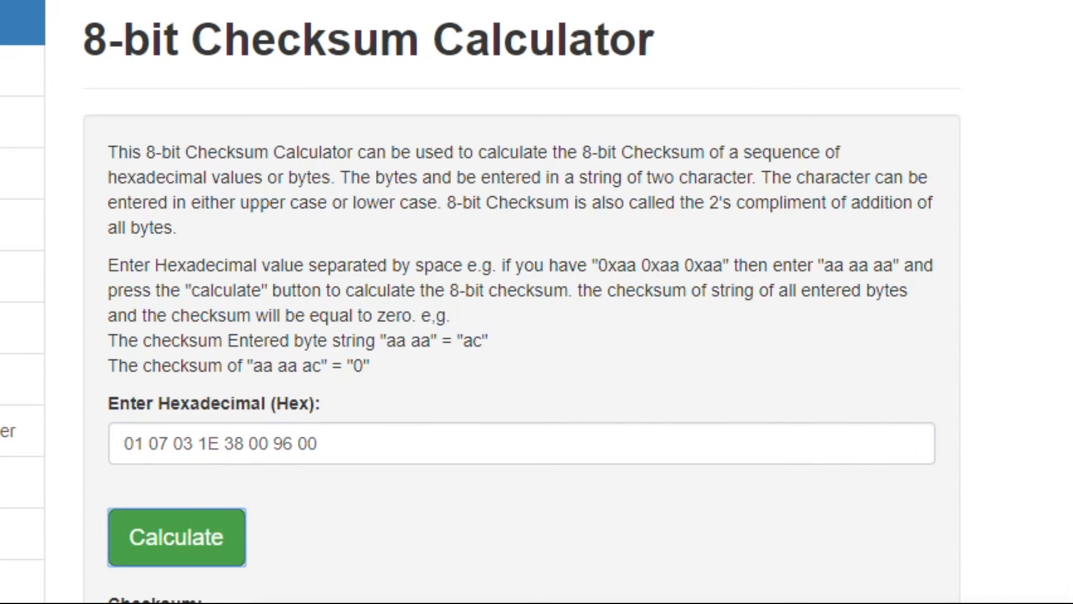
pyautogui.scroll(3)
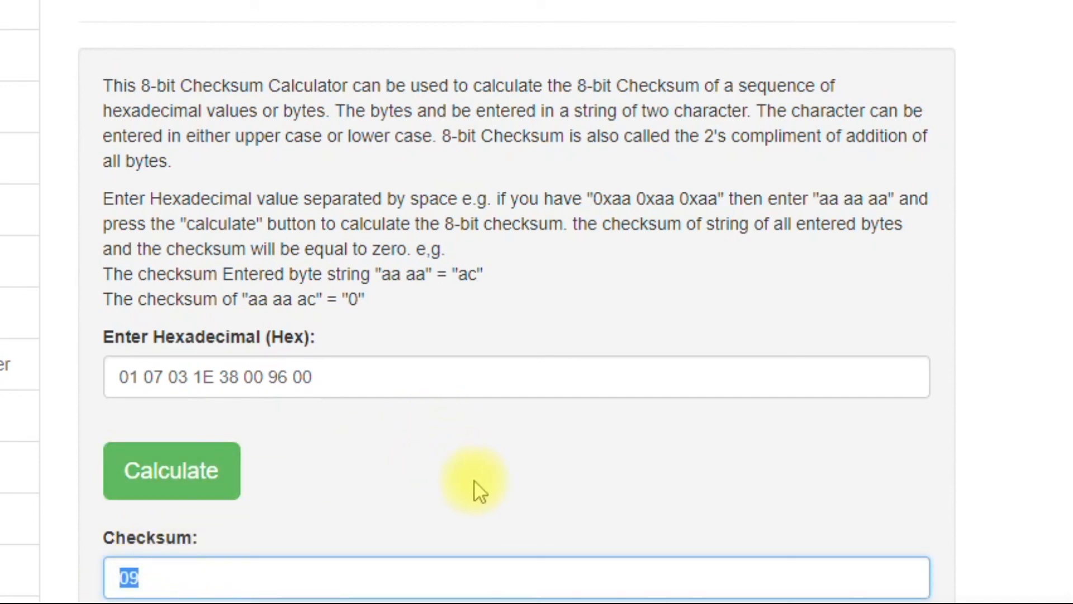
pyautogui.moveTo(841, 123)
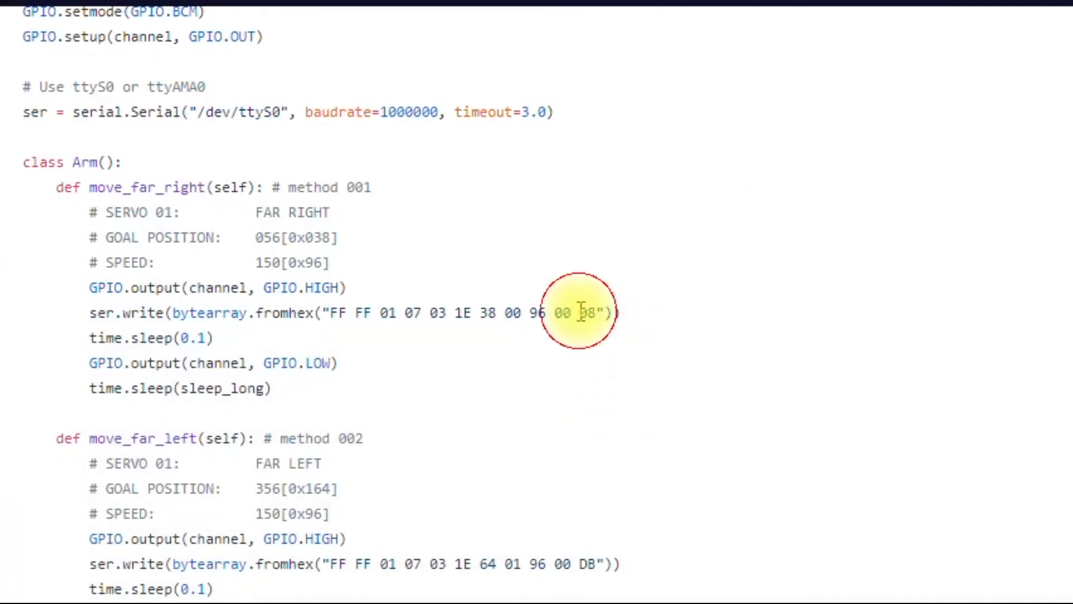
# Single out the final checksum byte 08 in move_far_right's ser.write packet
pyautogui.doubleClick(587, 313)
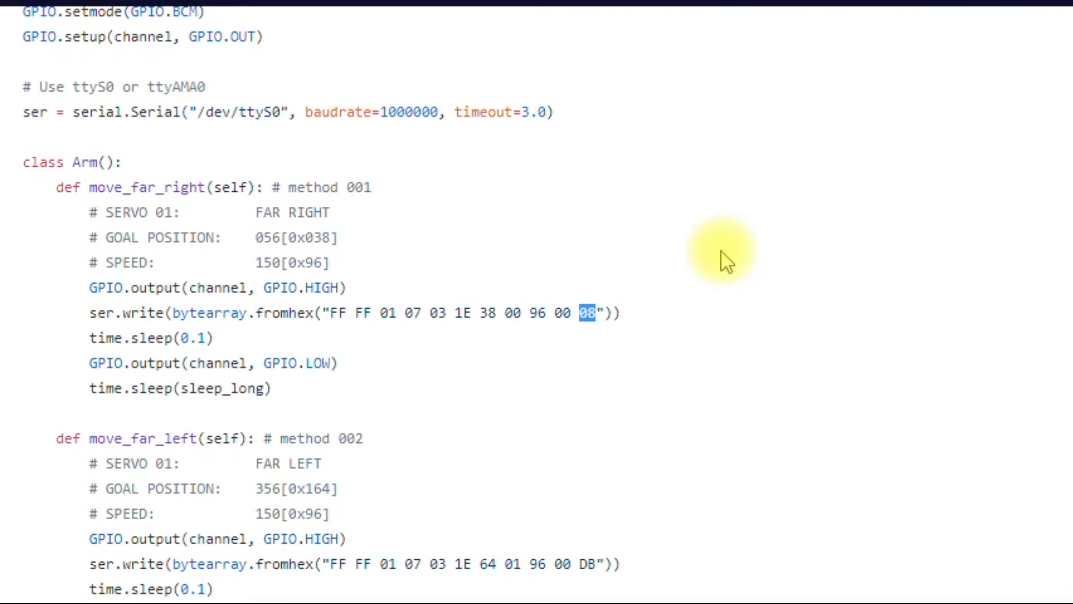
pyautogui.moveTo(777, 267)
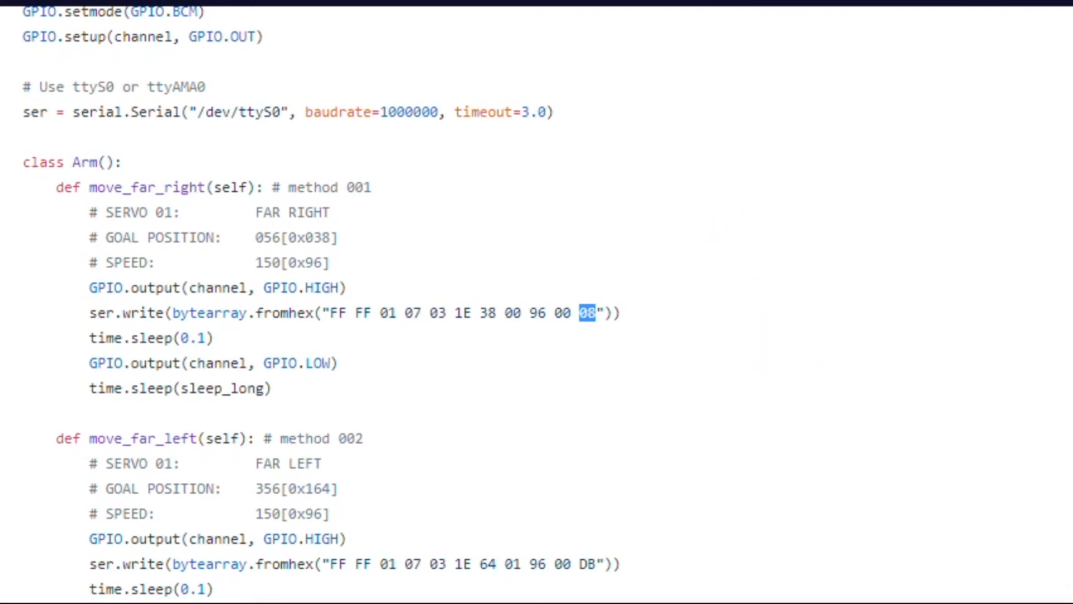
pyautogui.moveTo(820, 403)
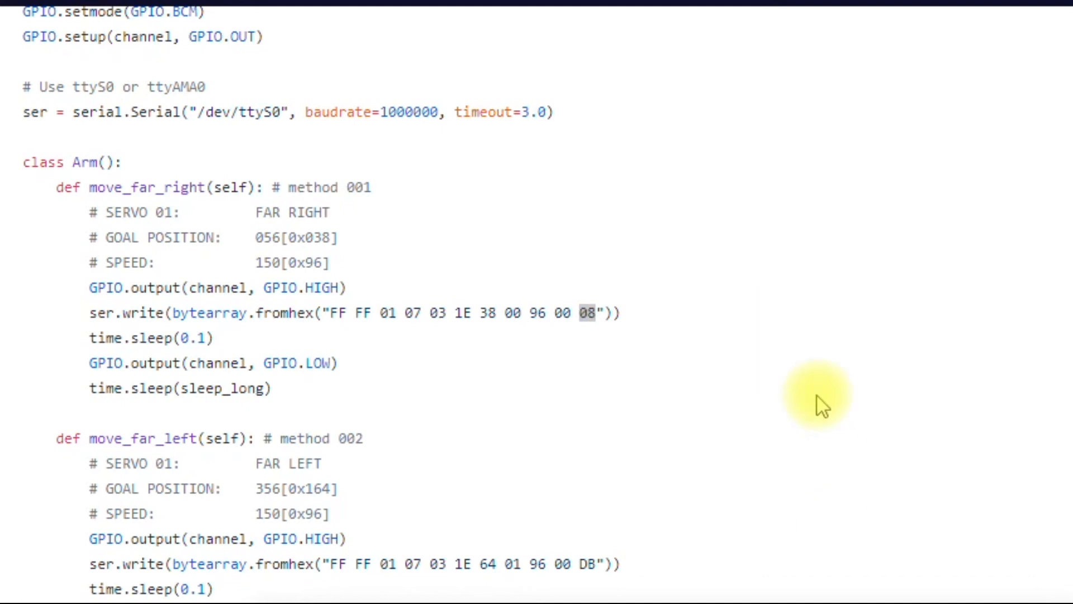